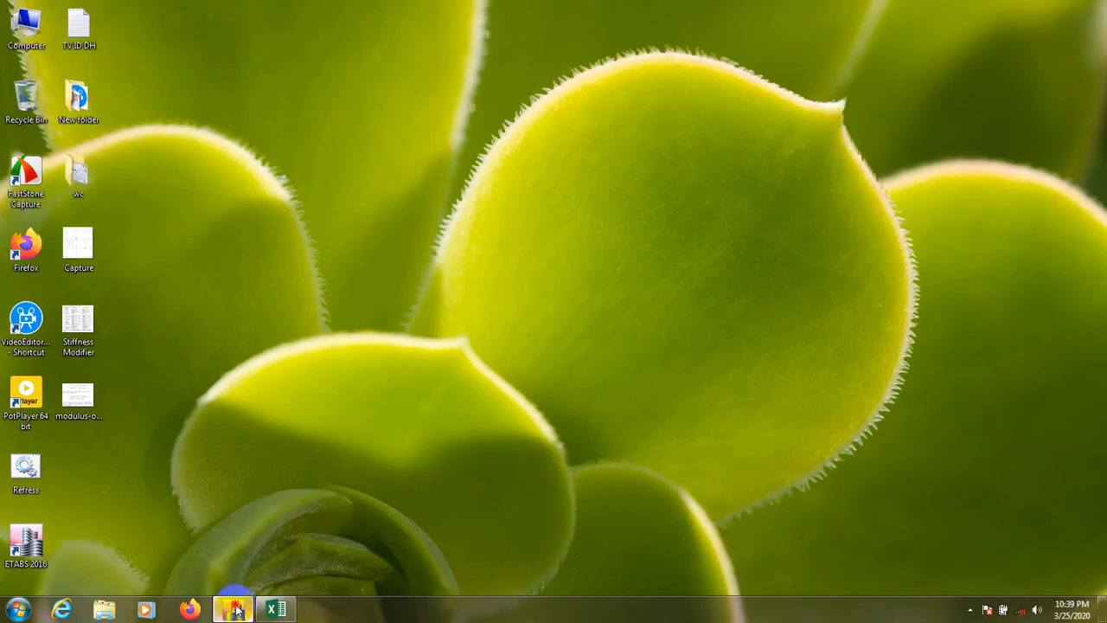
# - Restore the ETABS 10-storey model and orbit the 3D view of the building
pyautogui.click(231, 609)
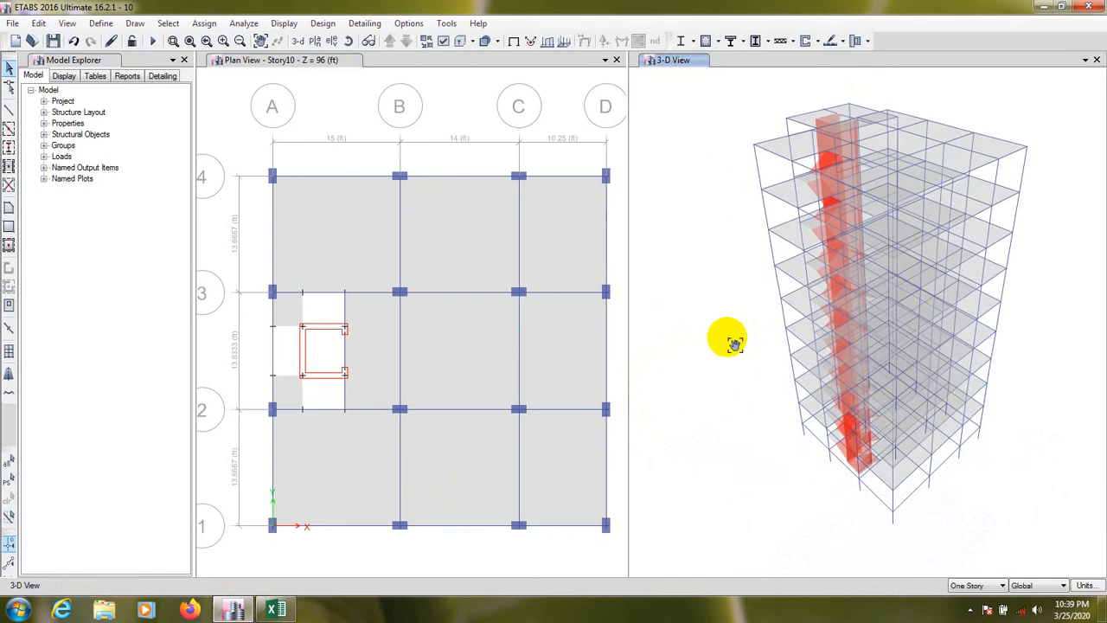
pyautogui.moveTo(726, 338); pyautogui.dragTo(723, 337)
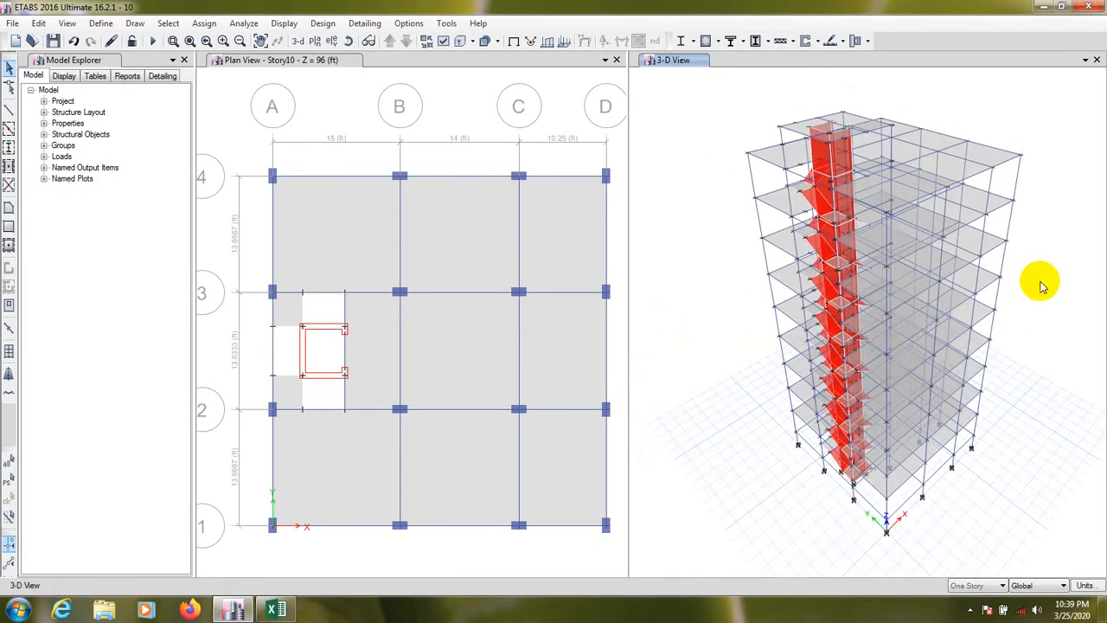
pyautogui.moveTo(692, 251)
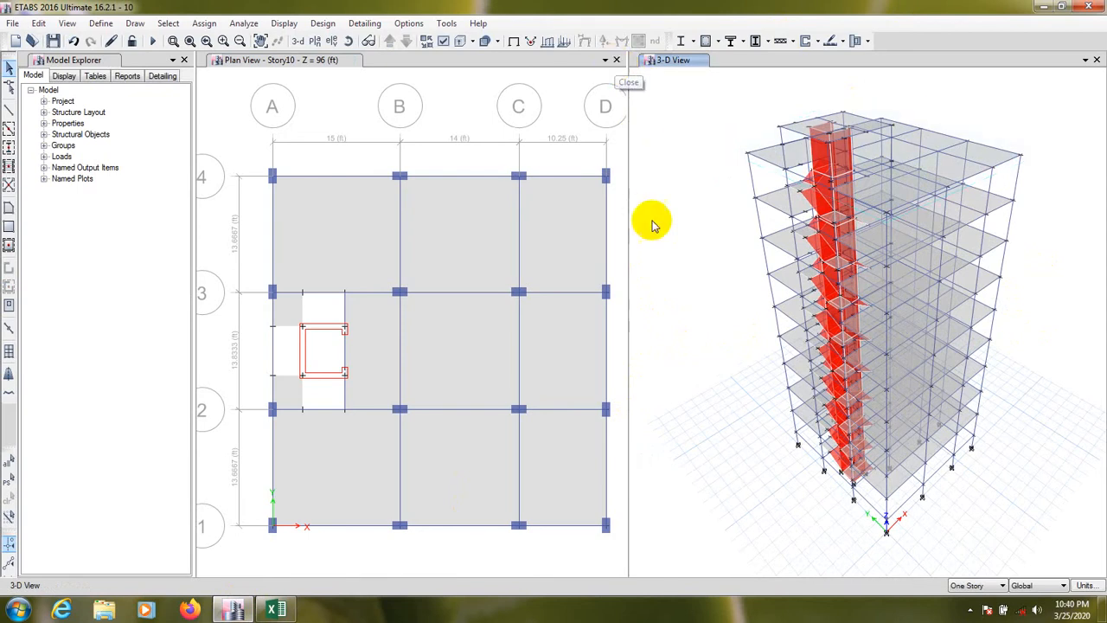
pyautogui.moveTo(696, 358)
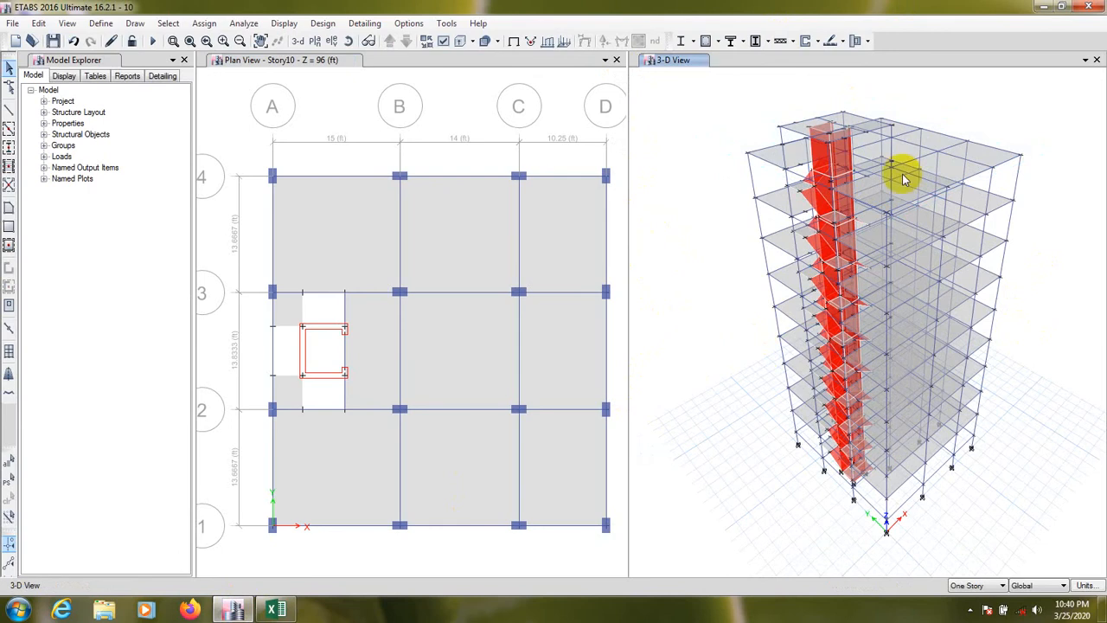
pyautogui.moveTo(690, 327)
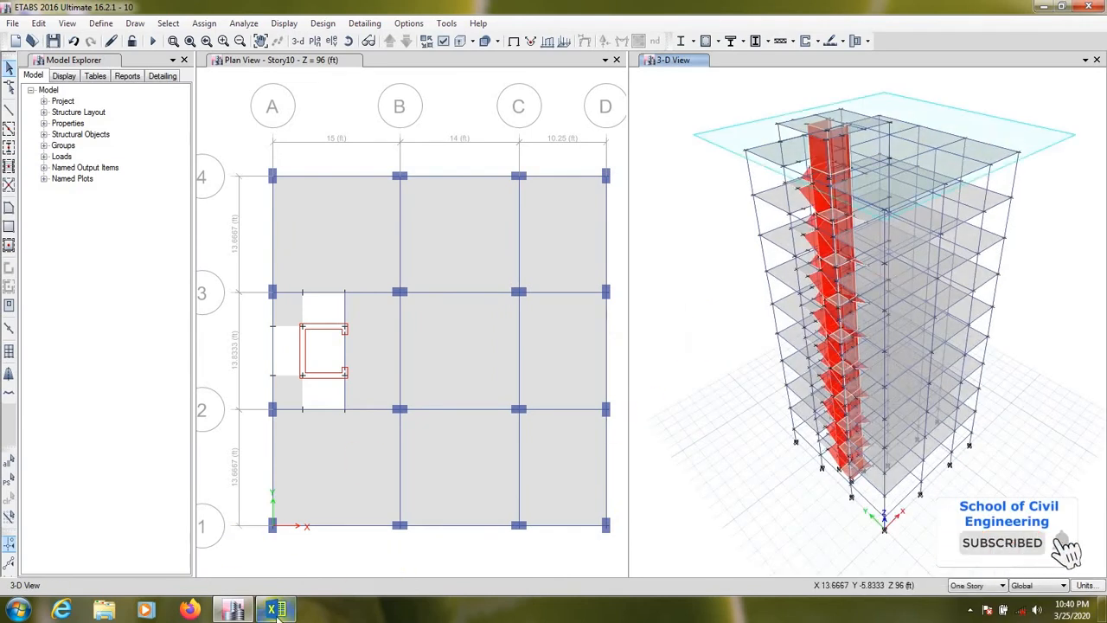
pyautogui.click(274, 609)
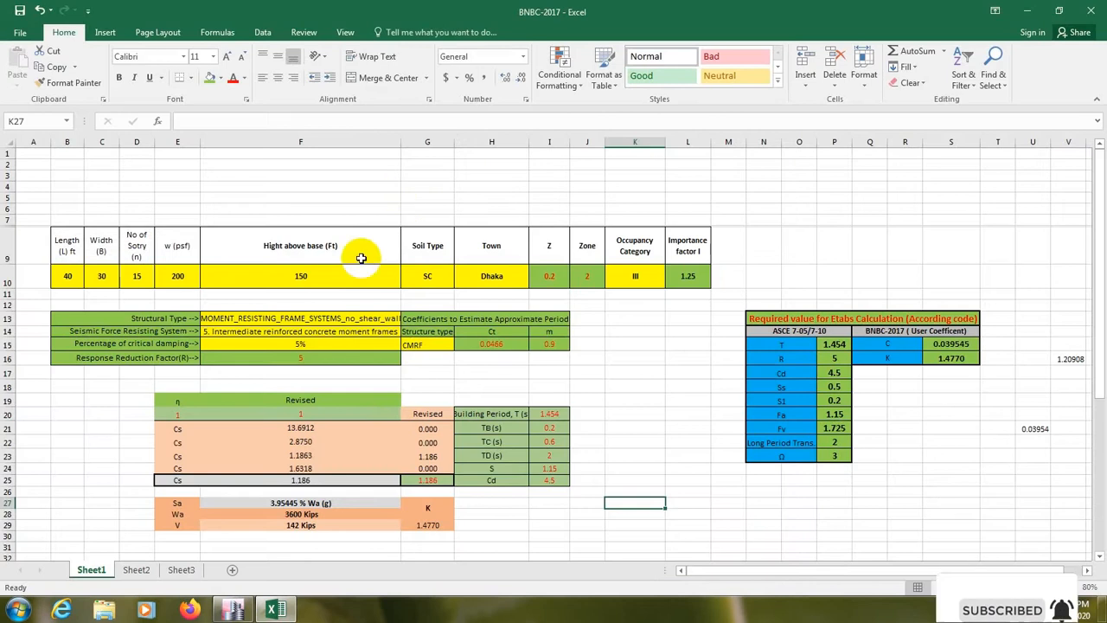
pyautogui.moveTo(528, 373)
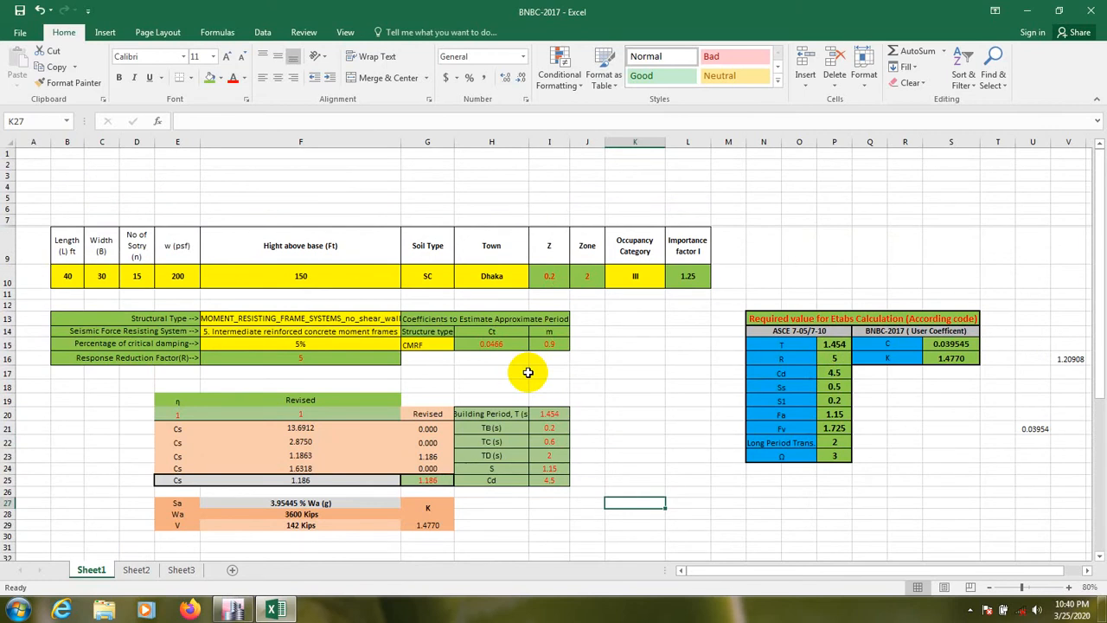
pyautogui.moveTo(647, 450)
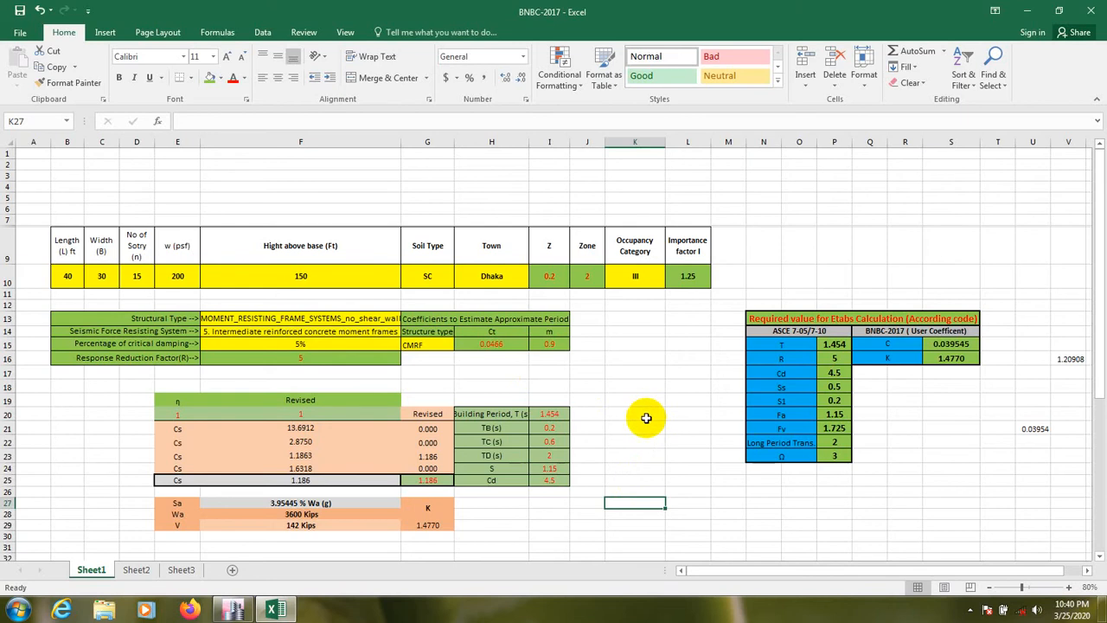
pyautogui.scroll(-3)
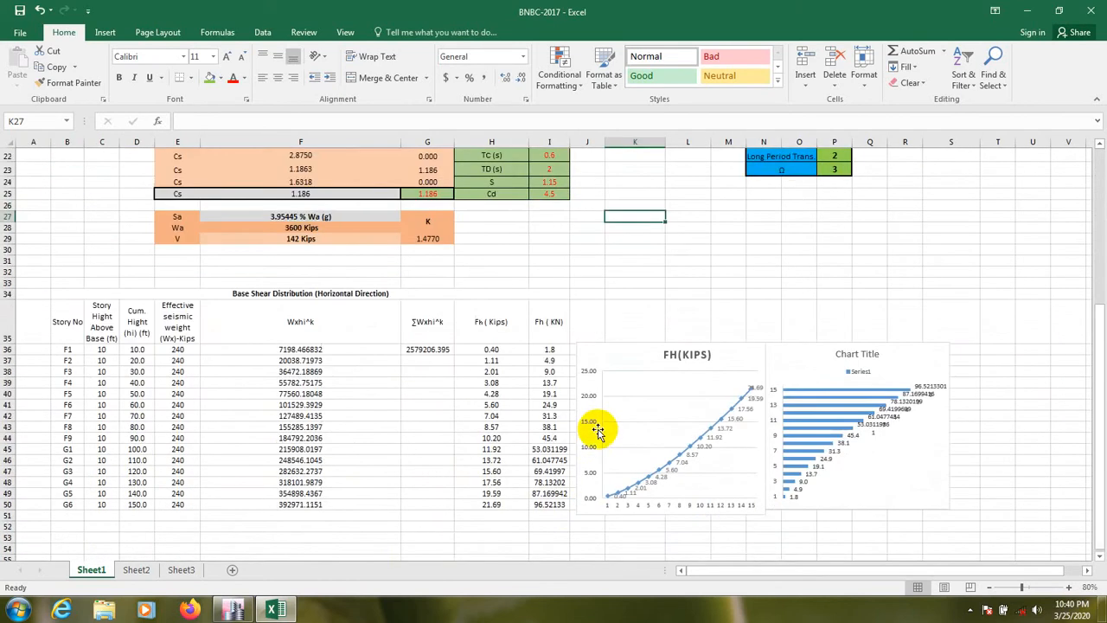
pyautogui.scroll(-3)
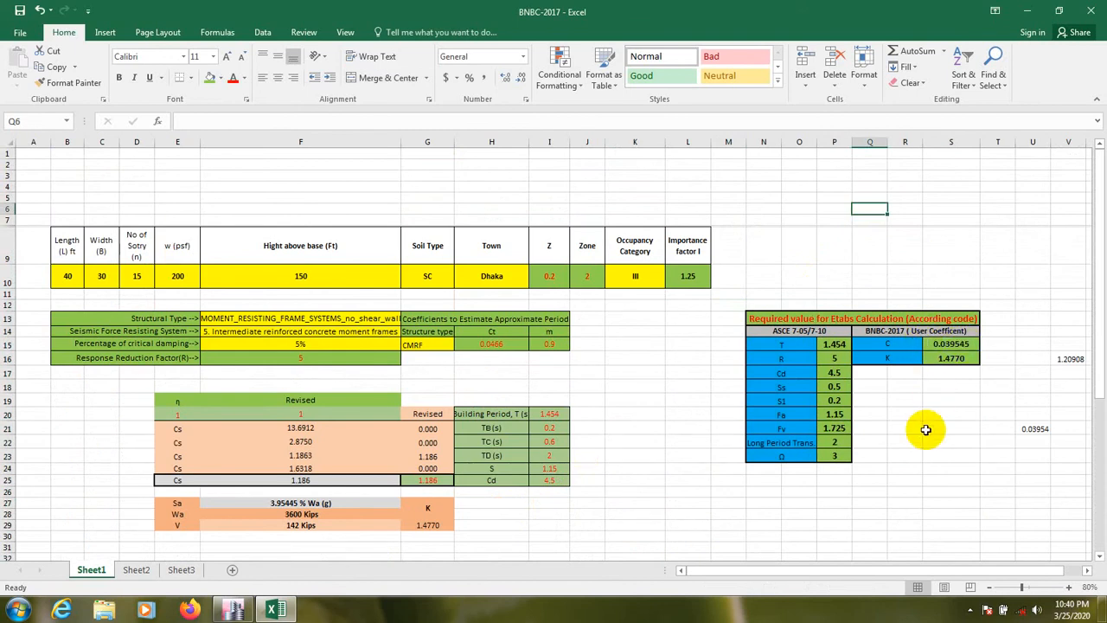
pyautogui.click(799, 331)
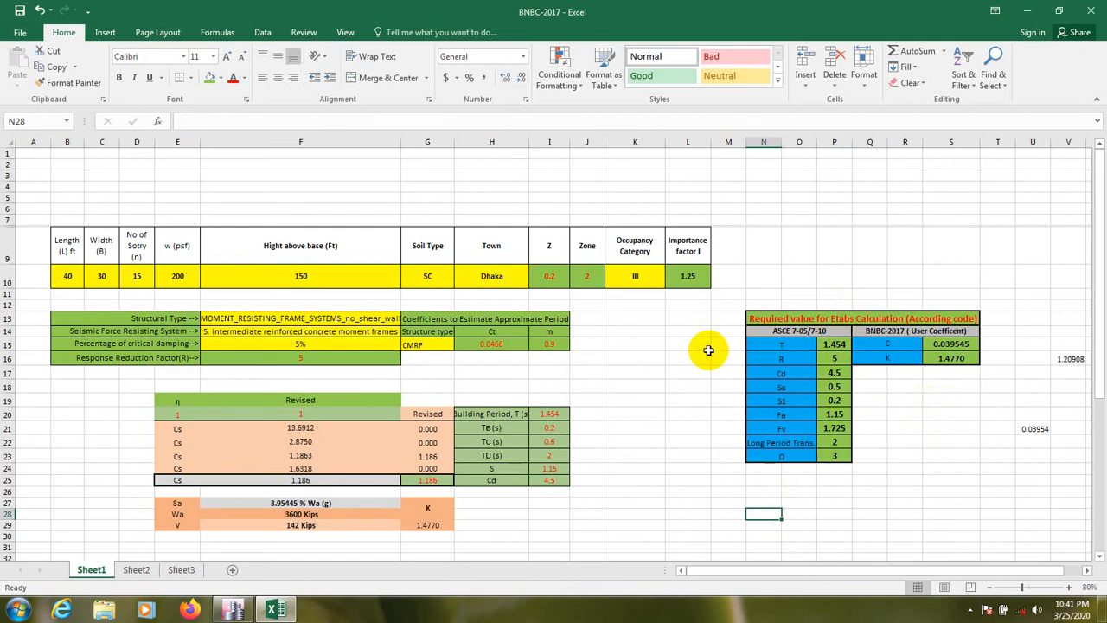
pyautogui.click(688, 342)
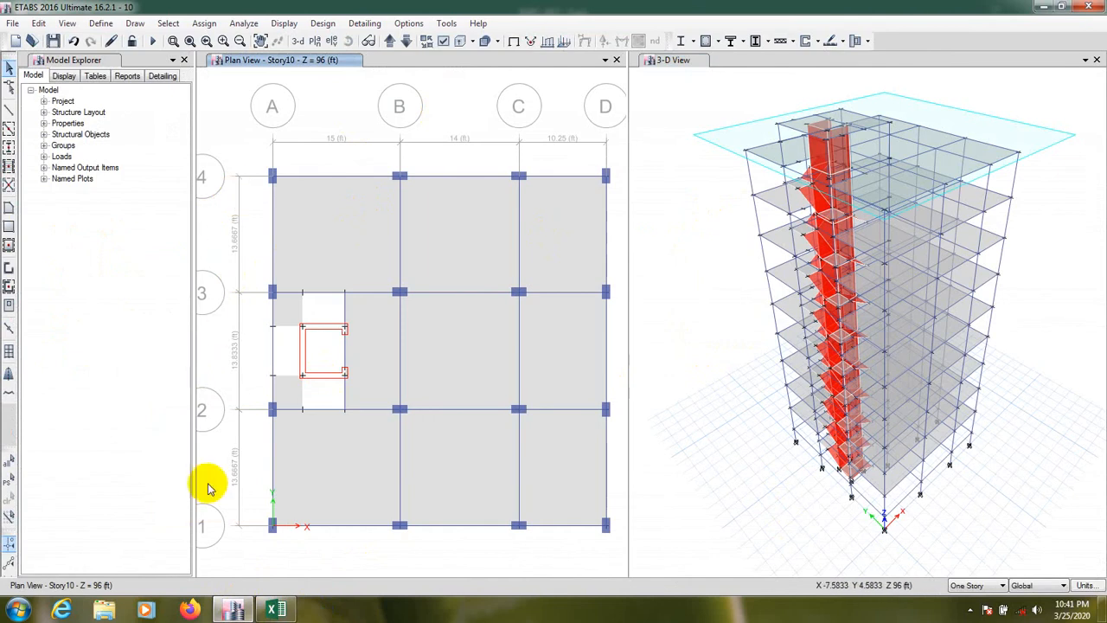
pyautogui.moveTo(545, 156)
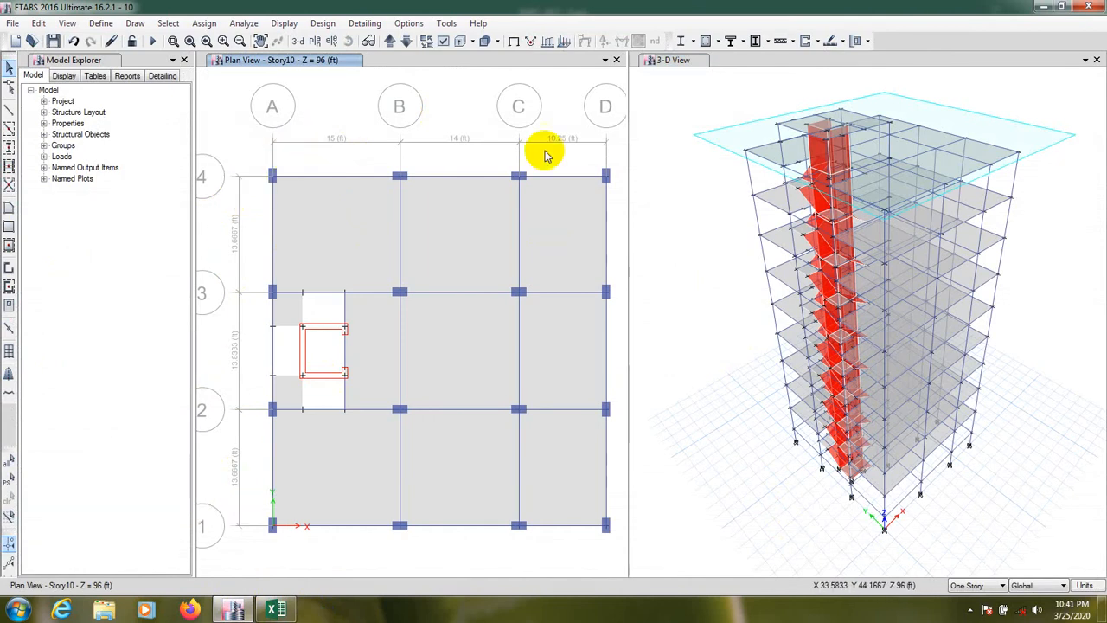
pyautogui.moveTo(216, 571)
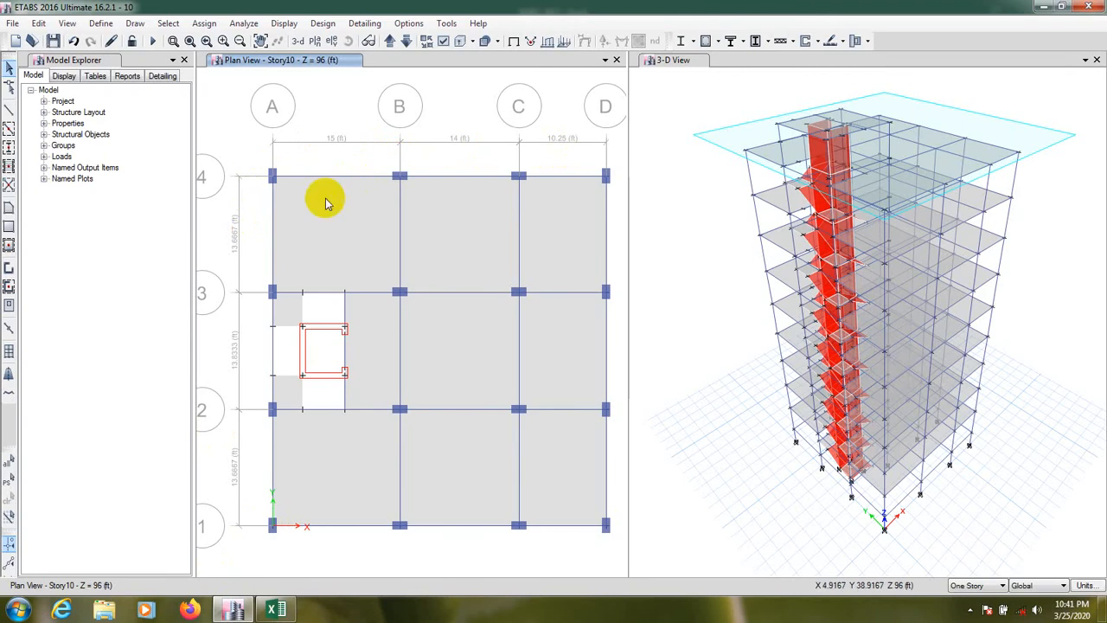
pyautogui.moveTo(598, 142)
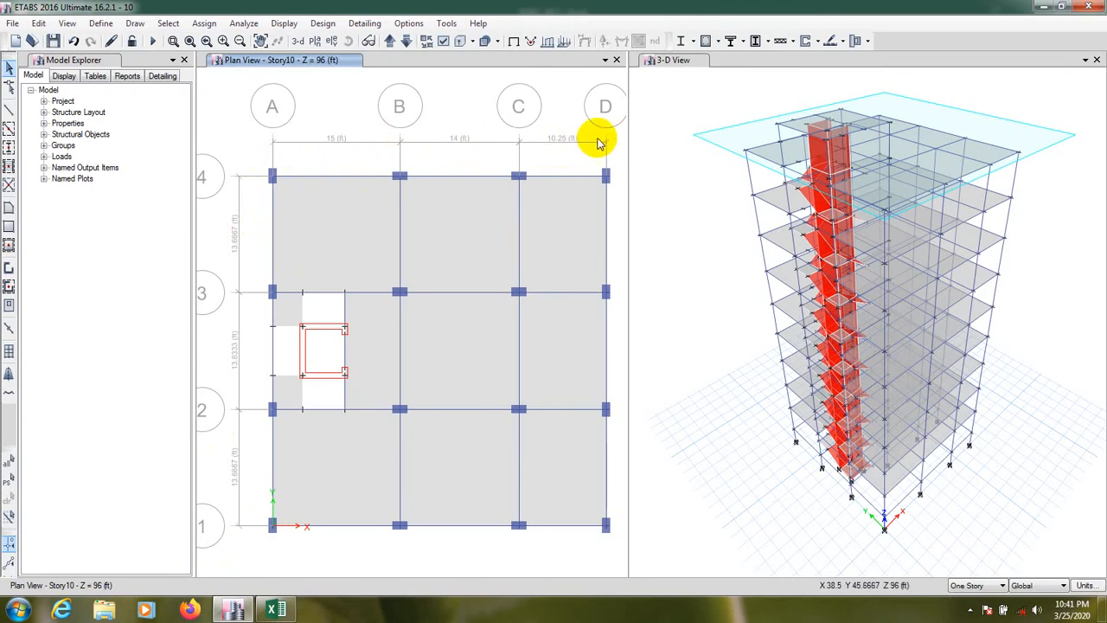
pyautogui.moveTo(599, 142)
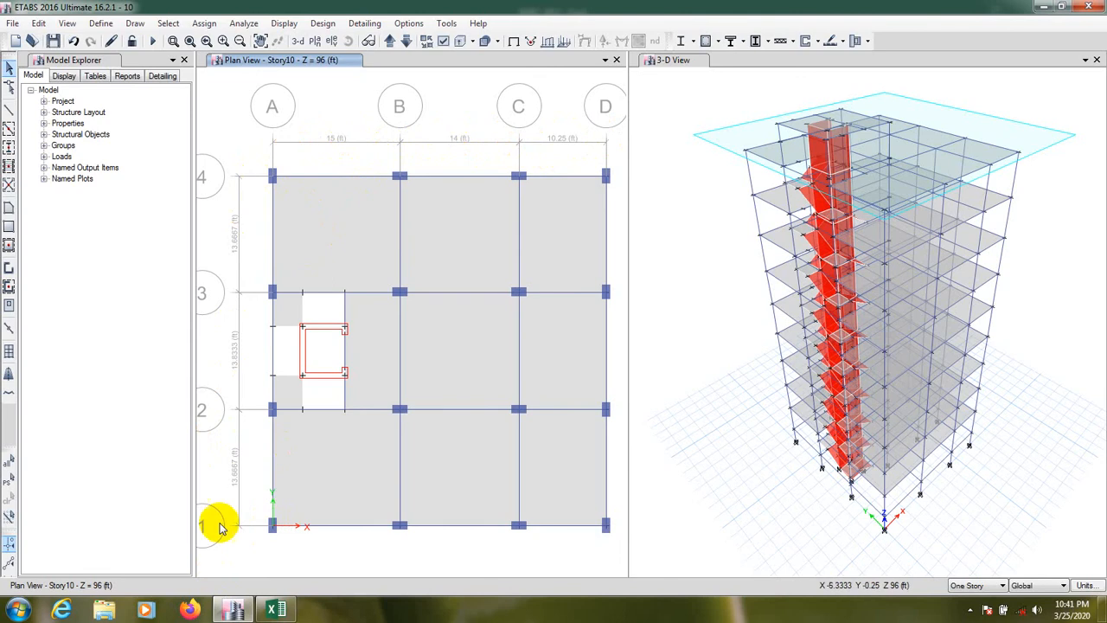
pyautogui.moveTo(216, 510)
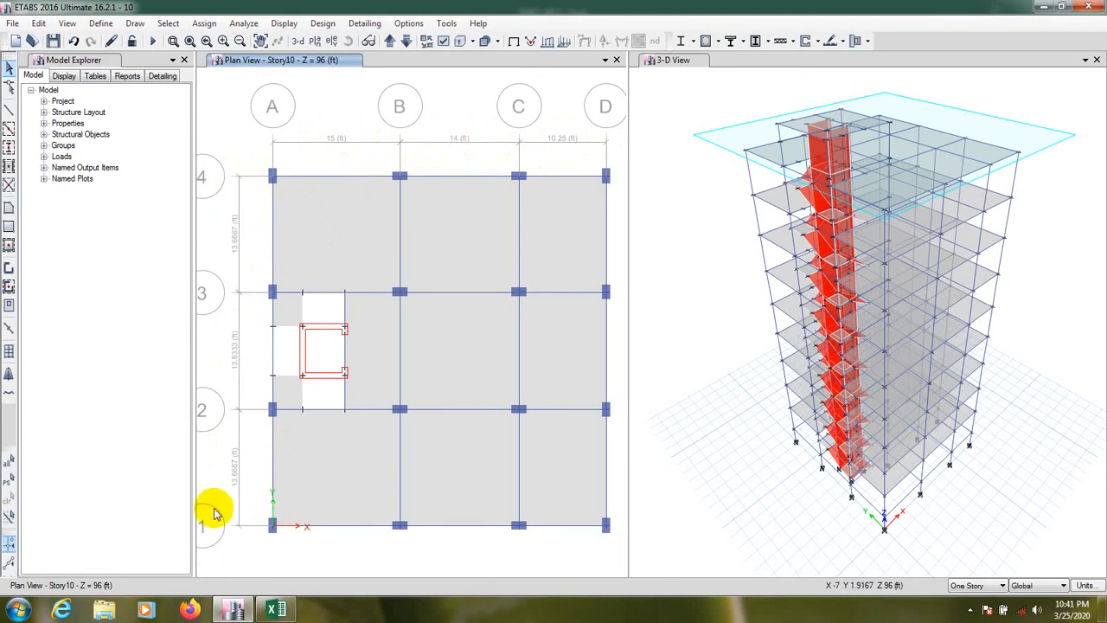
pyautogui.moveTo(608, 142)
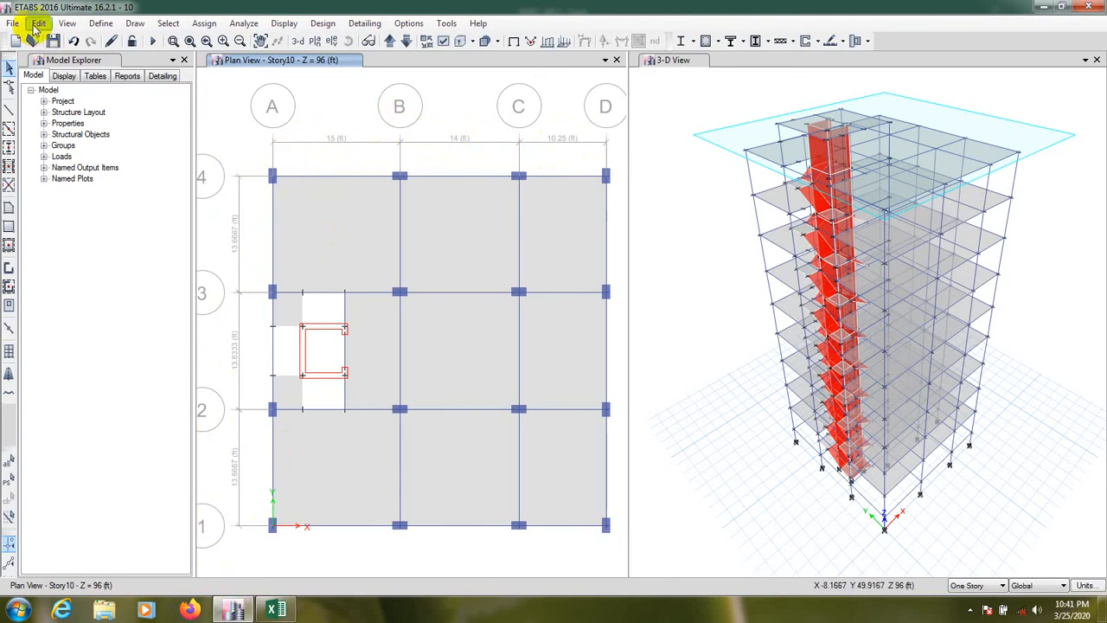
# - Show grid system G1's data, viewed as spacings and then back as ordinates
pyautogui.click(39, 24)
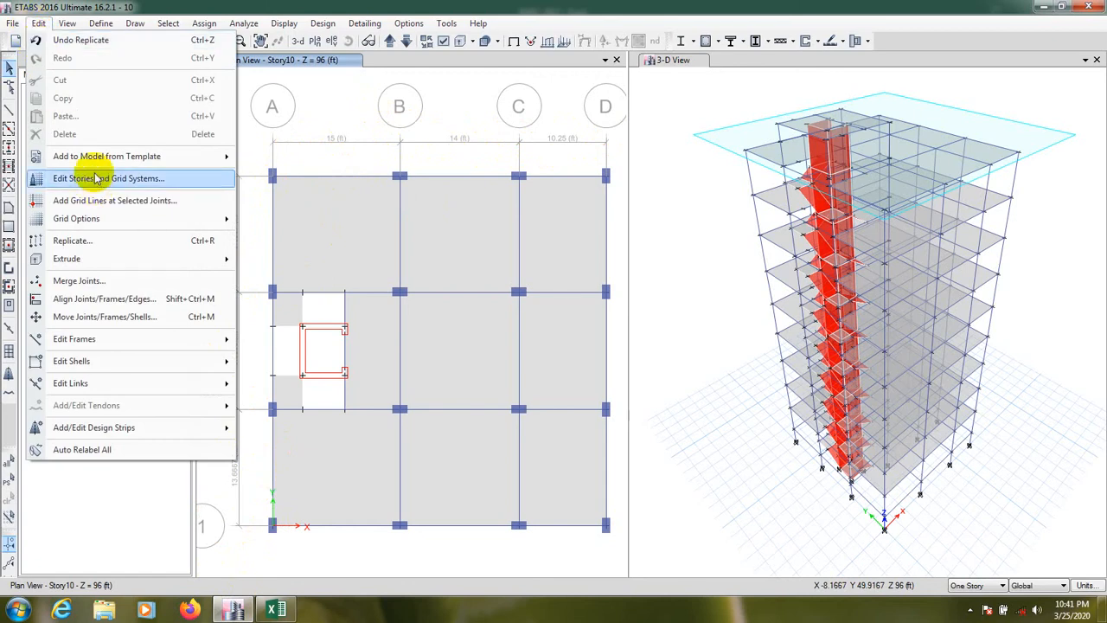
pyautogui.click(107, 178)
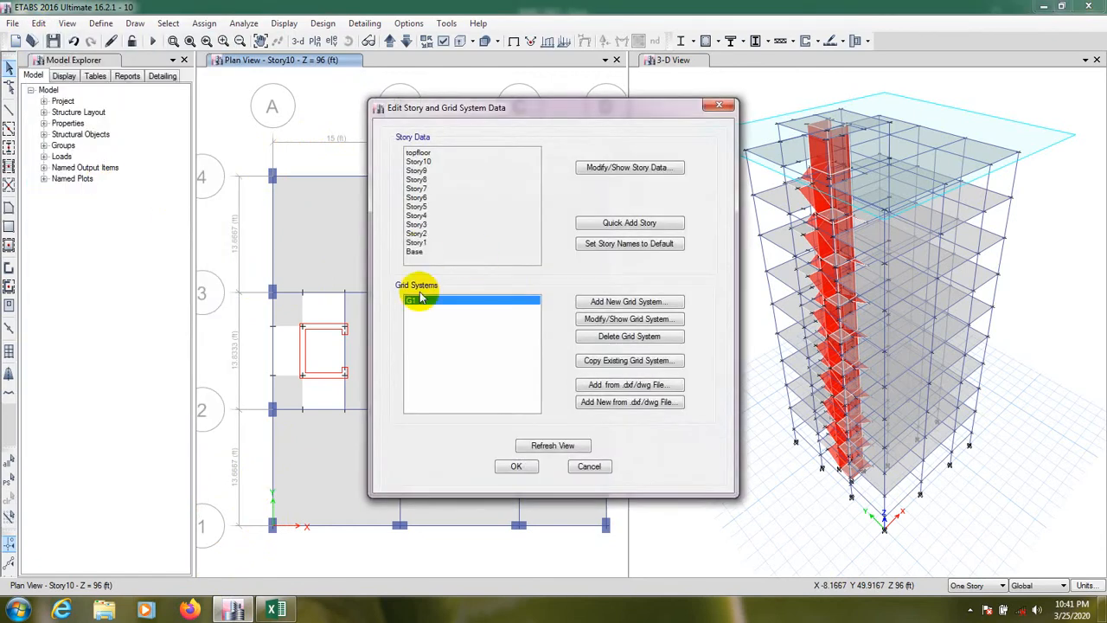
pyautogui.click(630, 318)
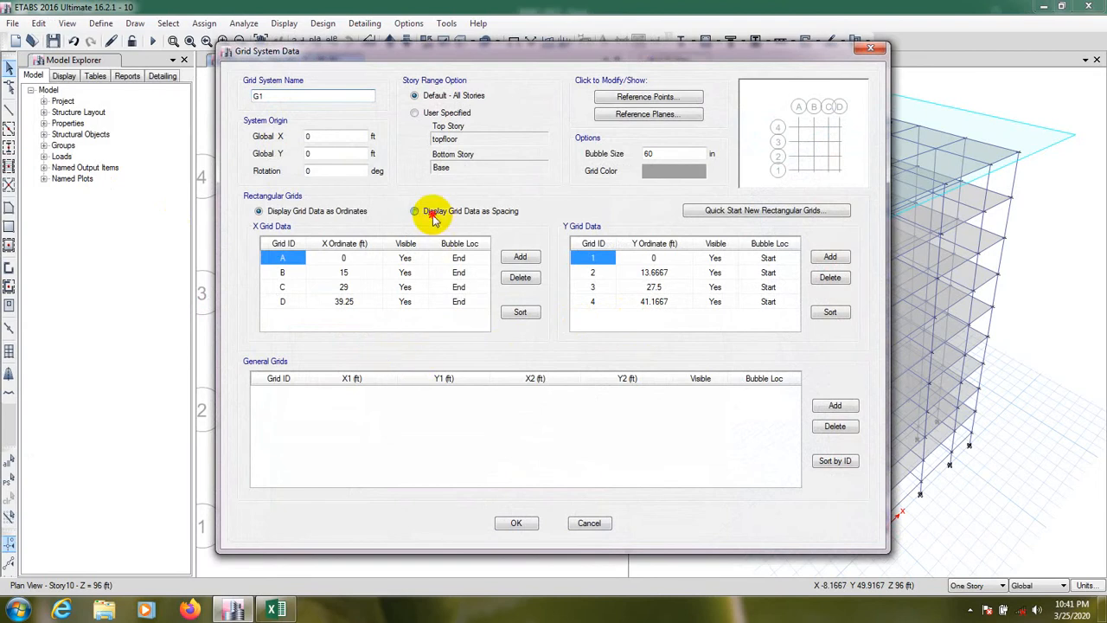
pyautogui.click(415, 211)
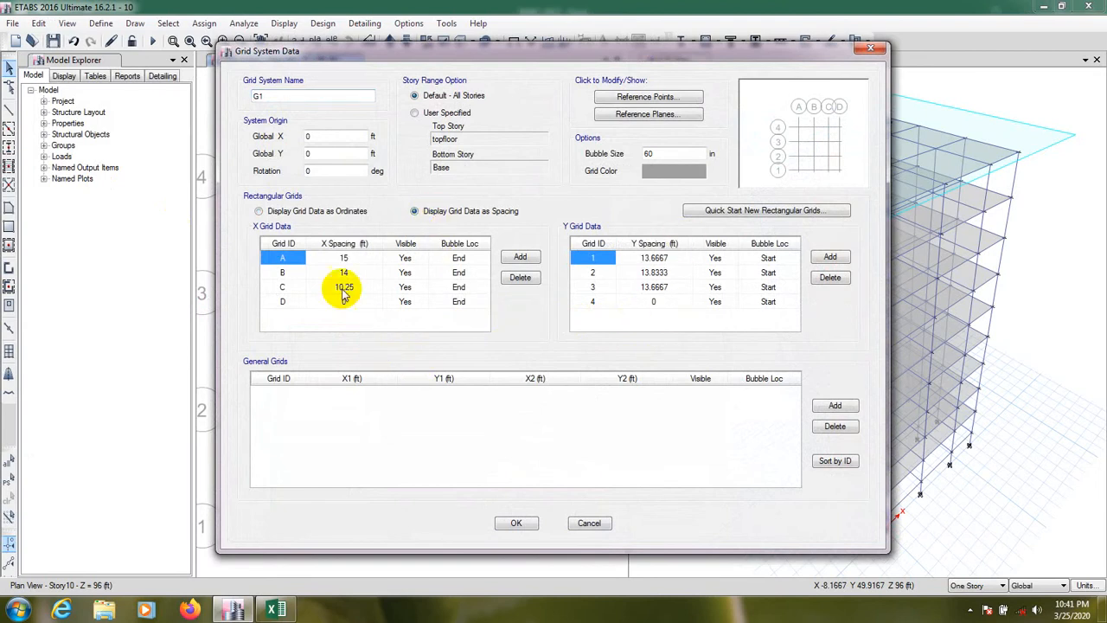
pyautogui.click(259, 211)
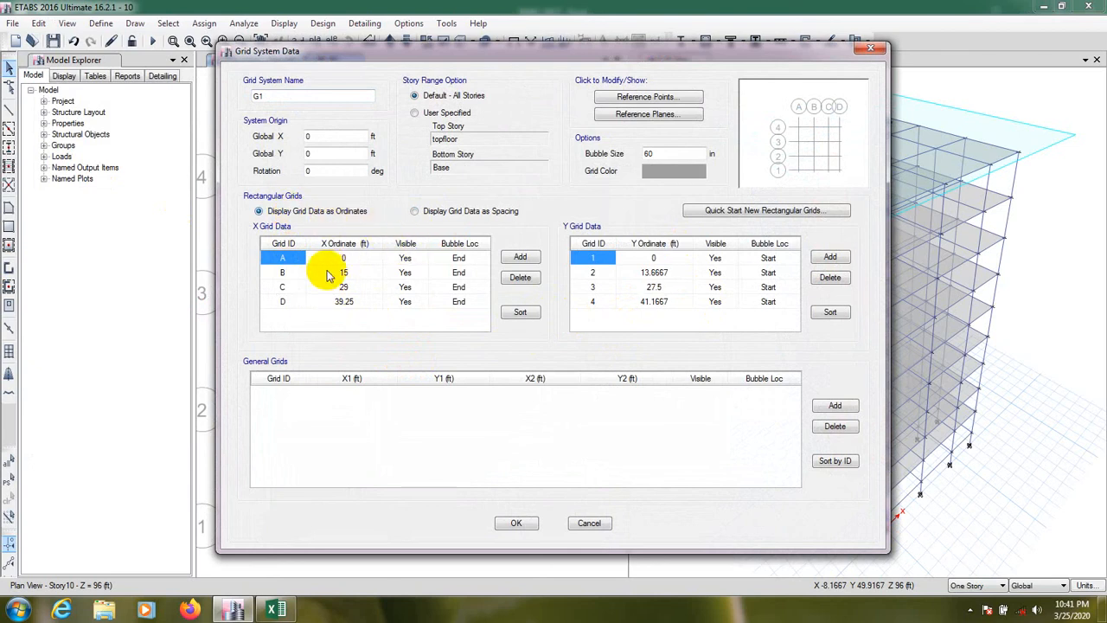
pyautogui.moveTo(637, 319)
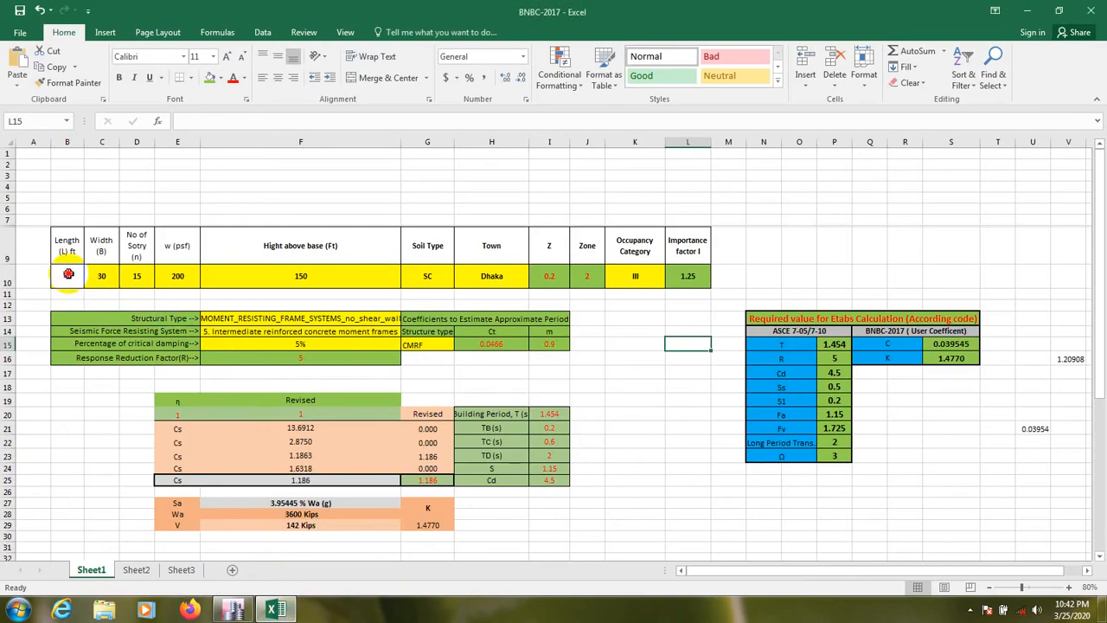
# - Enter the 41.1667 × 39.25 ft plan, 10 storeys in the sheet and select the height above base
pyautogui.rightClick(67, 275)
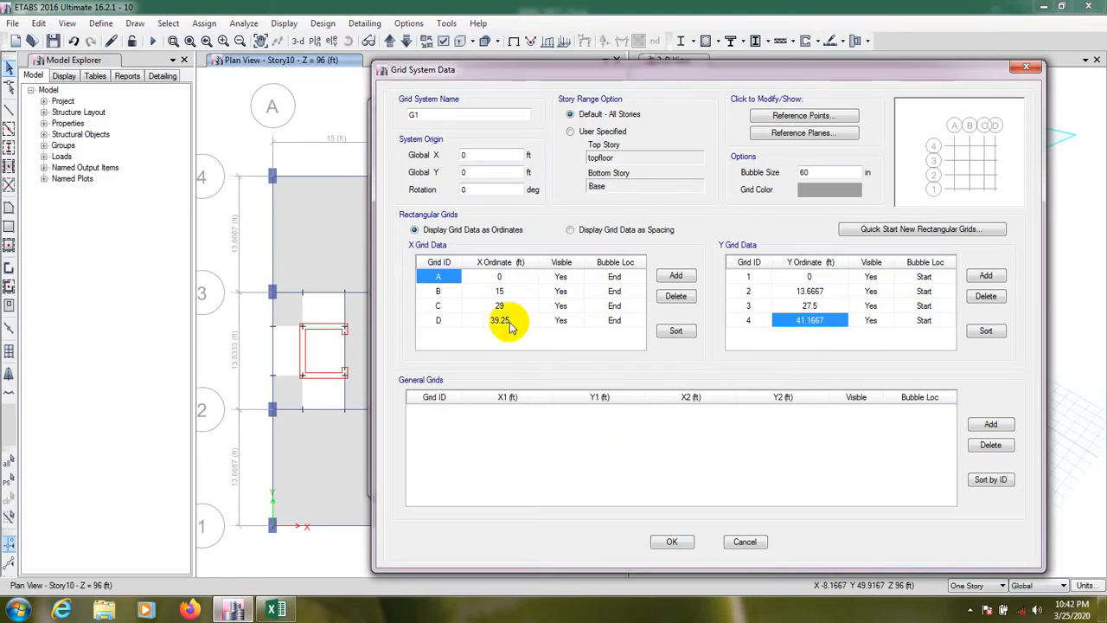
pyautogui.rightClick(498, 320)
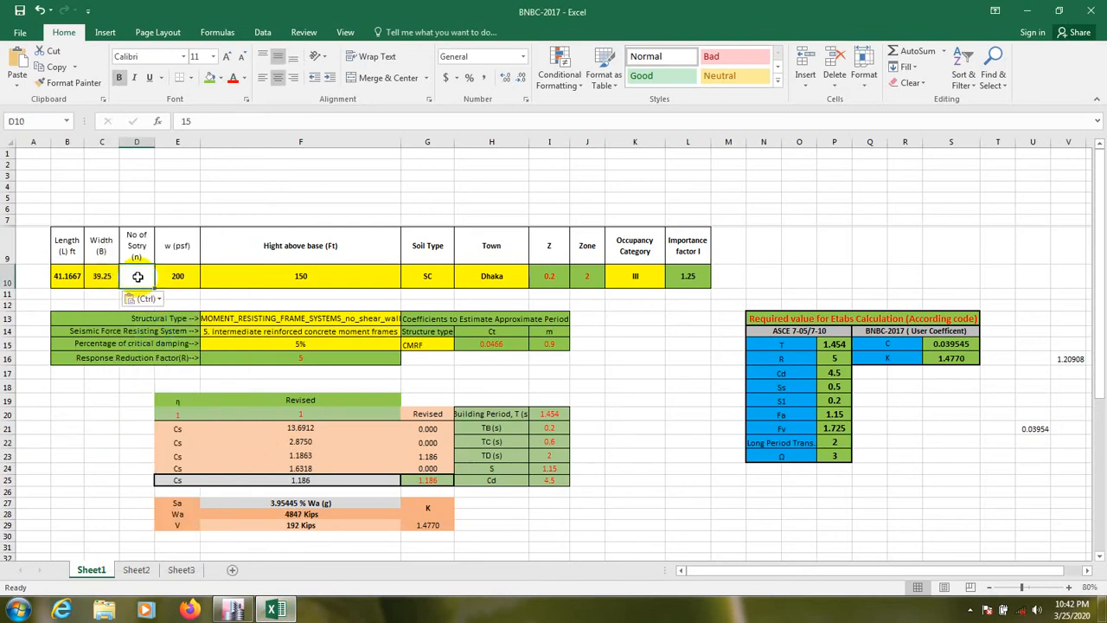
pyautogui.write('10')
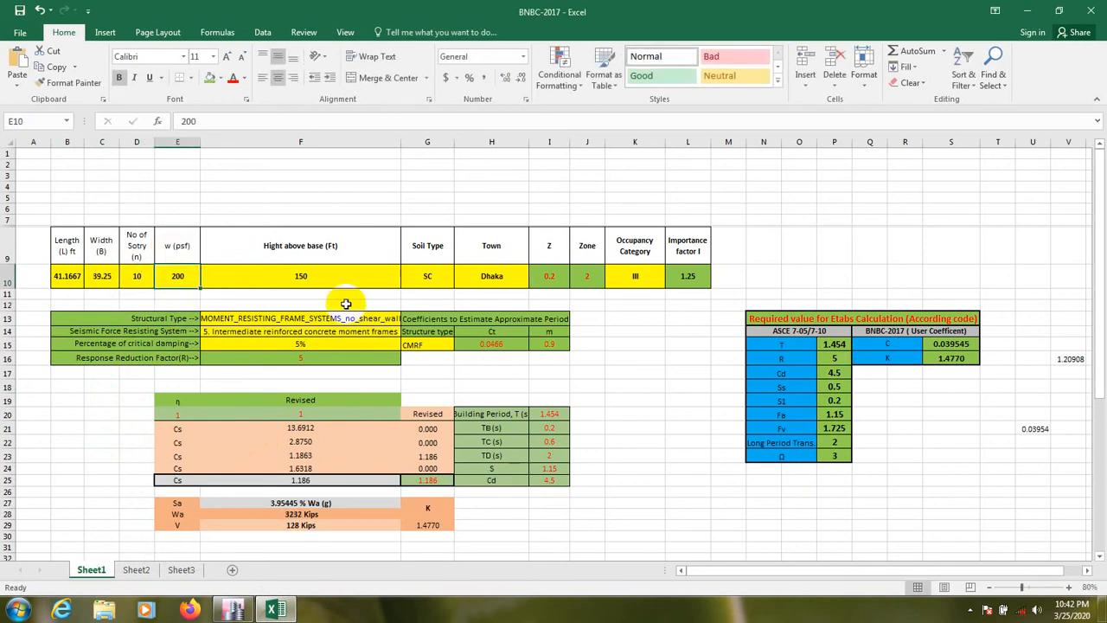
pyautogui.scroll(-3)
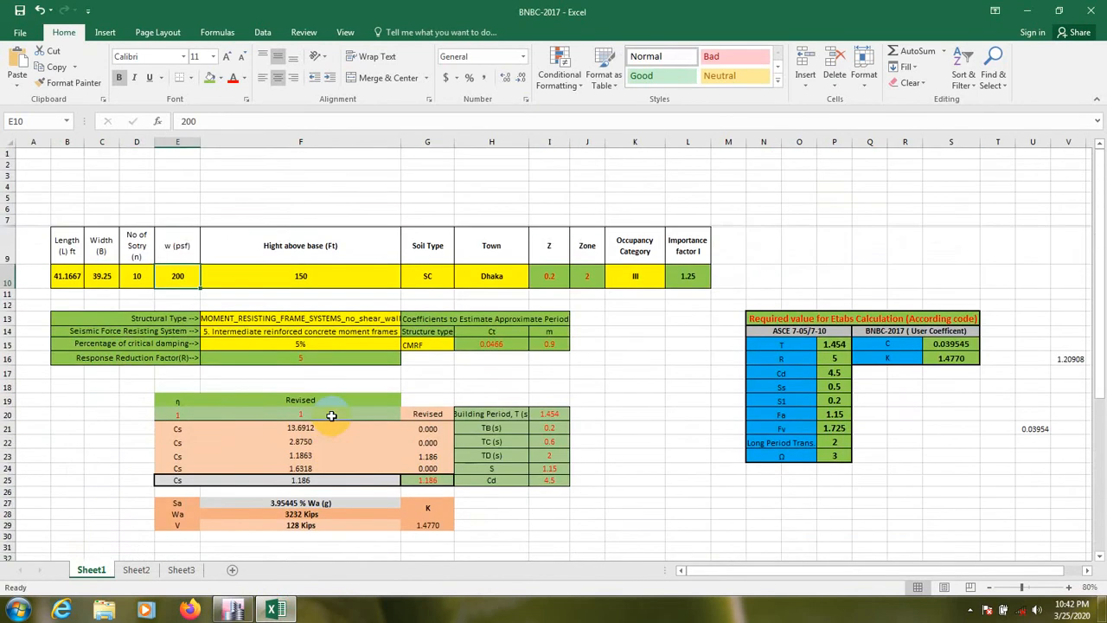
pyautogui.click(301, 275)
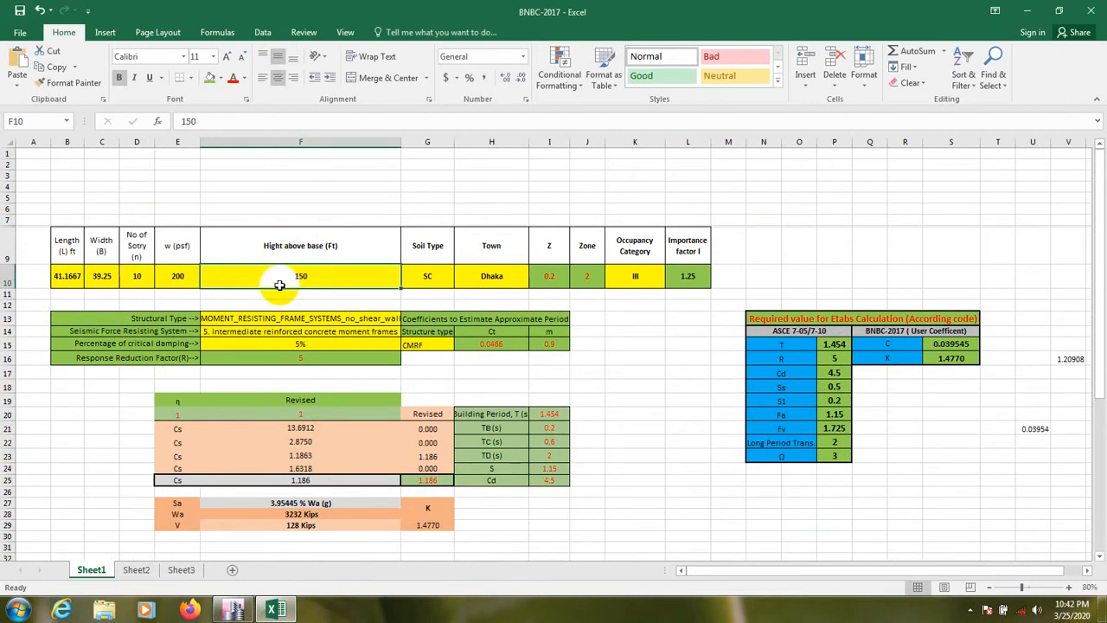
pyautogui.moveTo(272, 540)
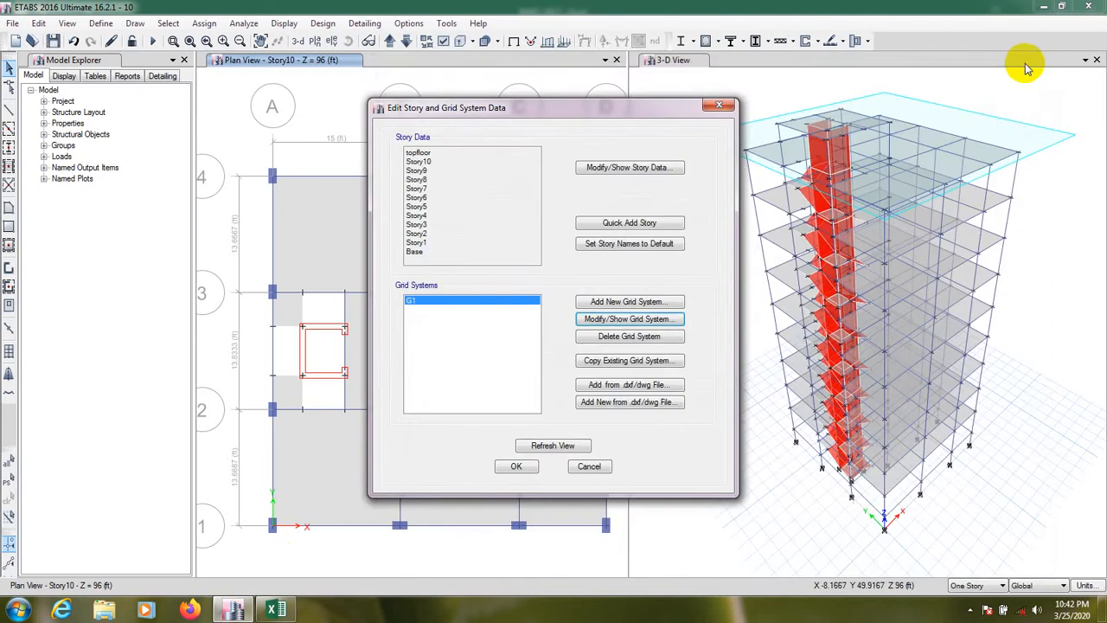
pyautogui.moveTo(623, 164)
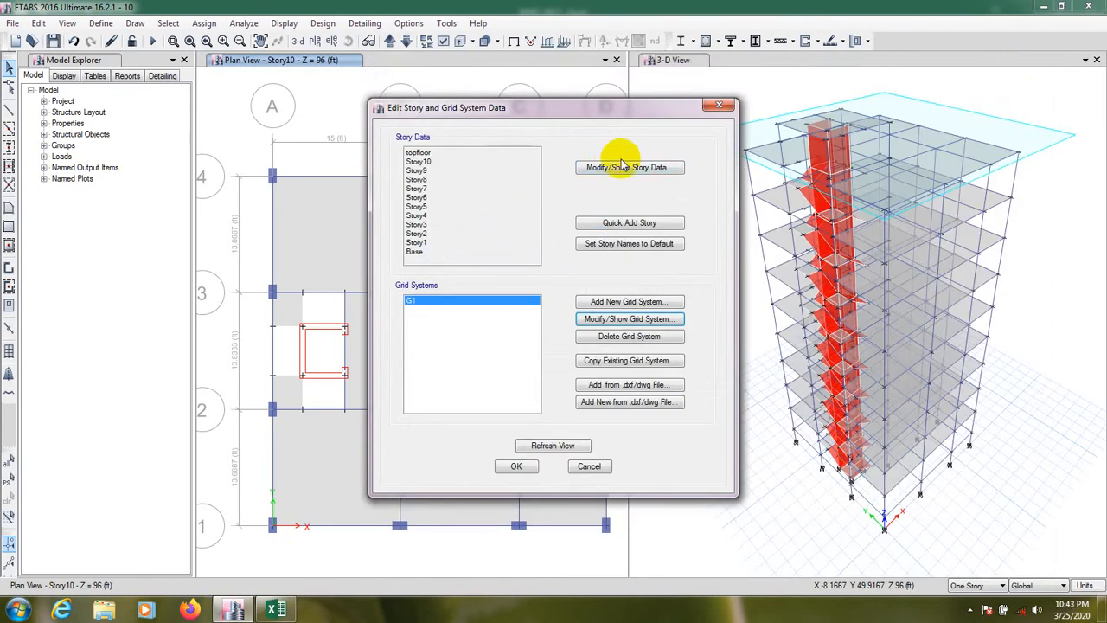
# - Read the 104 ft TopRoof elevation from the story data and enter it as height above base
pyautogui.click(629, 166)
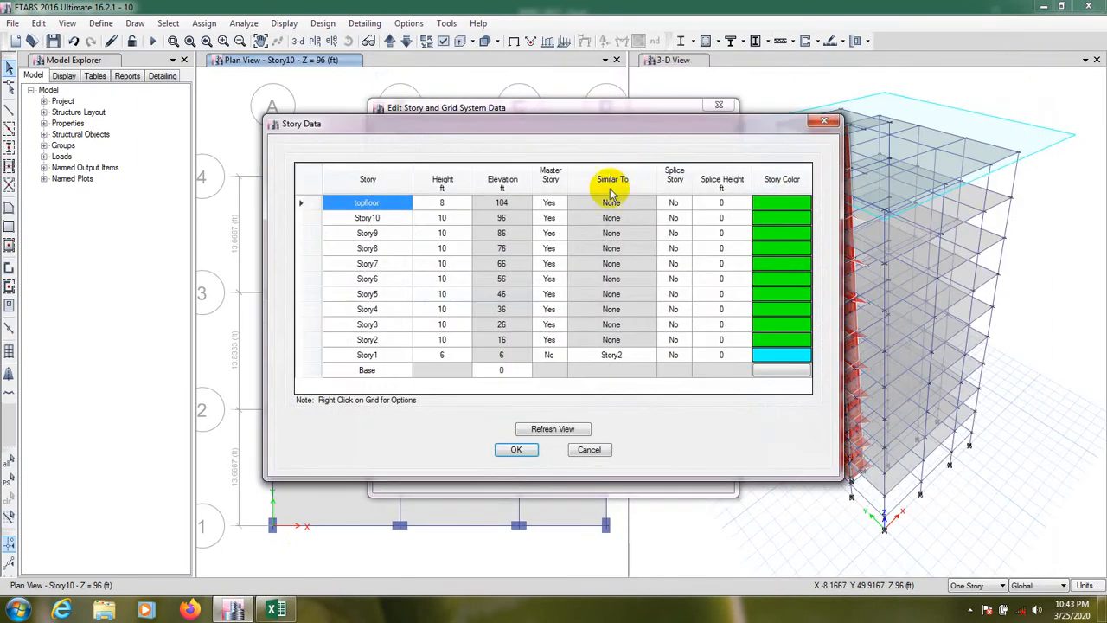
pyautogui.click(502, 202)
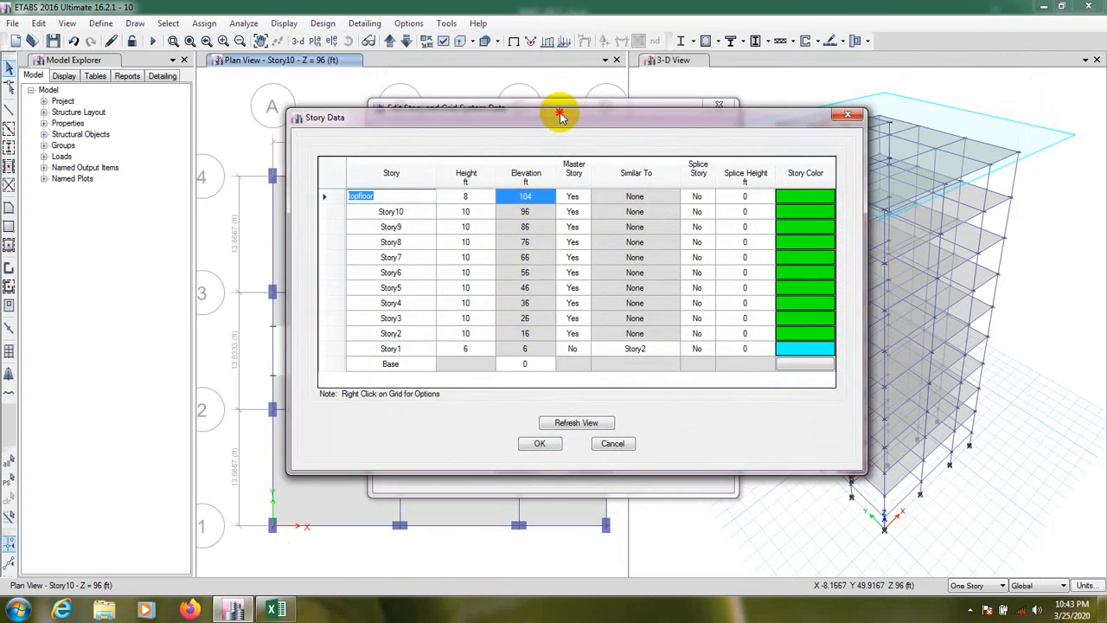
pyautogui.click(273, 609)
pyautogui.write('1')
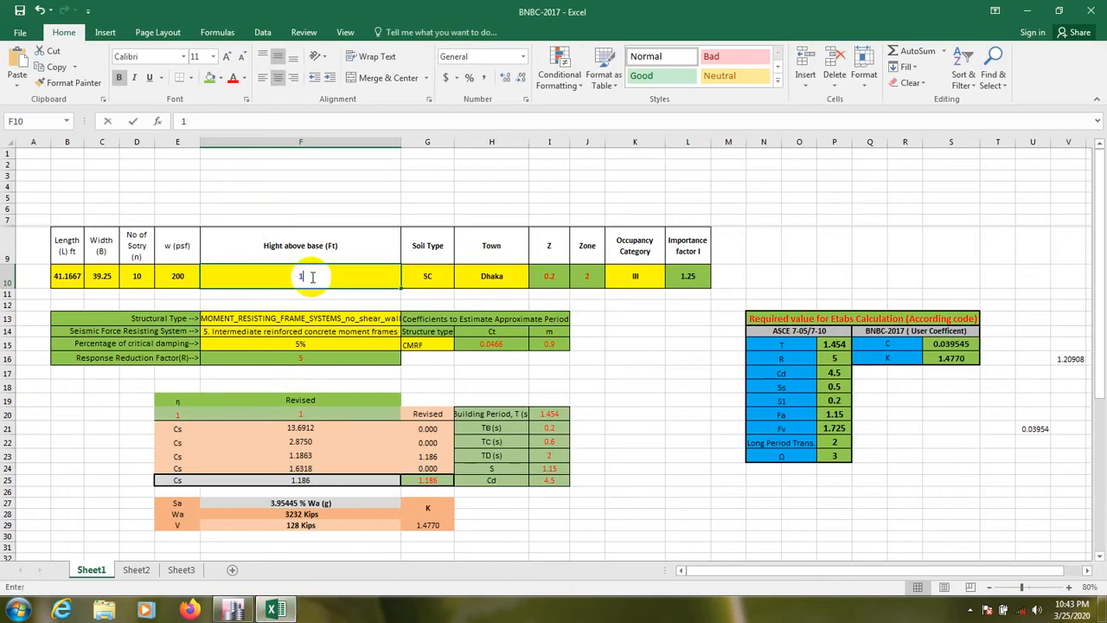
pyautogui.write('04')
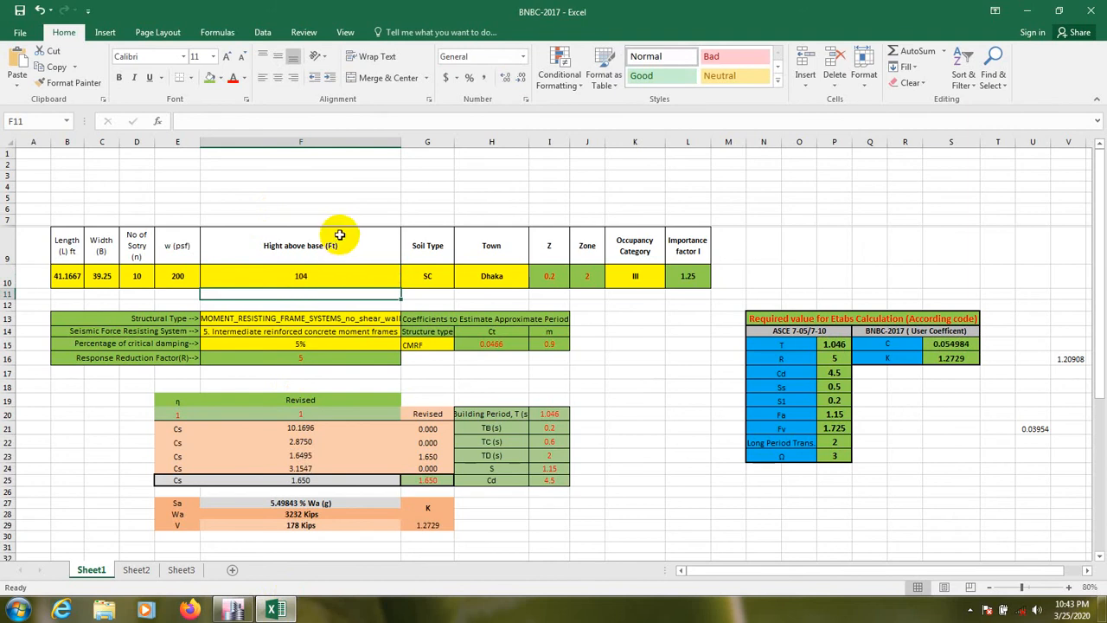
pyautogui.moveTo(419, 301)
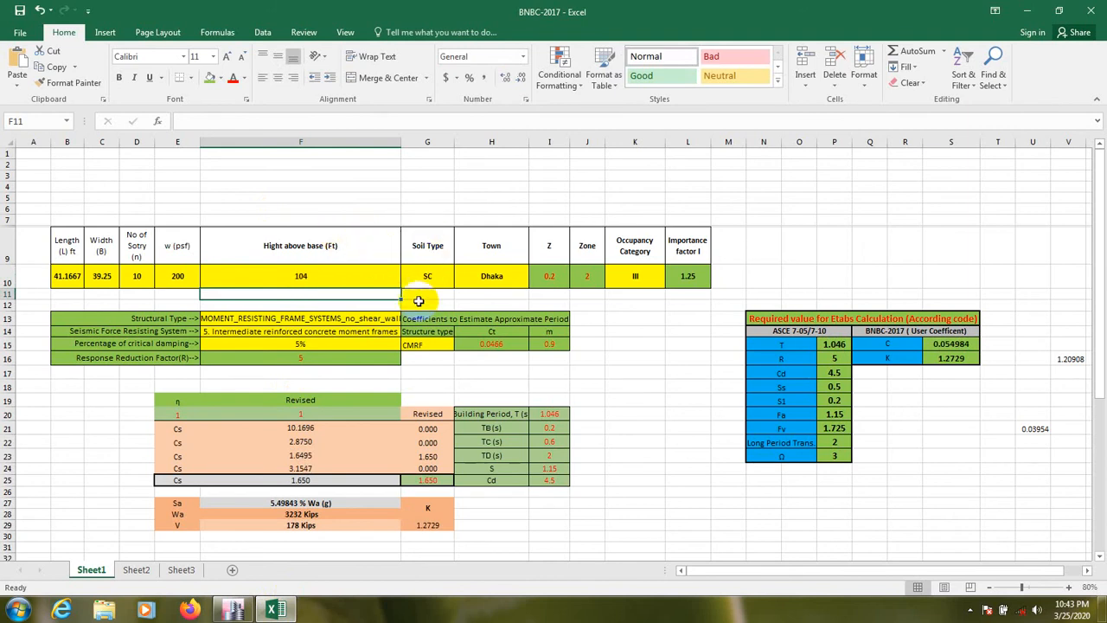
# - Keep soil type SC and bring up the town list for the Dhaka cell
pyautogui.click(460, 281)
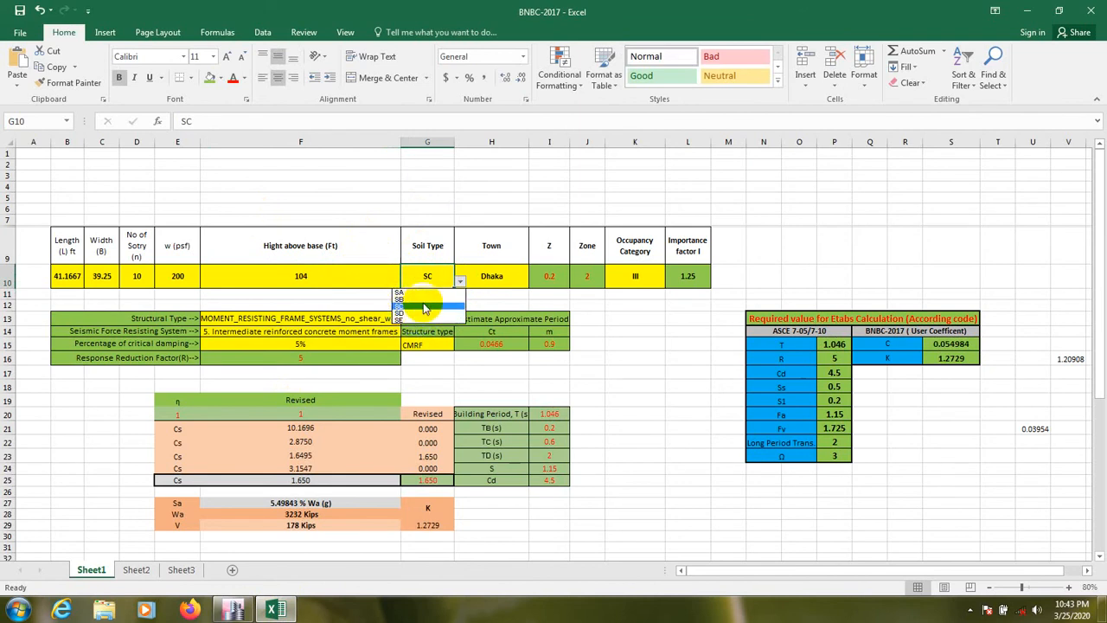
pyautogui.click(460, 282)
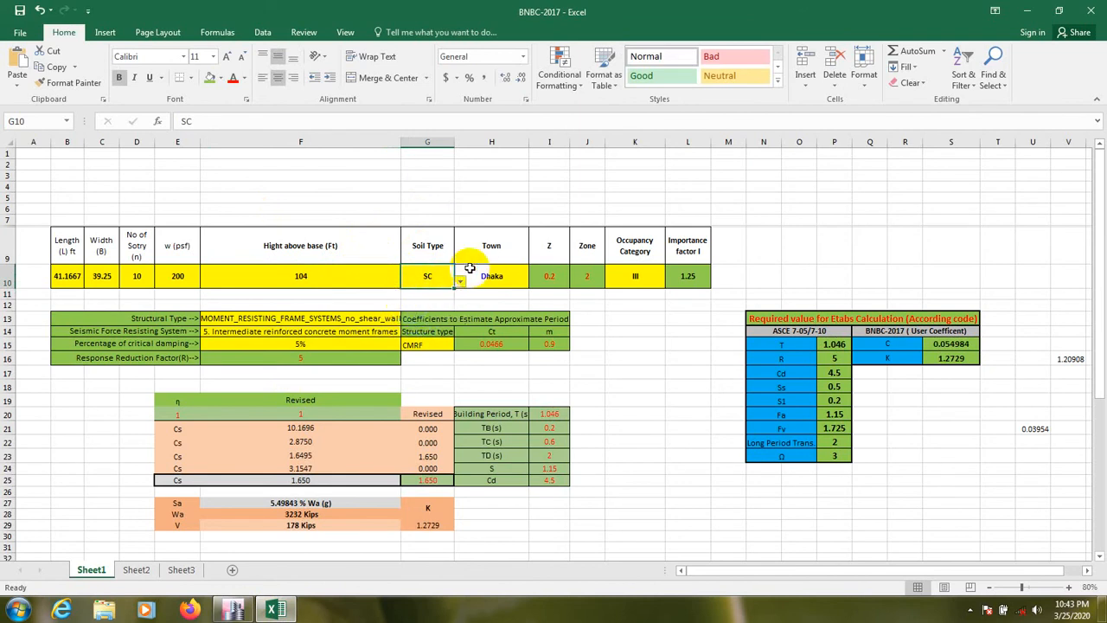
pyautogui.click(491, 275)
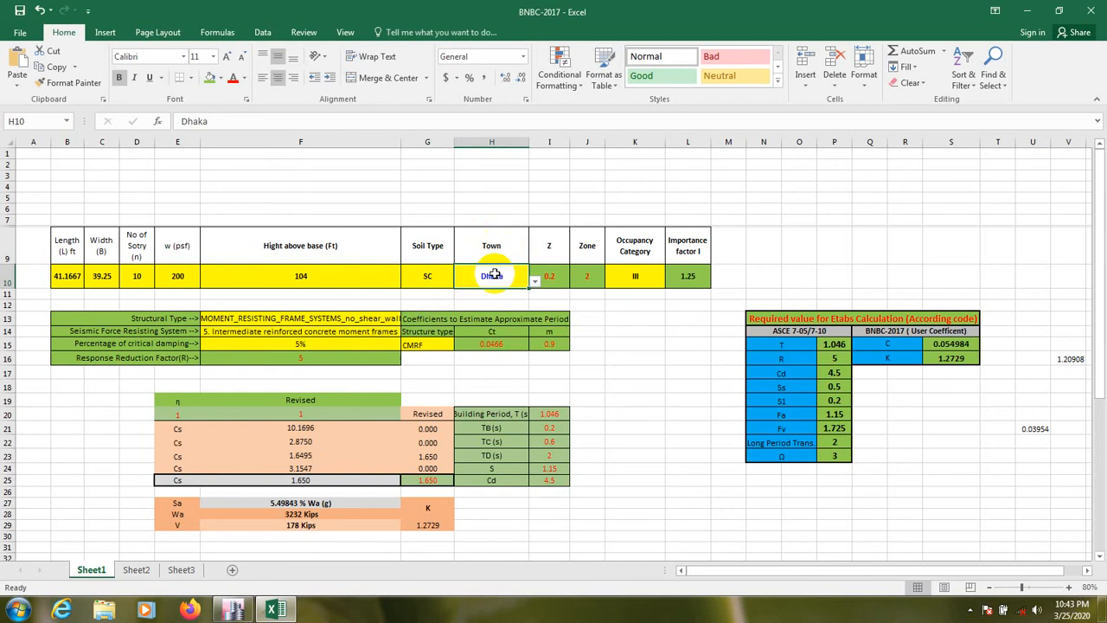
pyautogui.click(536, 280)
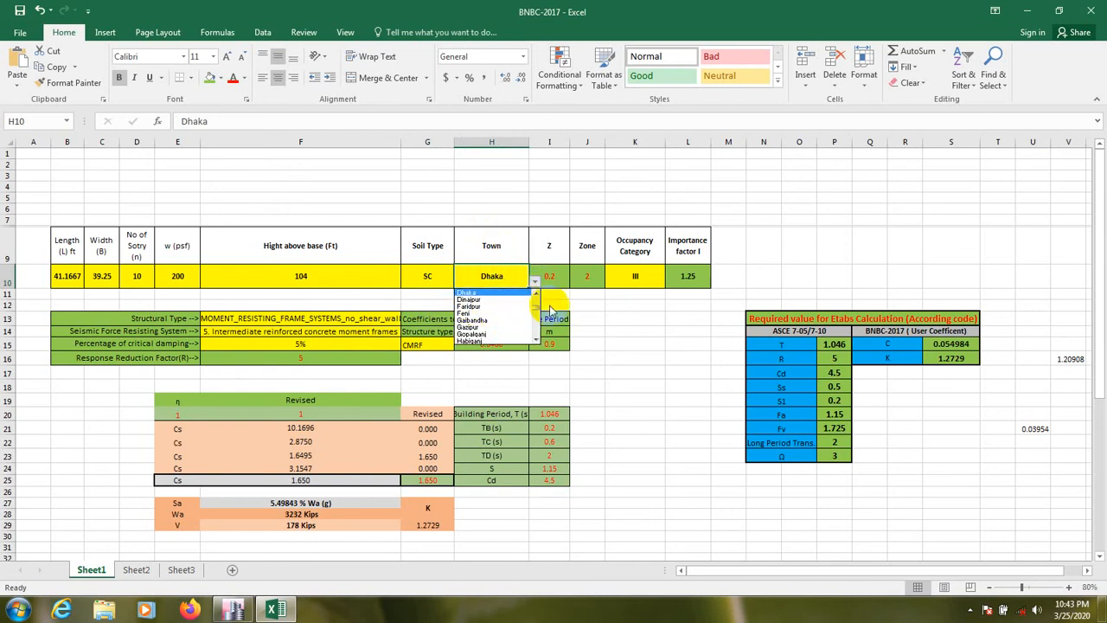
pyautogui.moveTo(371, 275)
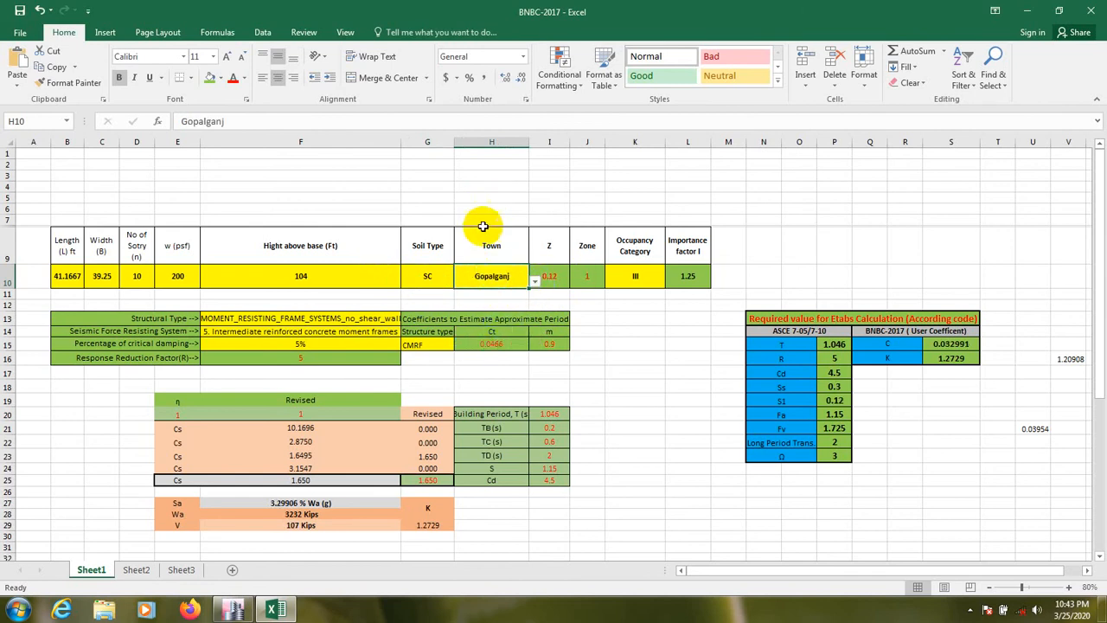
pyautogui.moveTo(588, 318)
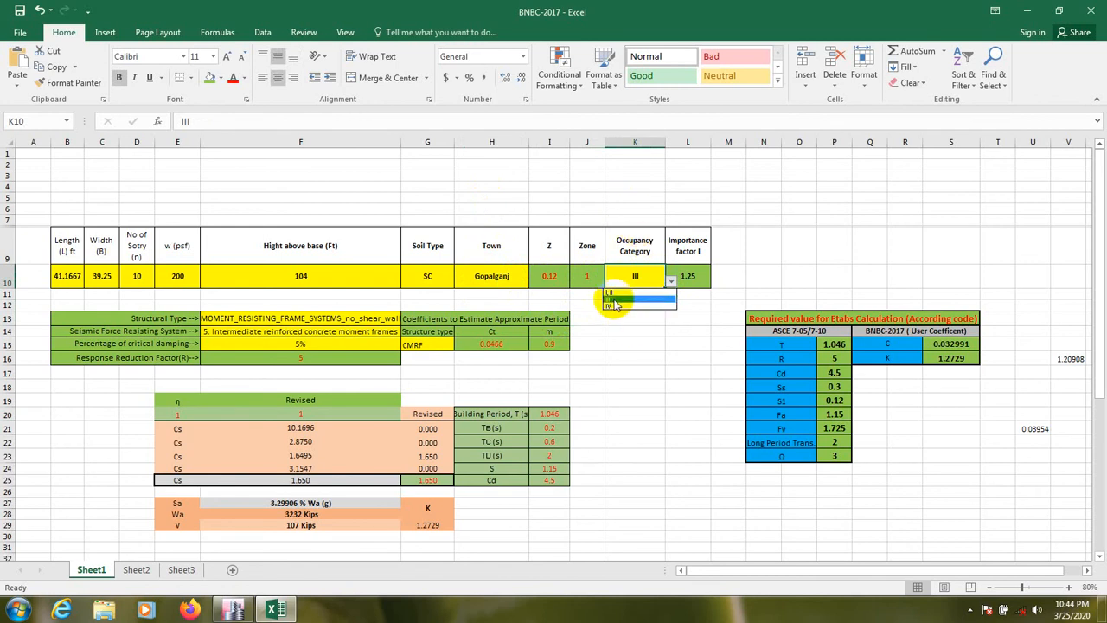
pyautogui.click(632, 280)
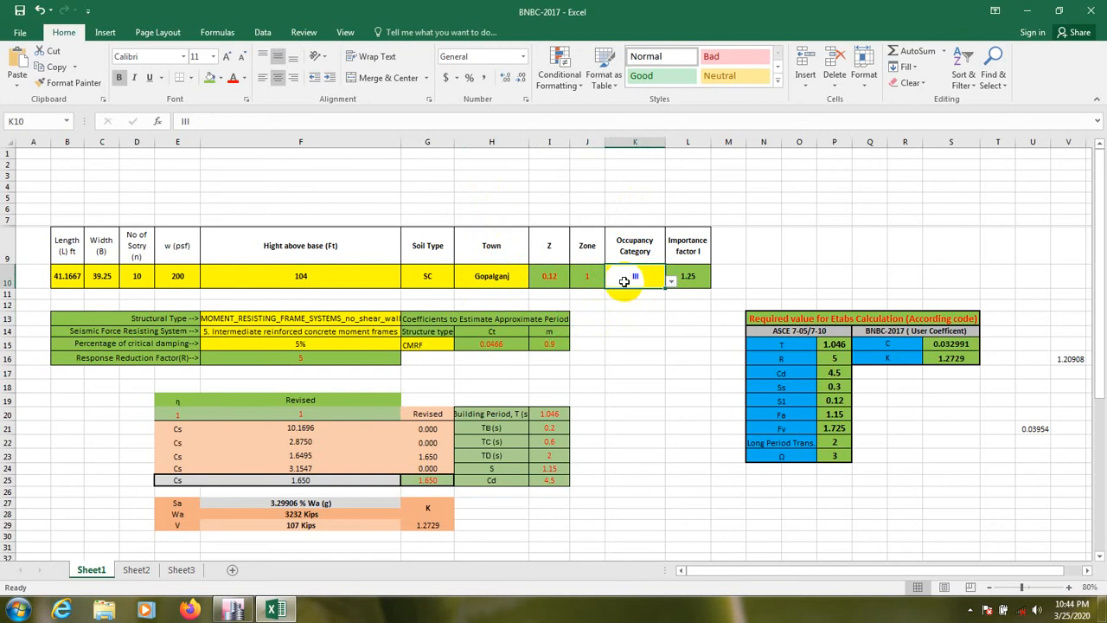
pyautogui.click(671, 284)
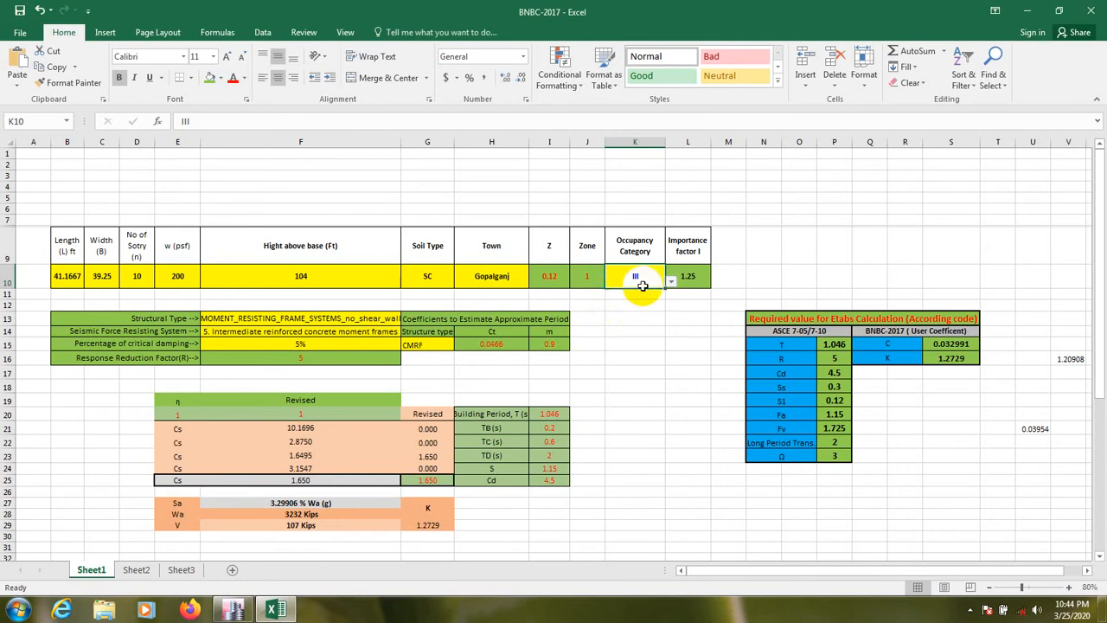
pyautogui.moveTo(619, 392)
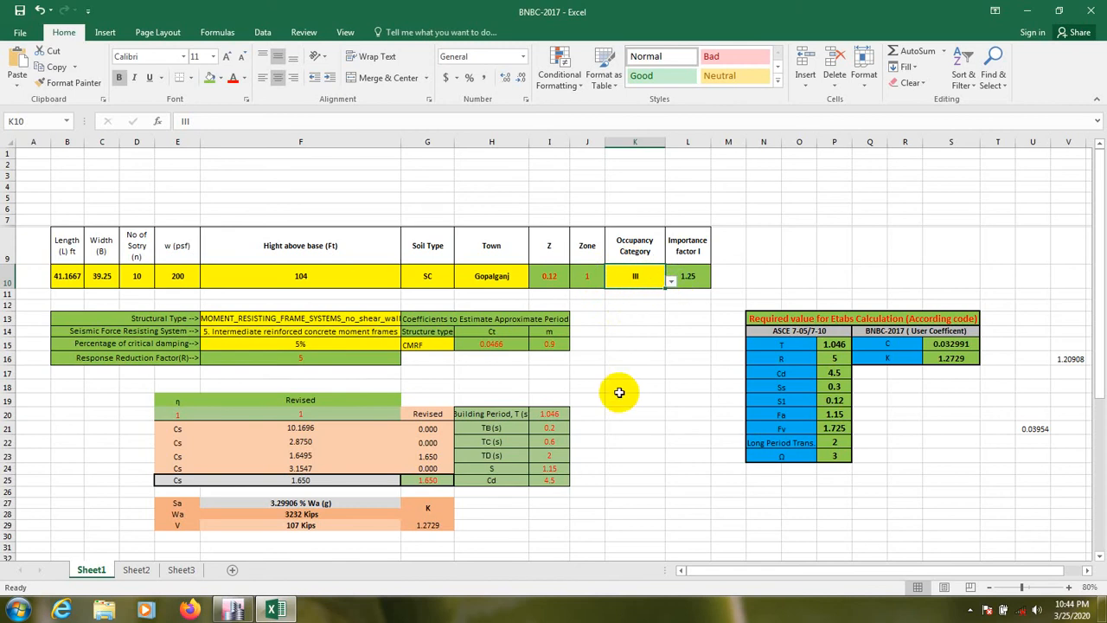
# - Set the structural type to building frame system with shear wall
pyautogui.click(301, 318)
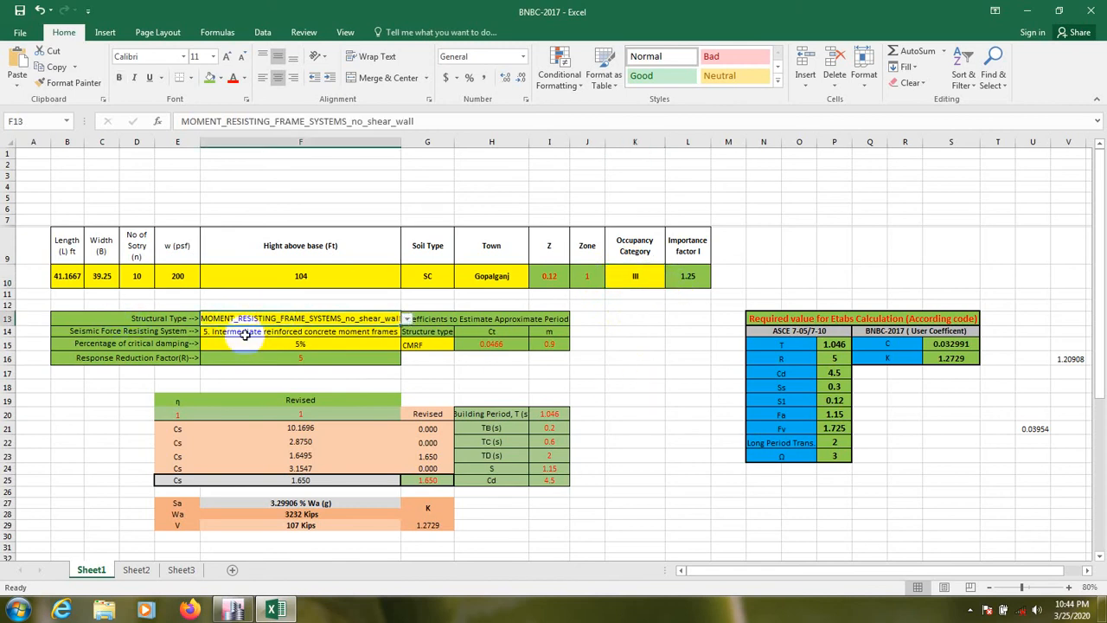
pyautogui.moveTo(386, 382)
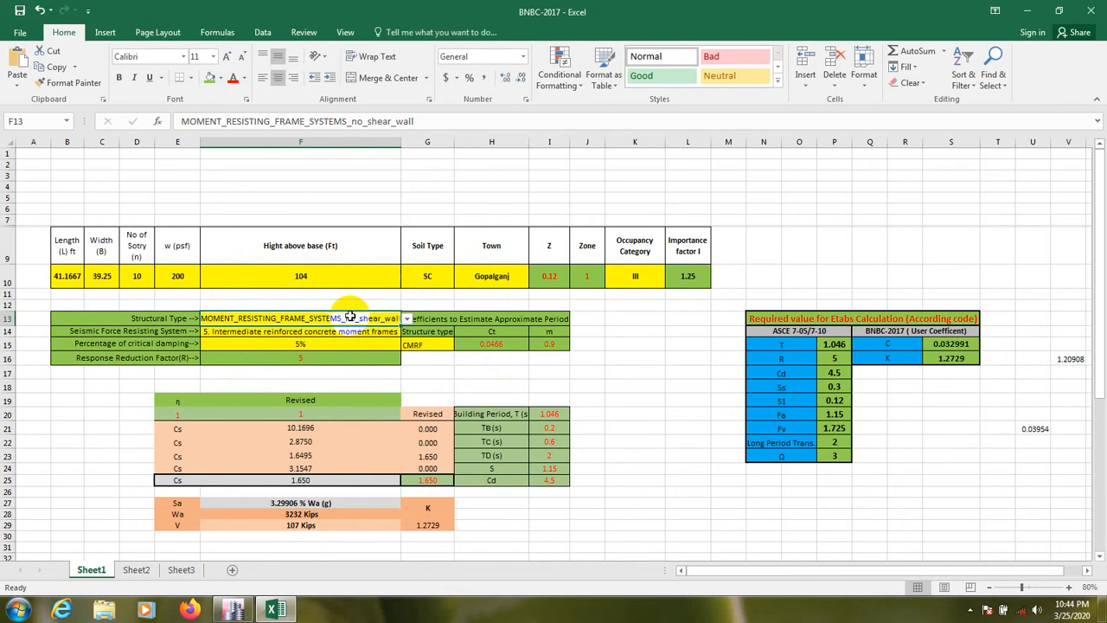
pyautogui.click(406, 318)
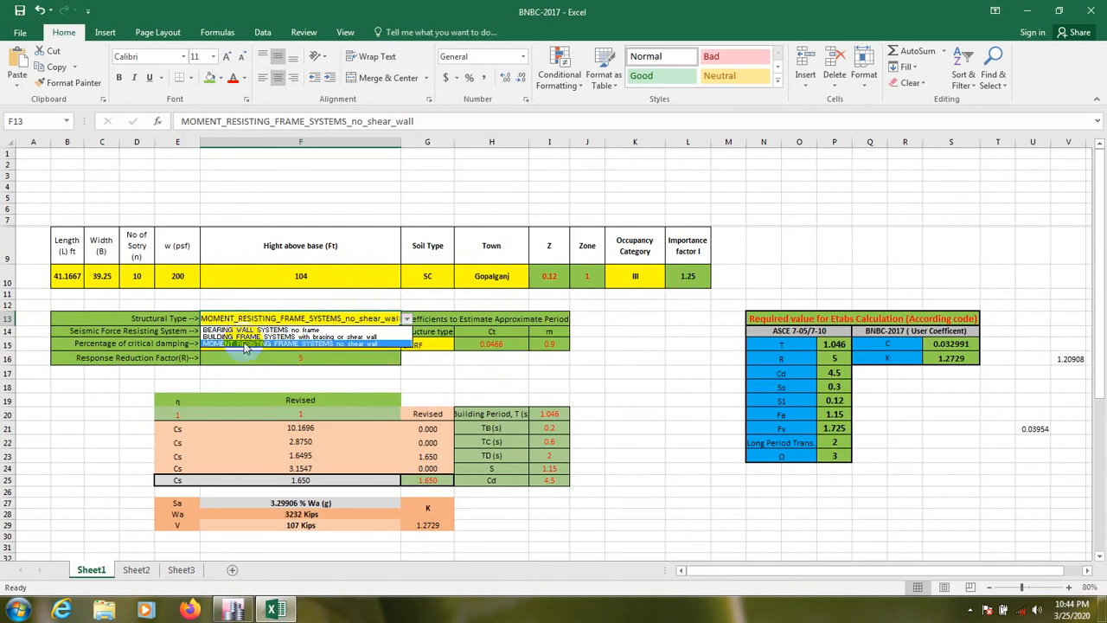
pyautogui.moveTo(315, 354)
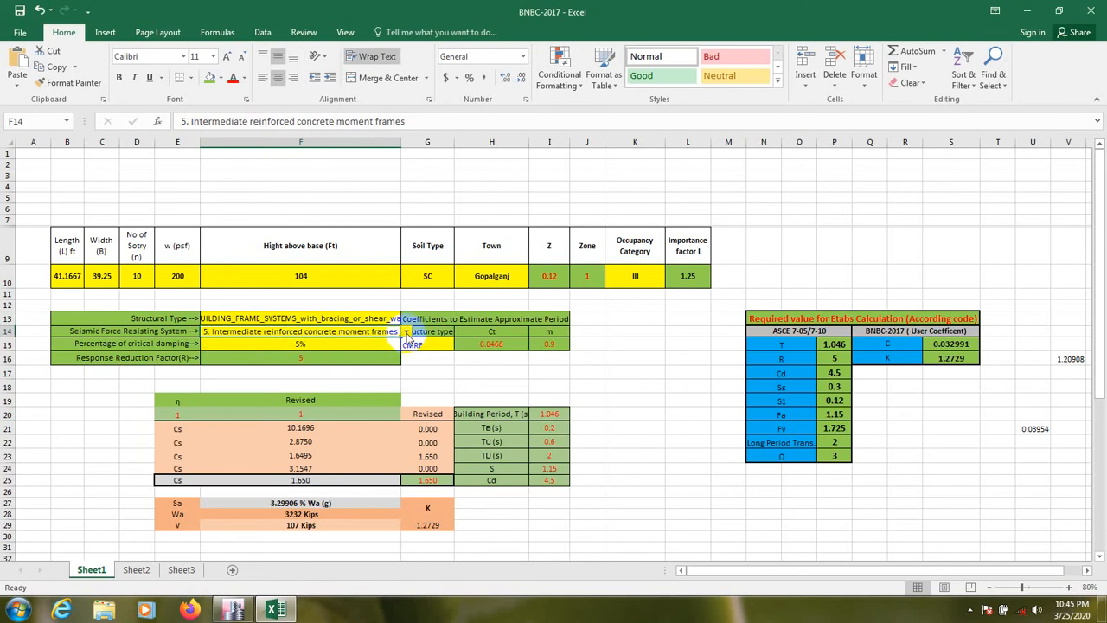
pyautogui.click(406, 332)
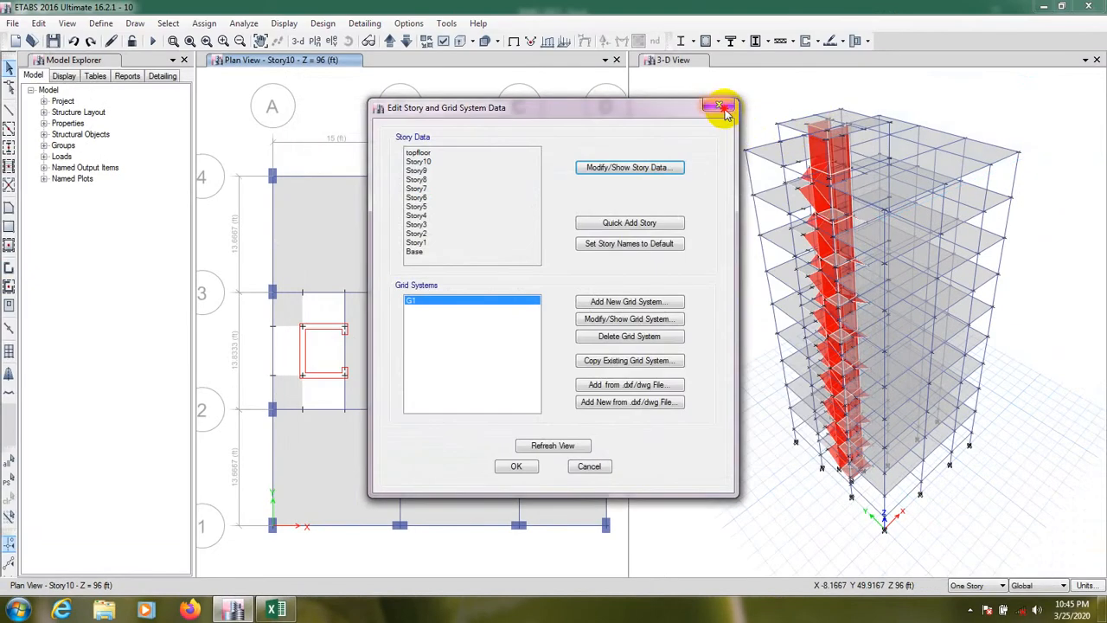
# - Close the story and grid system data and return to the BNBC-2017 workbook
pyautogui.click(720, 107)
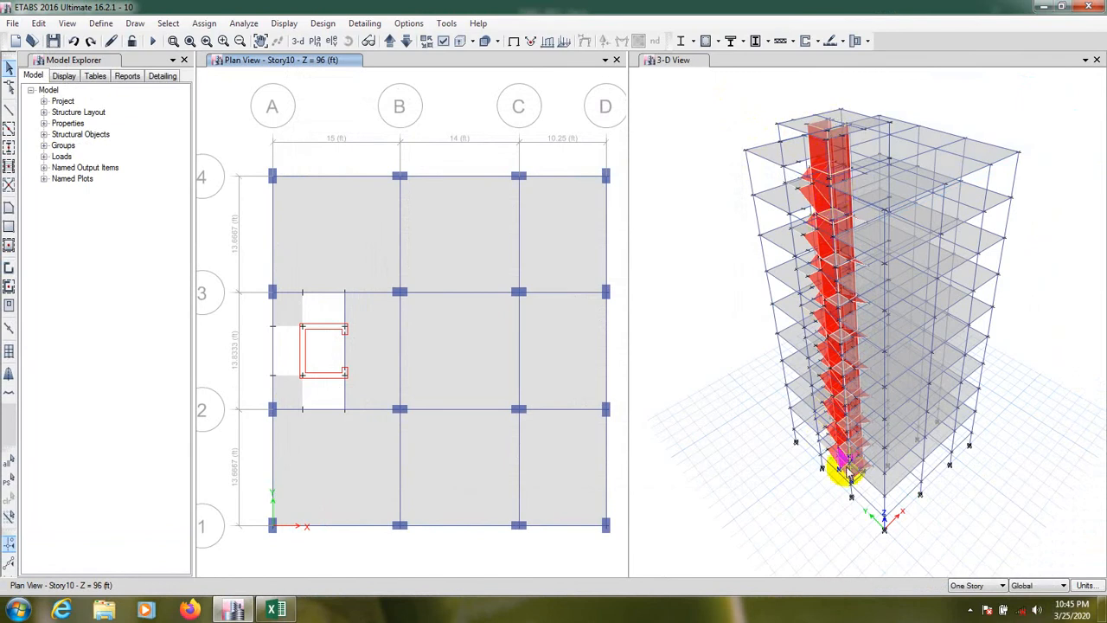
pyautogui.moveTo(838, 337)
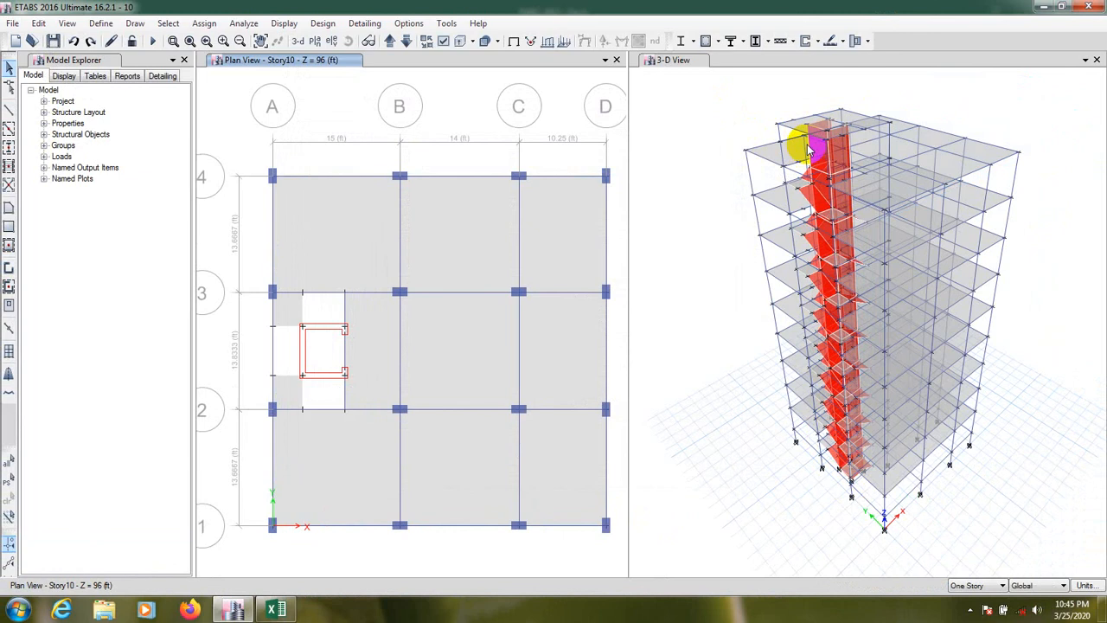
pyautogui.click(275, 609)
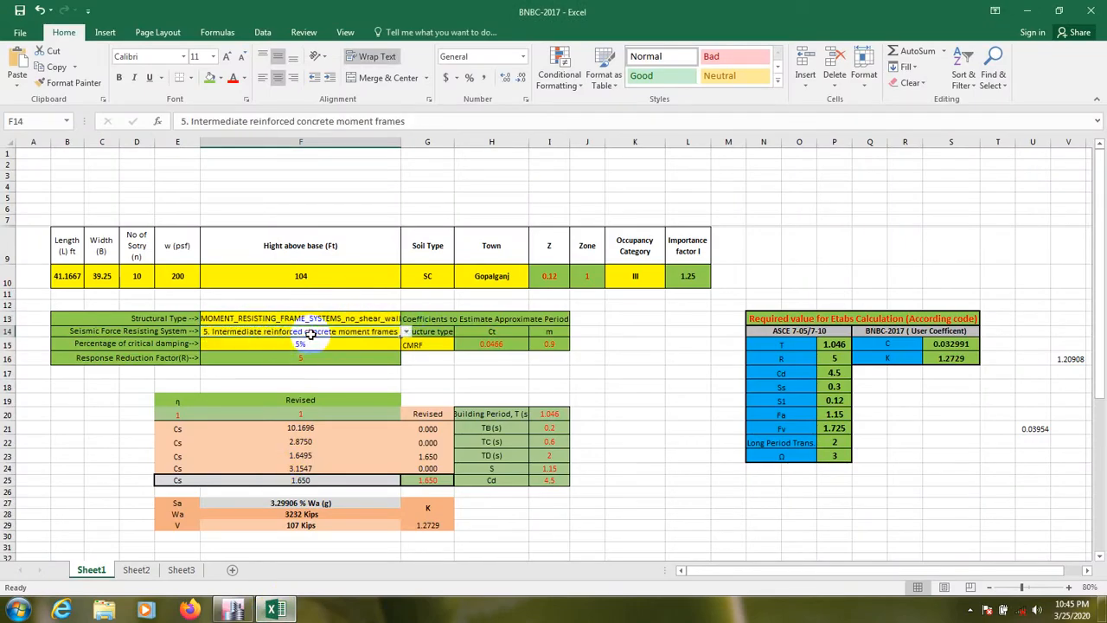
pyautogui.click(405, 332)
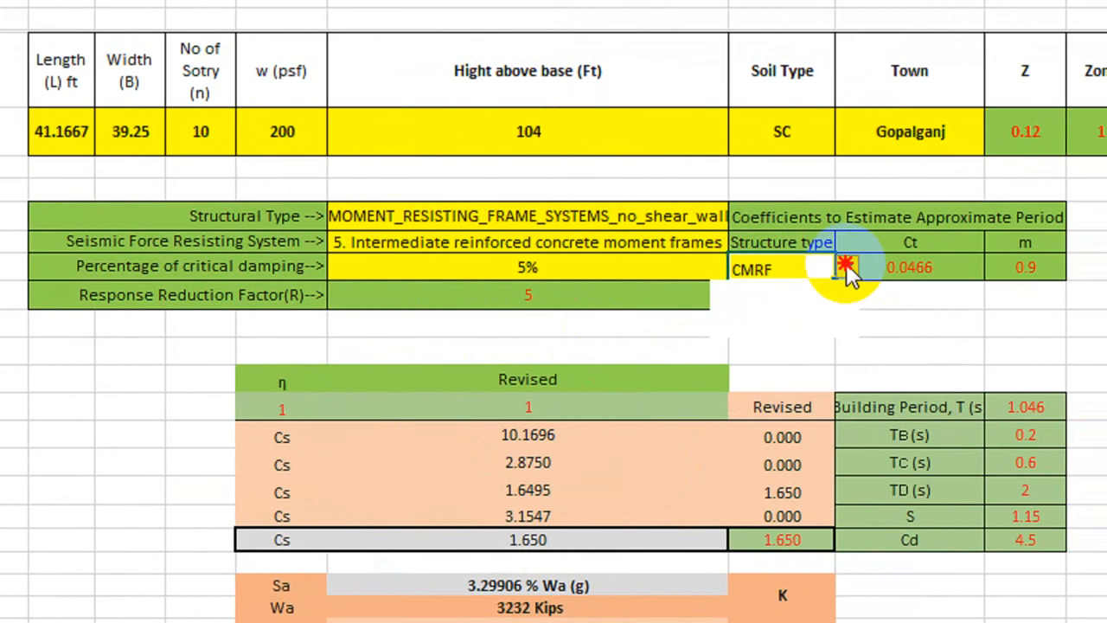
pyautogui.click(835, 266)
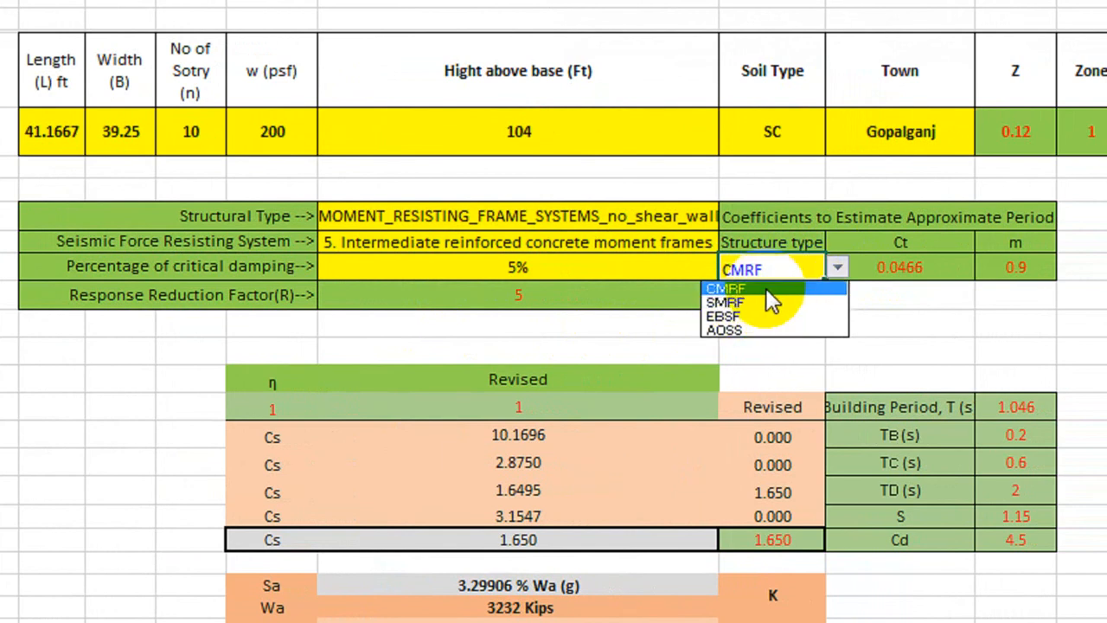
pyautogui.click(726, 287)
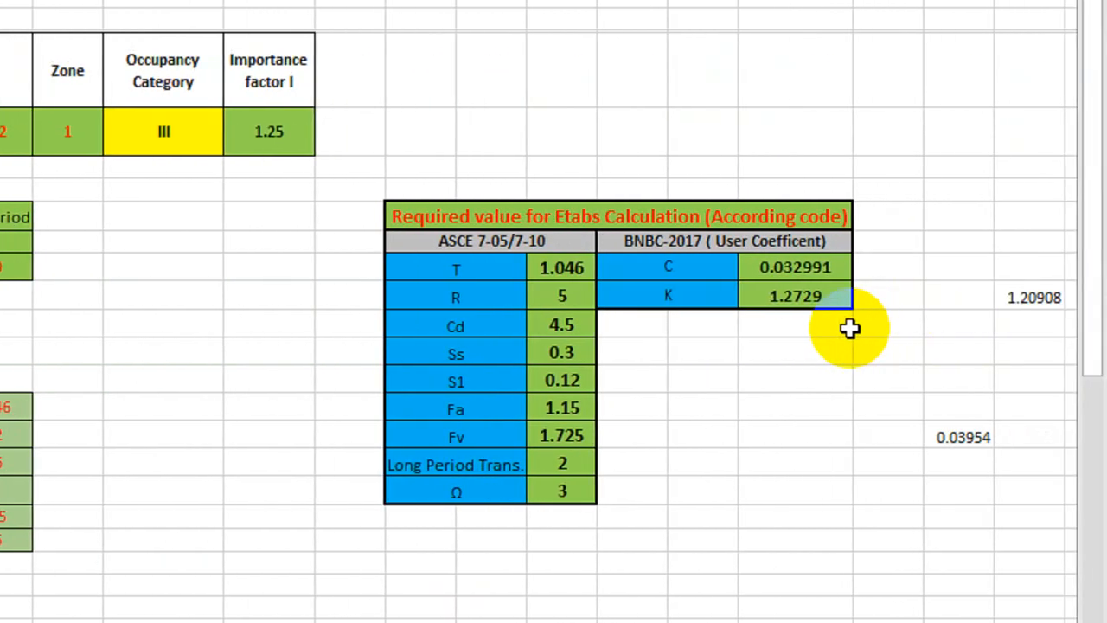
pyautogui.moveTo(815, 357)
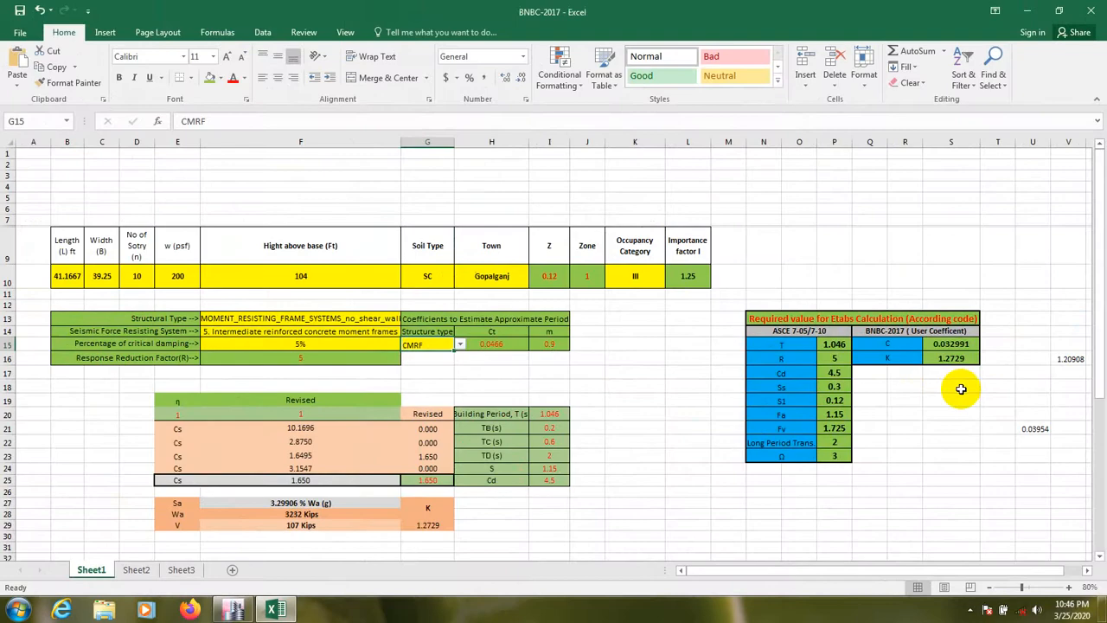
# - Define a new load pattern EQ of Seismic type, then return to the workbook
pyautogui.click(236, 609)
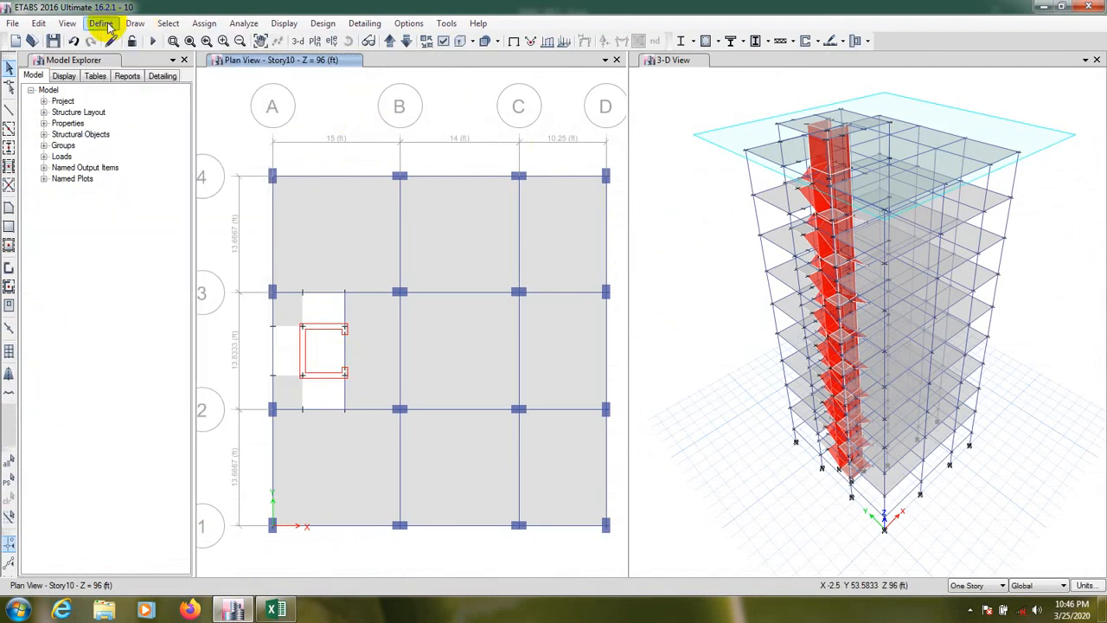
pyautogui.click(100, 24)
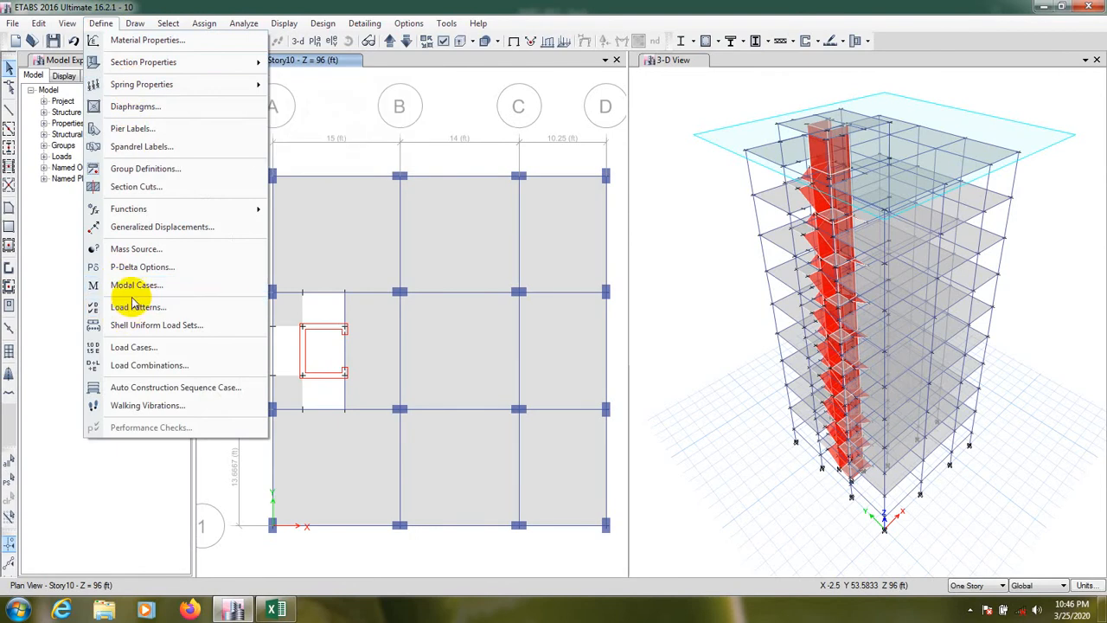
pyautogui.click(138, 308)
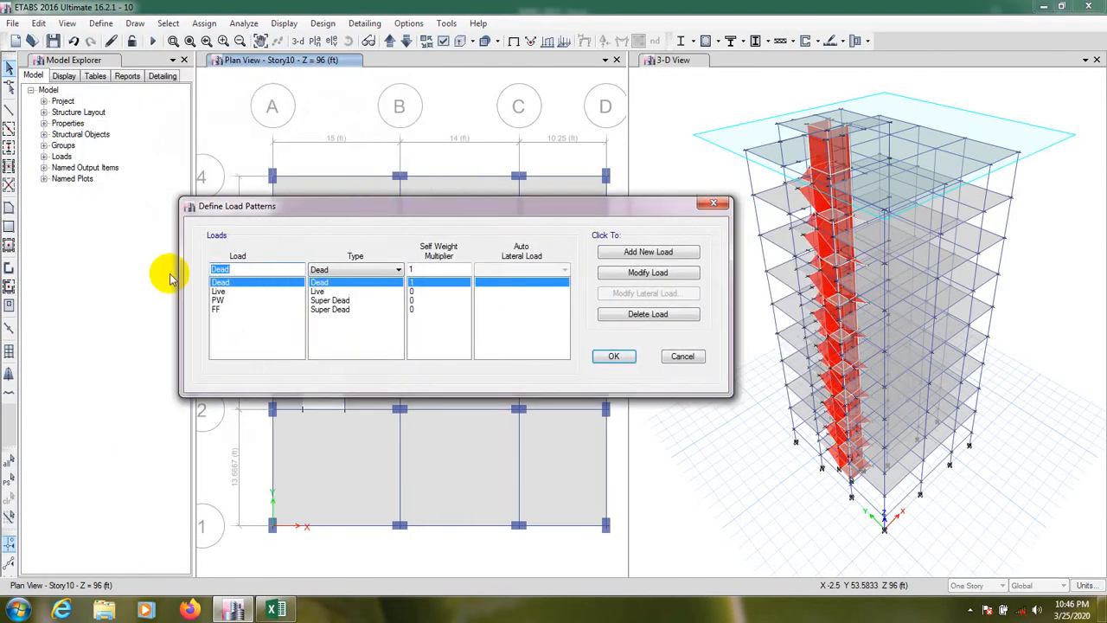
pyautogui.write('EQ')
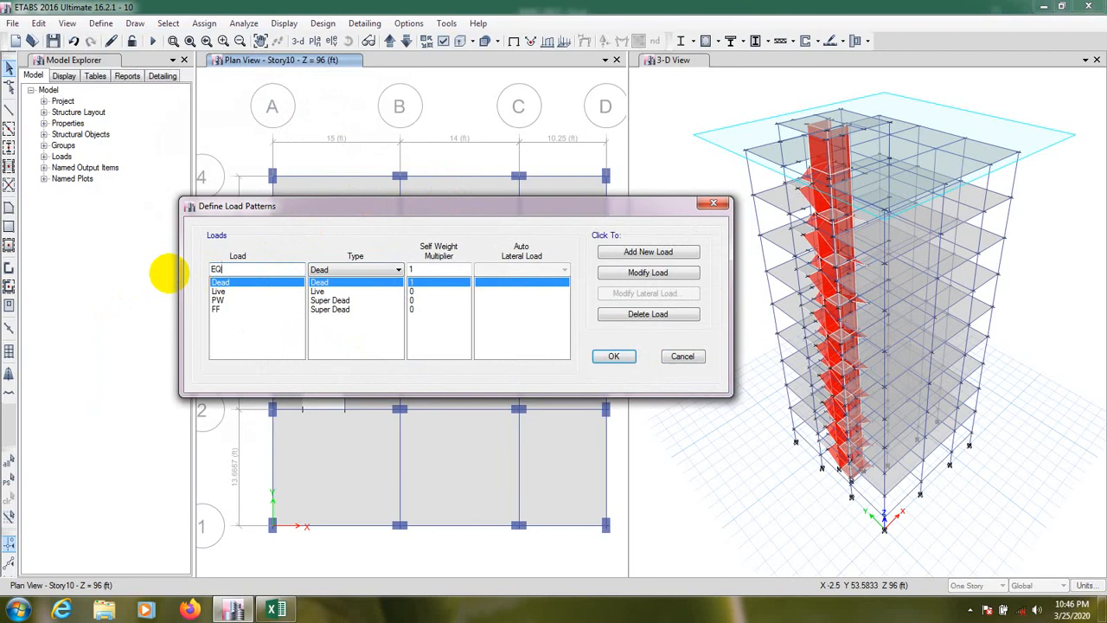
pyautogui.moveTo(320, 232)
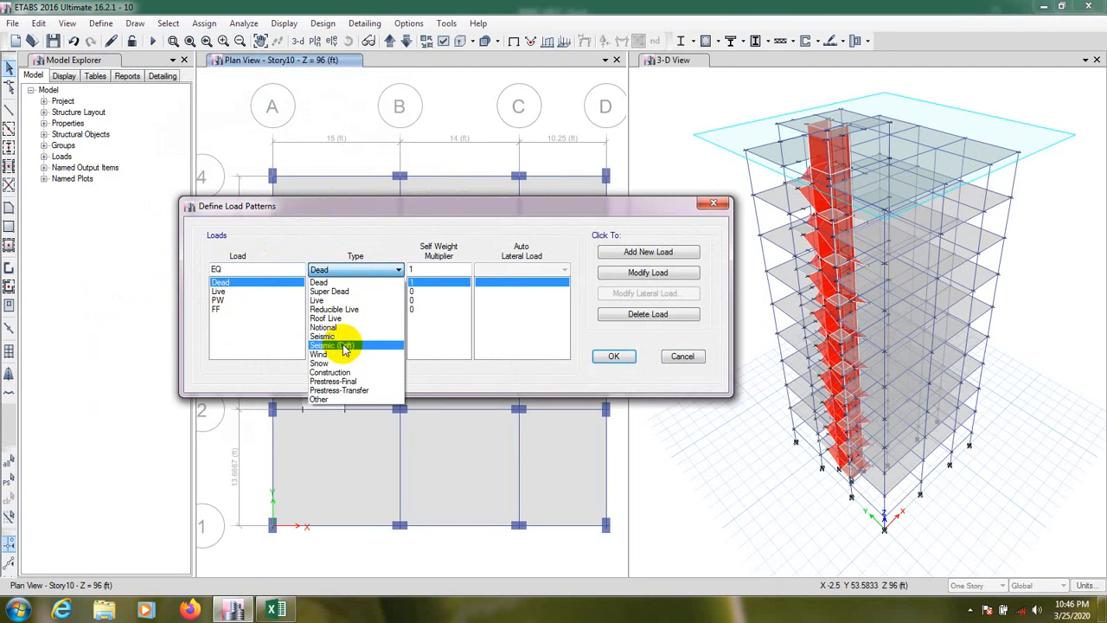
pyautogui.click(325, 346)
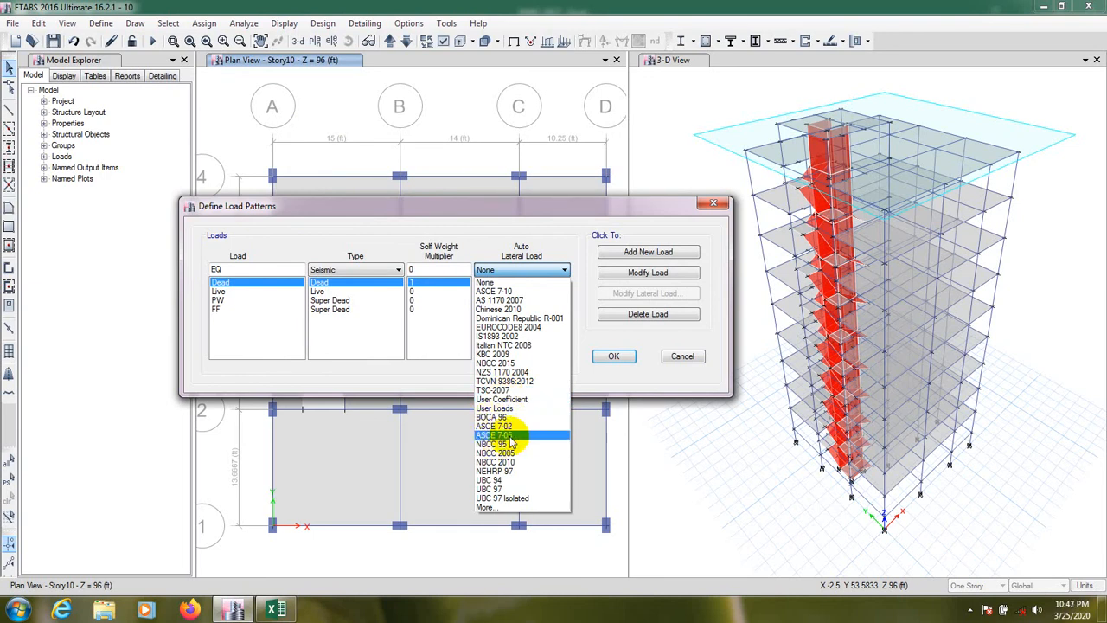
pyautogui.click(275, 609)
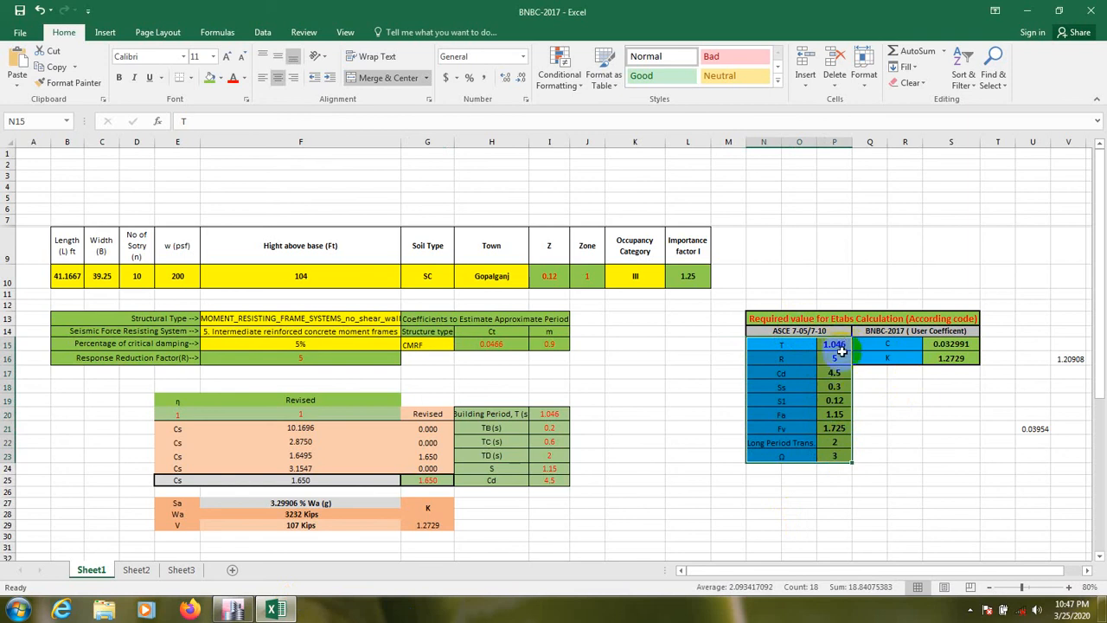
pyautogui.click(951, 443)
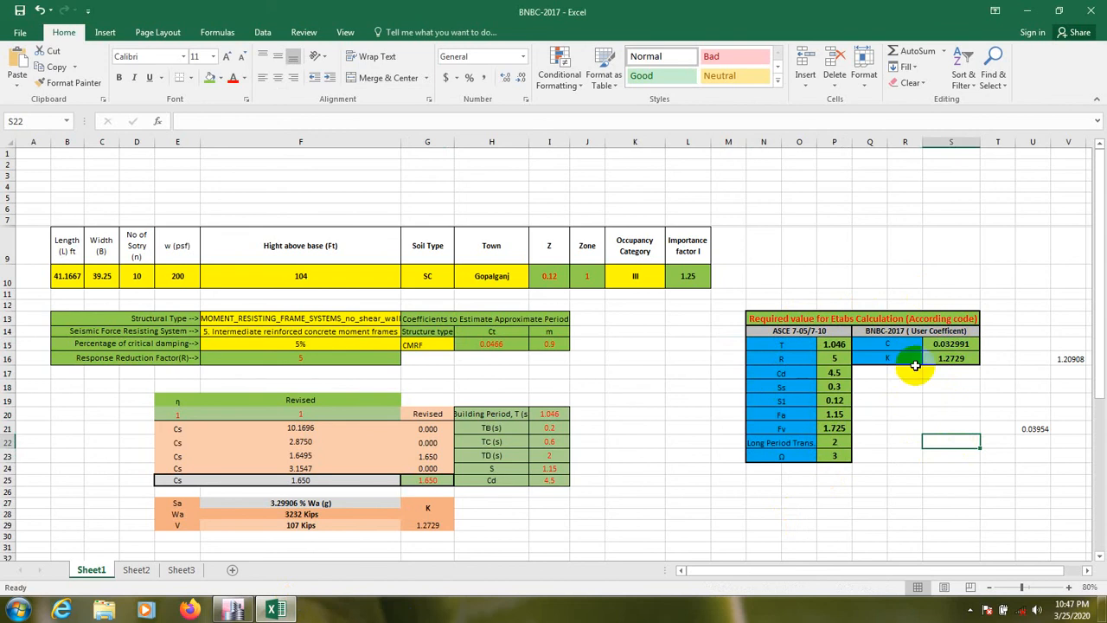
pyautogui.moveTo(726, 313)
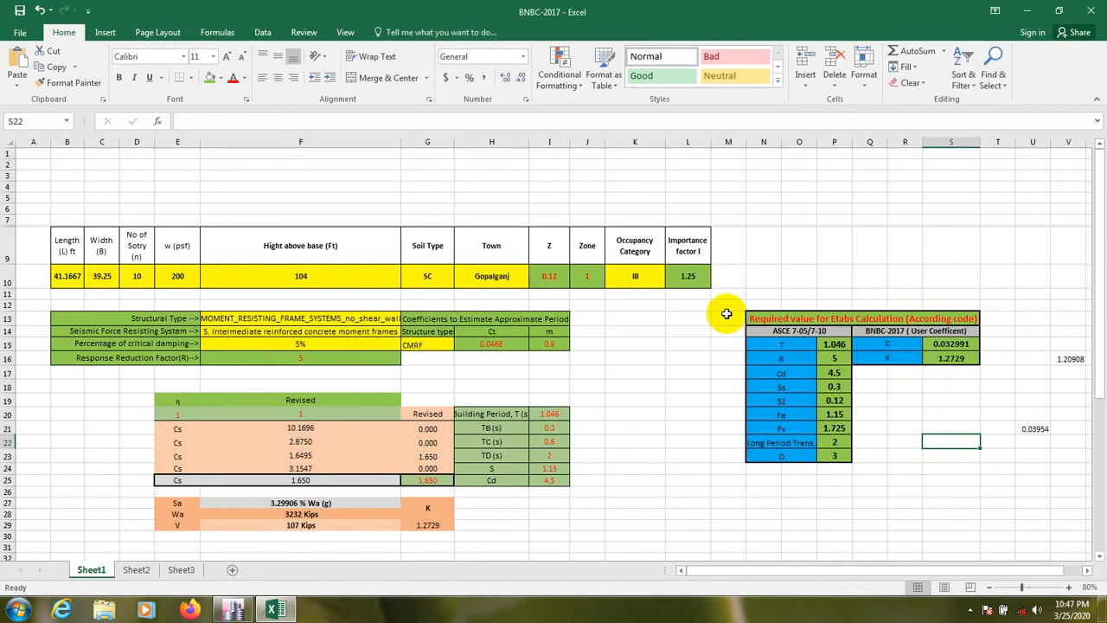
pyautogui.moveTo(952, 290)
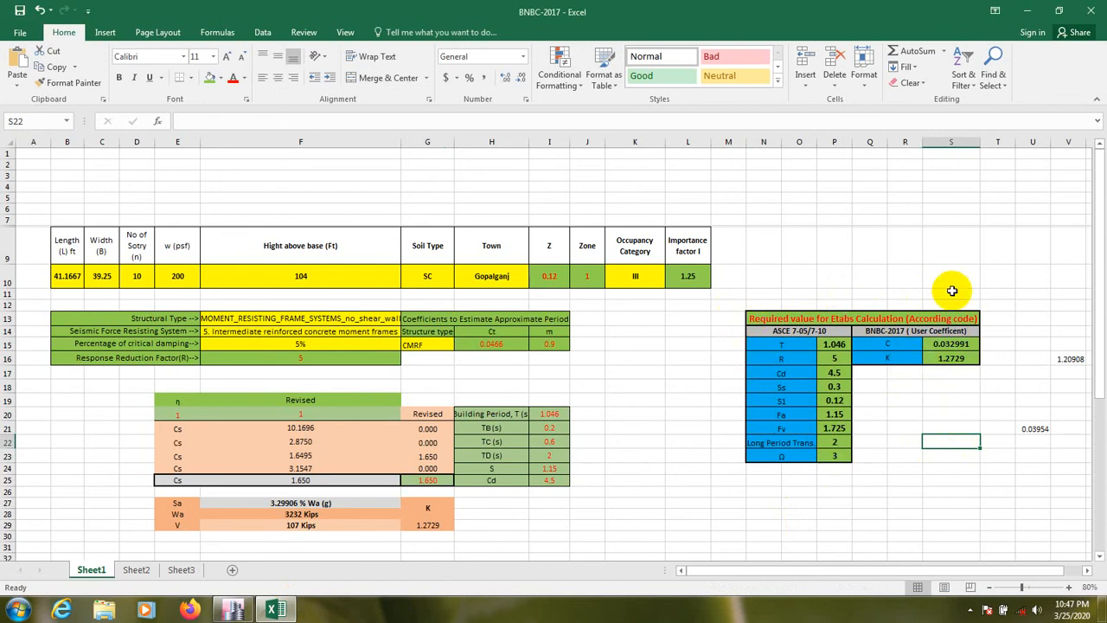
pyautogui.moveTo(723, 302)
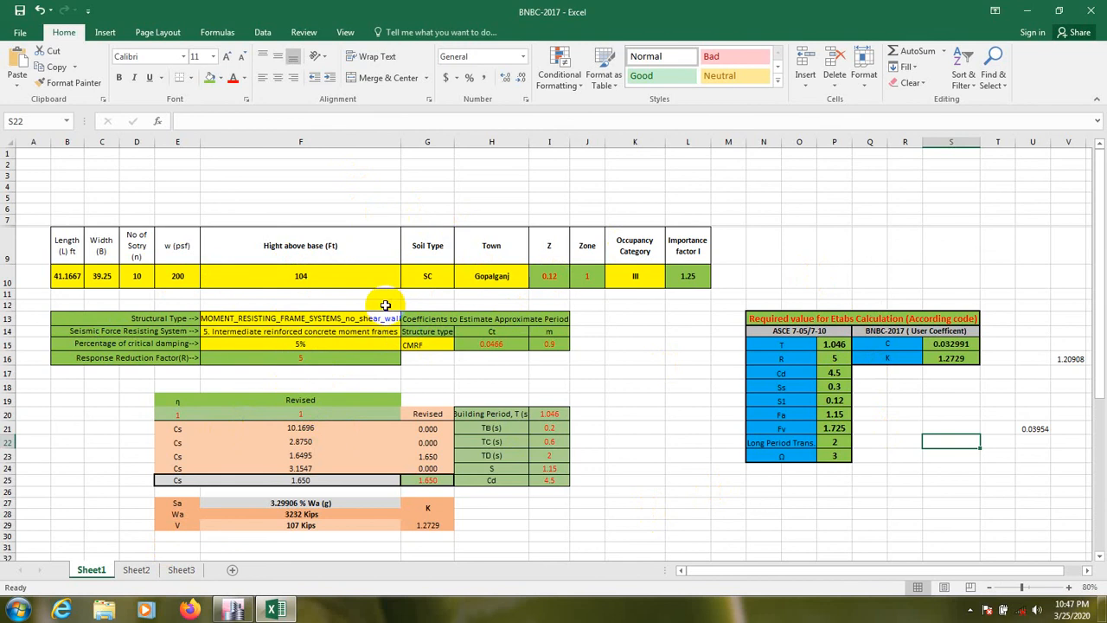
pyautogui.moveTo(408, 355)
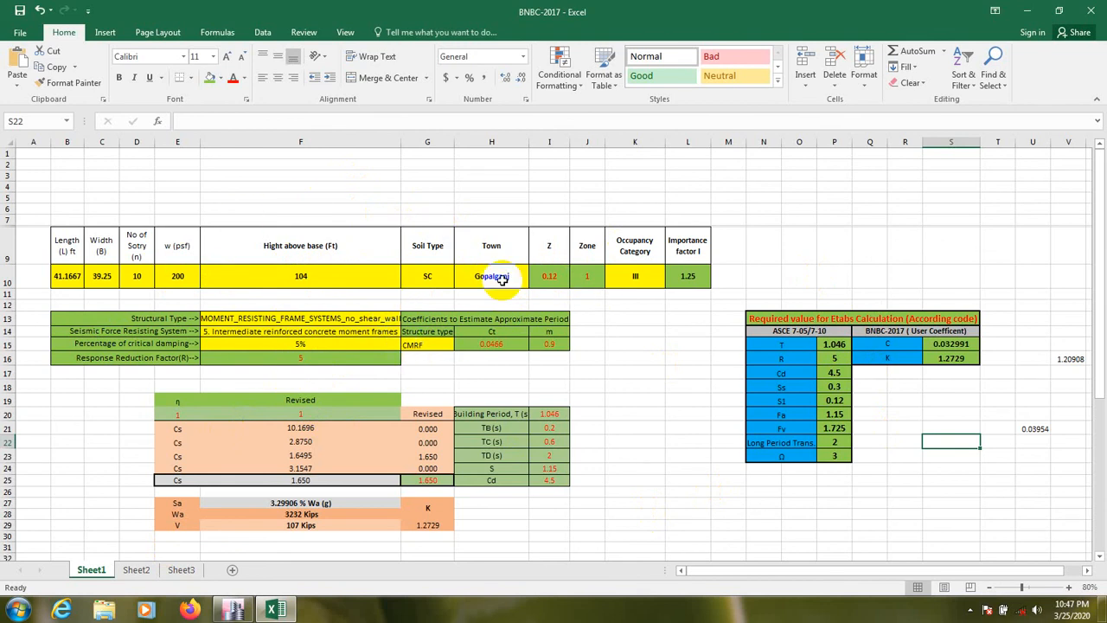
pyautogui.moveTo(334, 172)
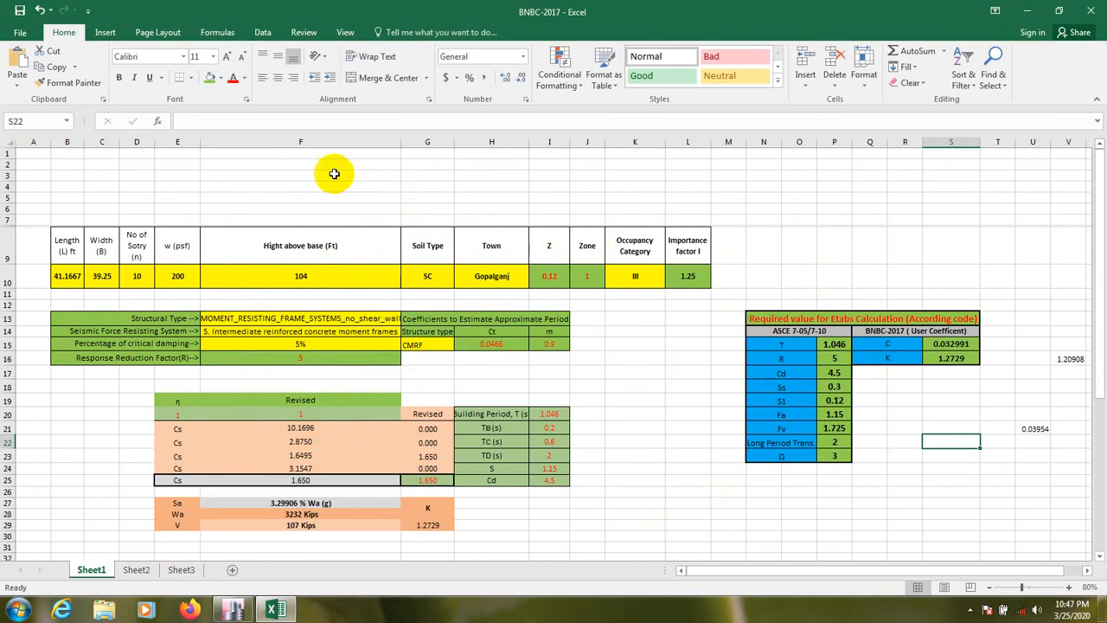
pyautogui.moveTo(685, 429)
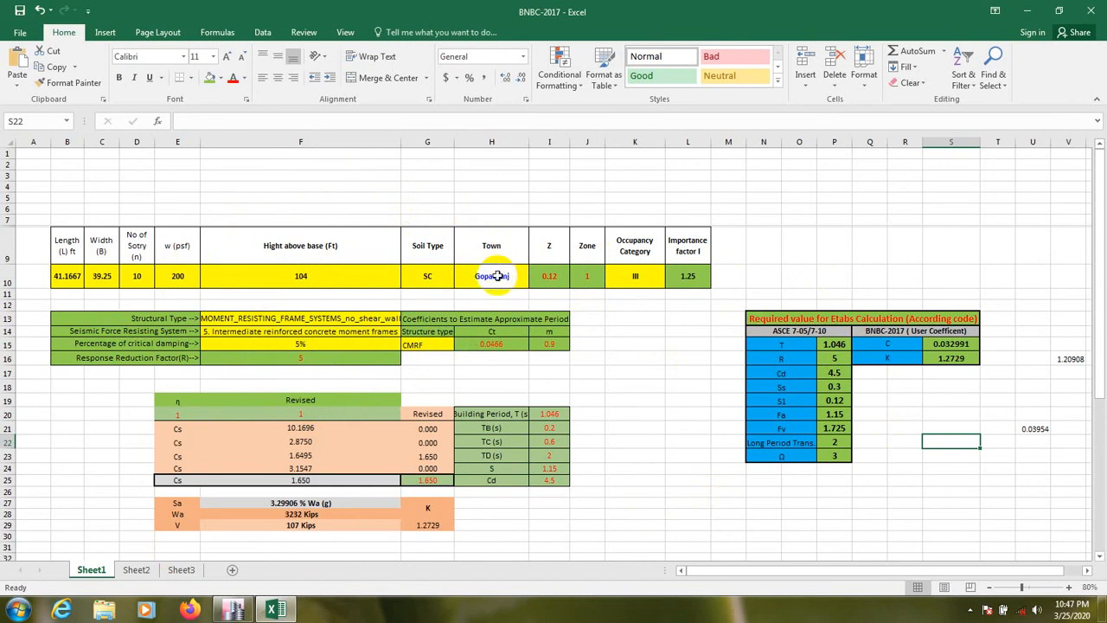
pyautogui.click(491, 277)
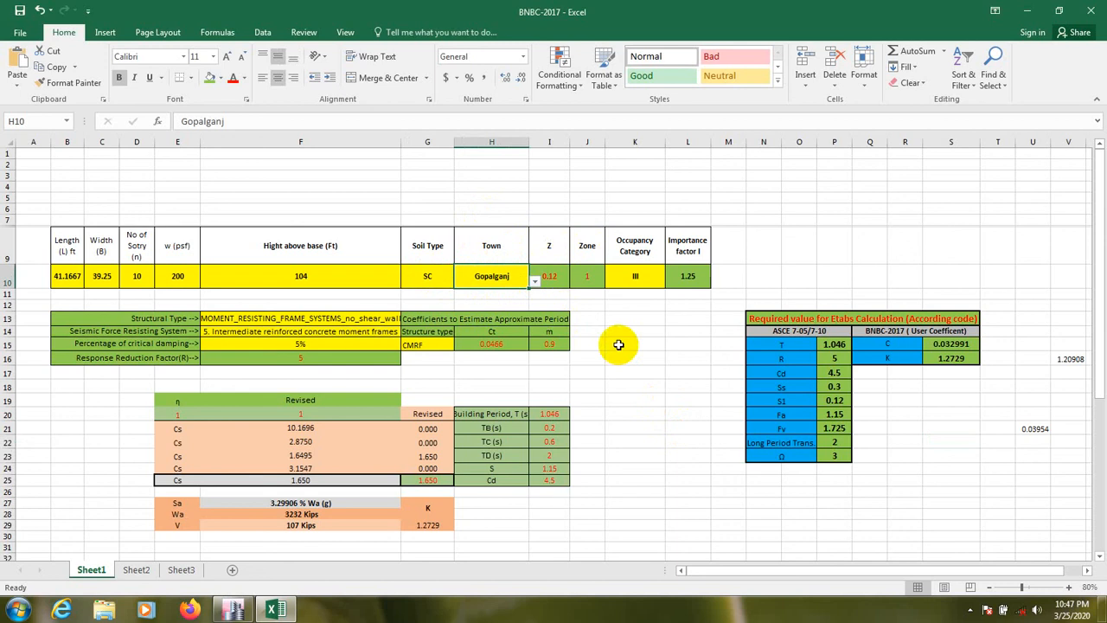
pyautogui.moveTo(605, 353)
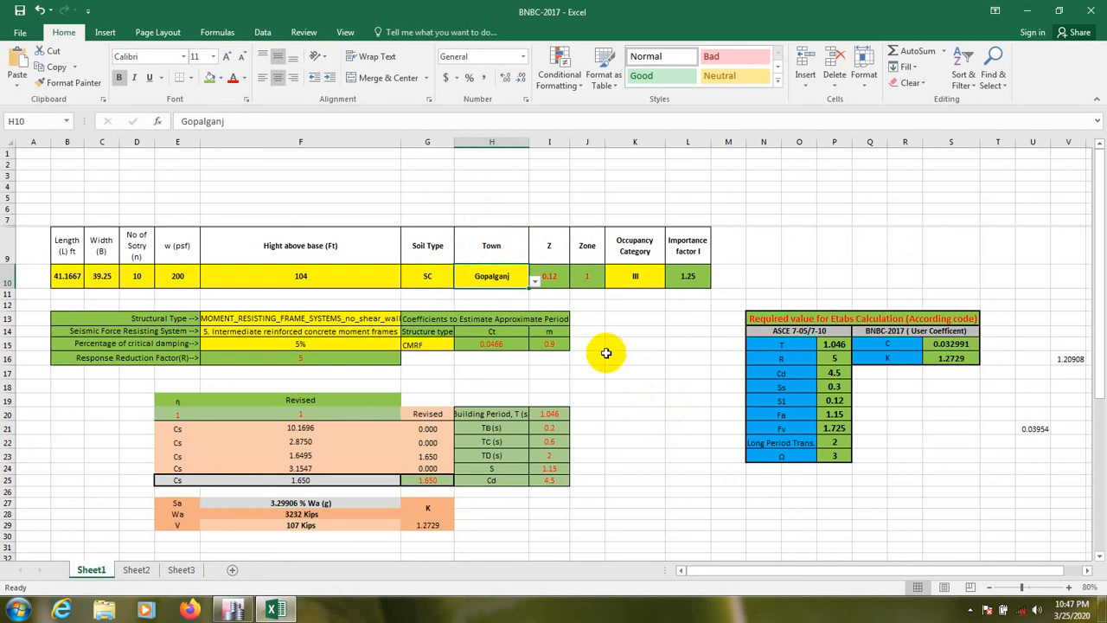
pyautogui.moveTo(861, 405)
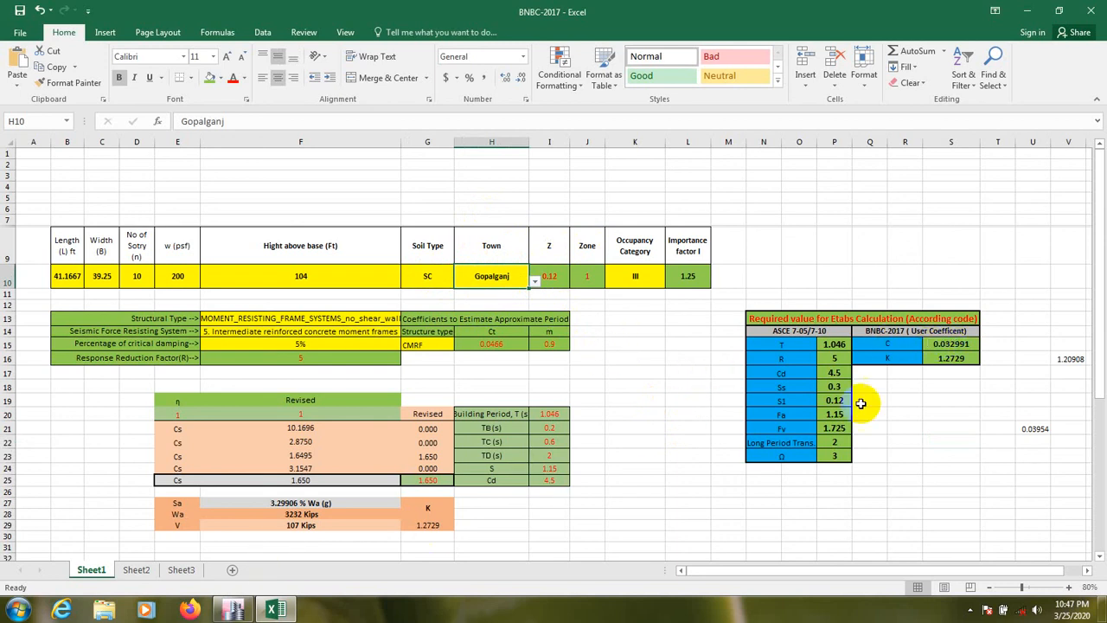
pyautogui.moveTo(799, 417)
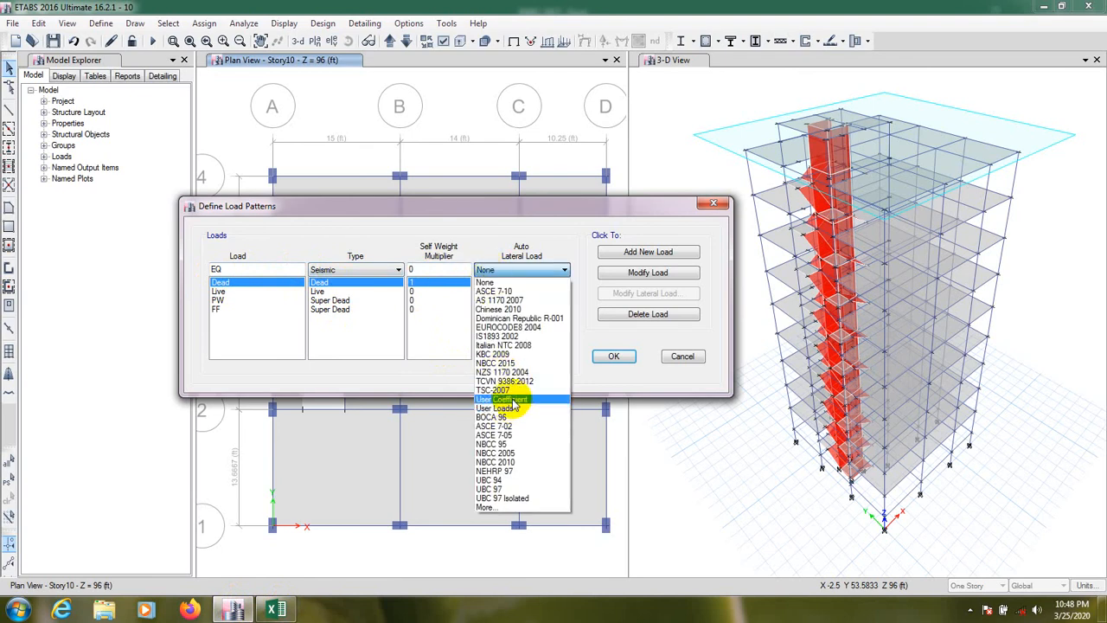
# - Give EQ a User Coefficient lateral load and add it, showing its C 0.1, K 1 settings
pyautogui.click(502, 397)
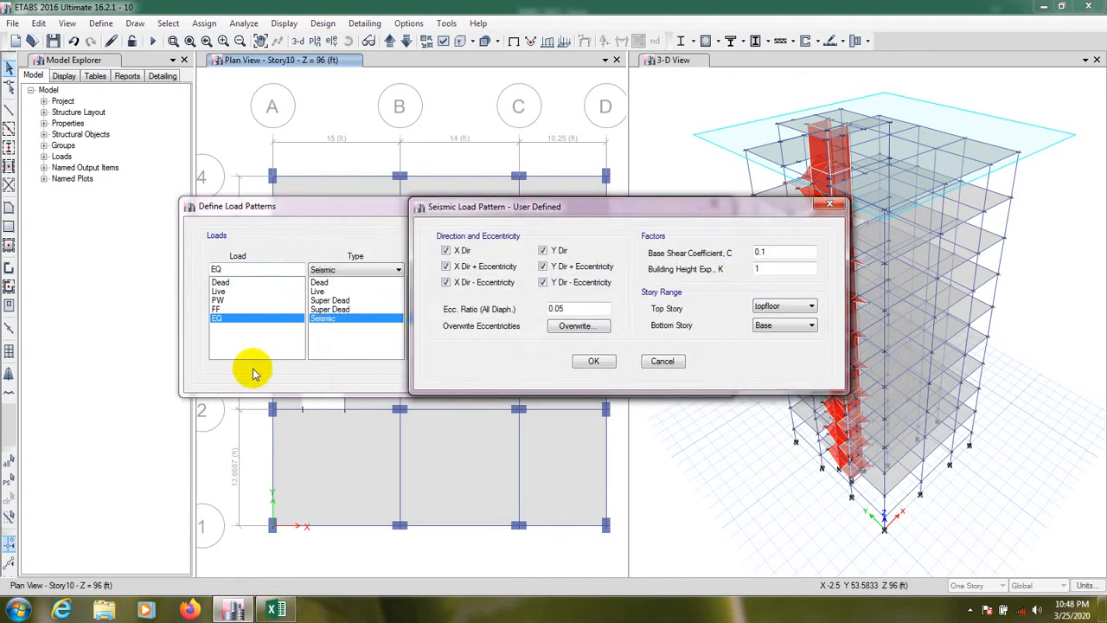
pyautogui.click(225, 318)
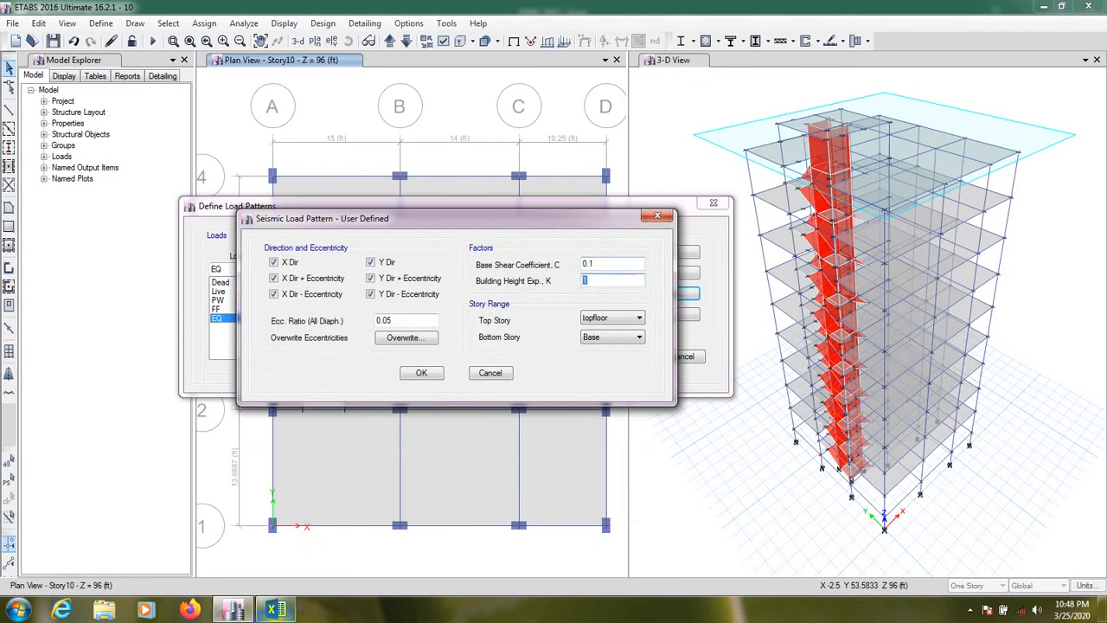
pyautogui.moveTo(232, 609)
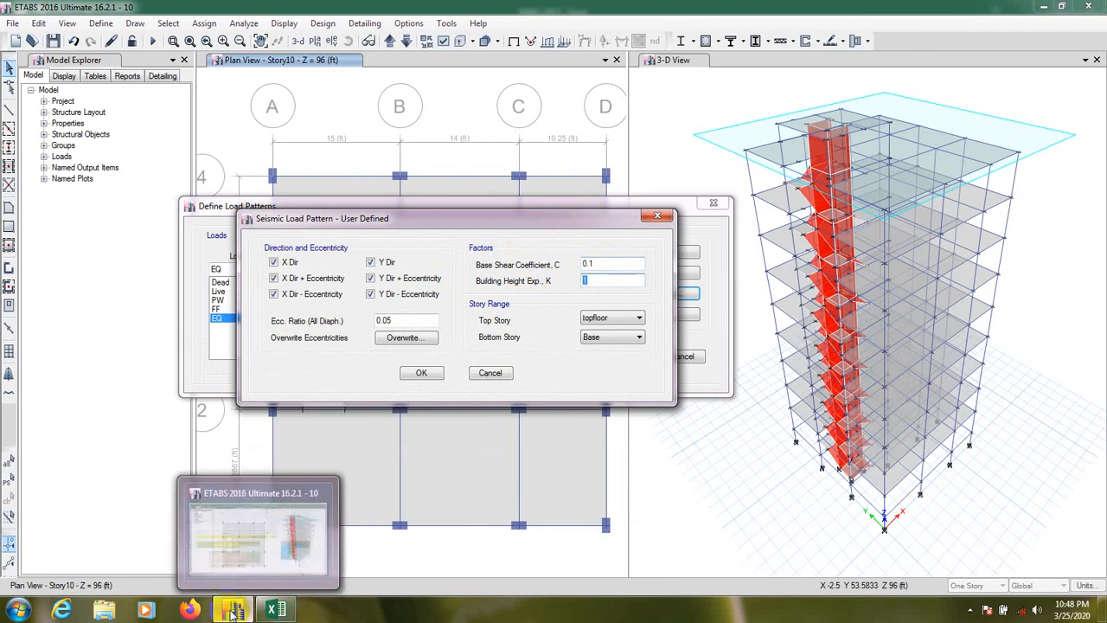
pyautogui.click(275, 609)
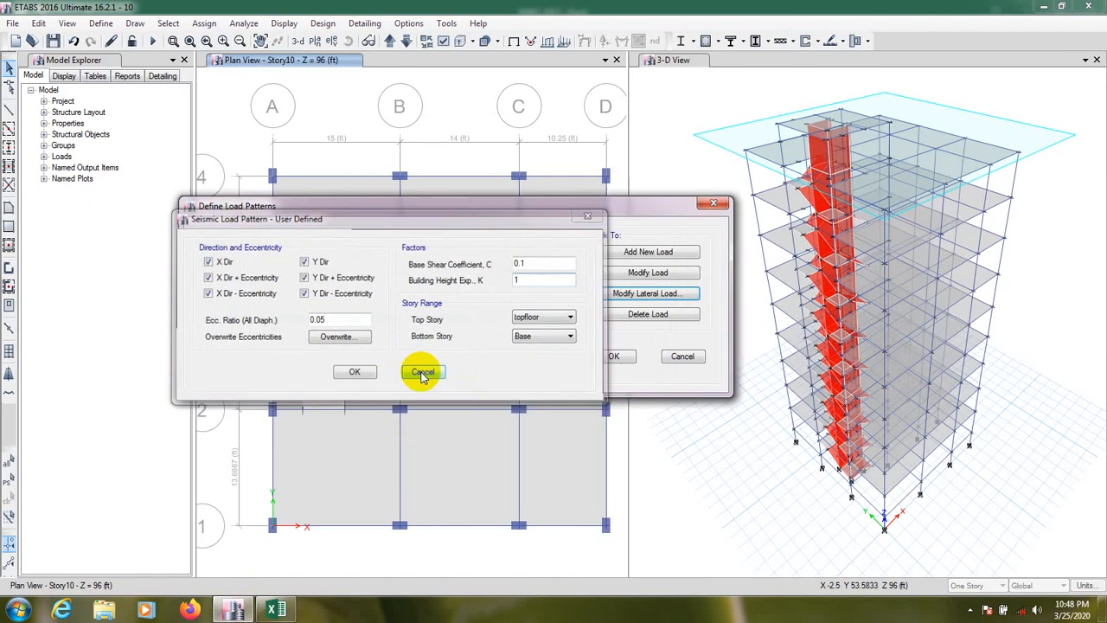
# - Leave the user-defined coefficient settings unchanged and review the lateral load code list
pyautogui.click(422, 372)
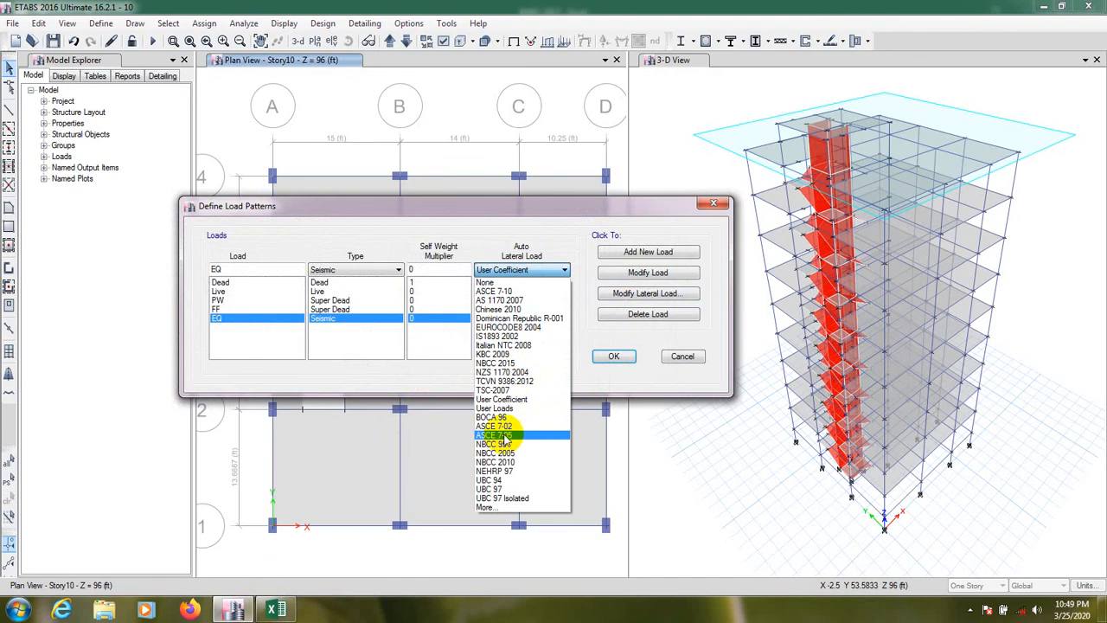
pyautogui.click(493, 434)
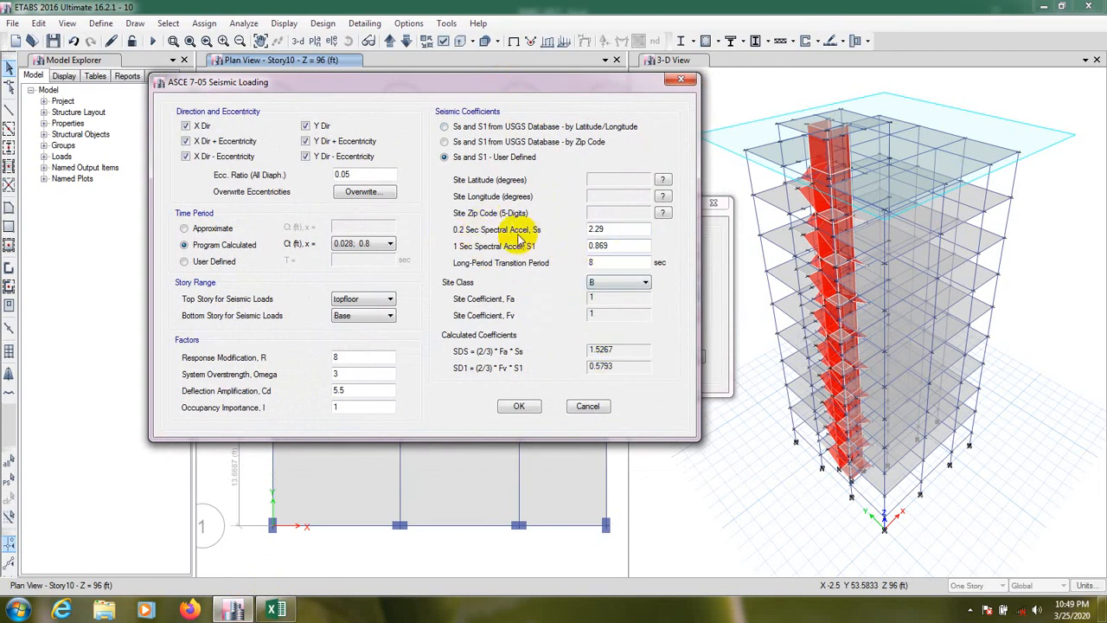
pyautogui.moveTo(556, 269)
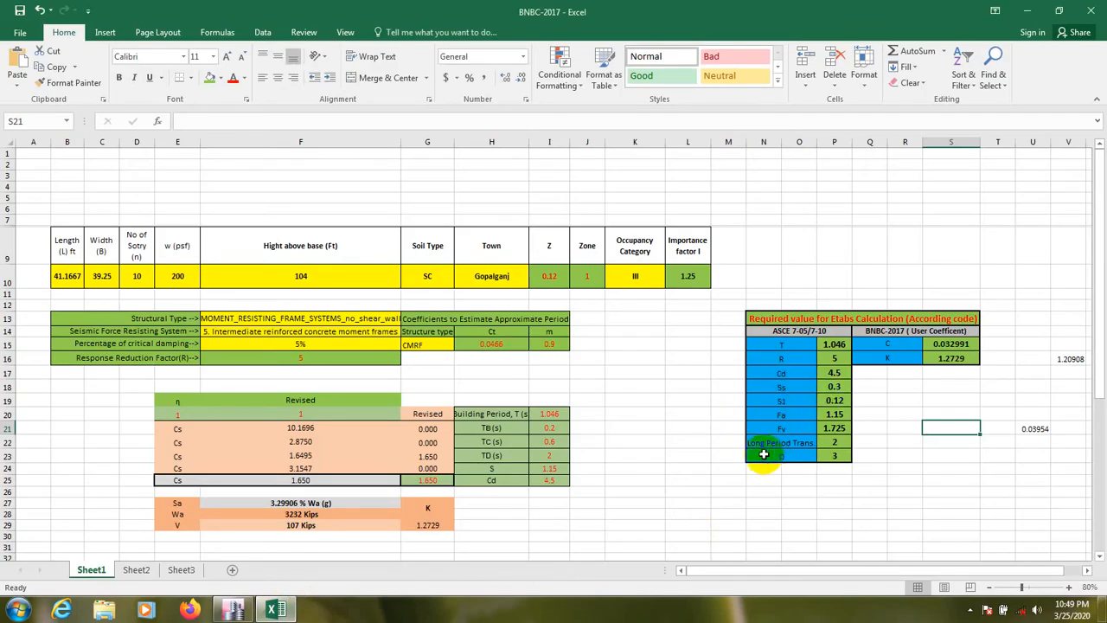
pyautogui.moveTo(460, 522)
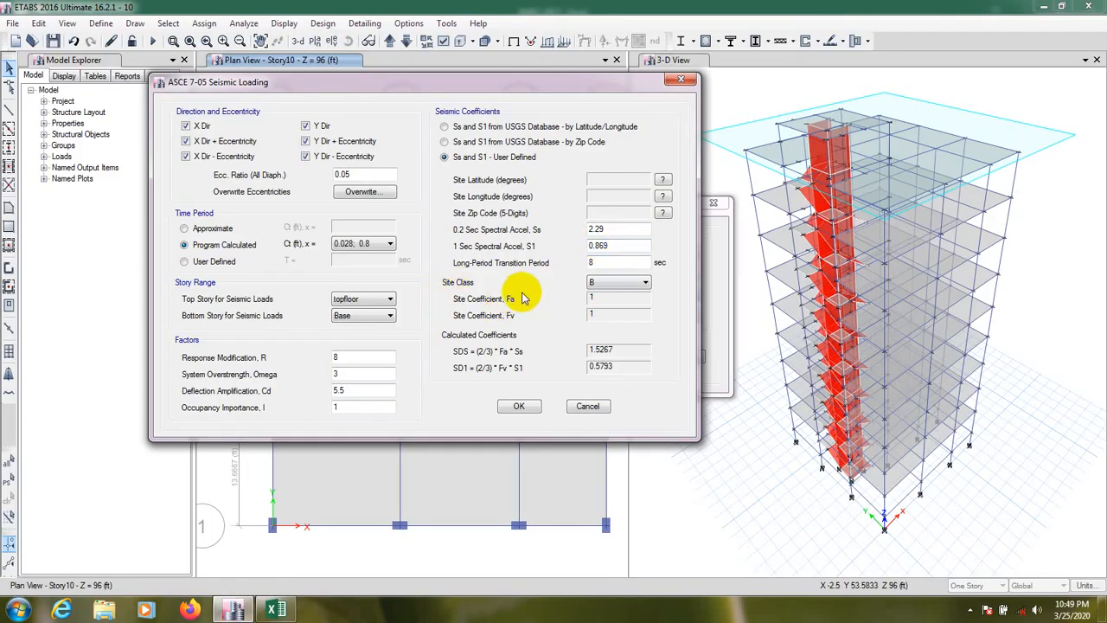
pyautogui.click(274, 609)
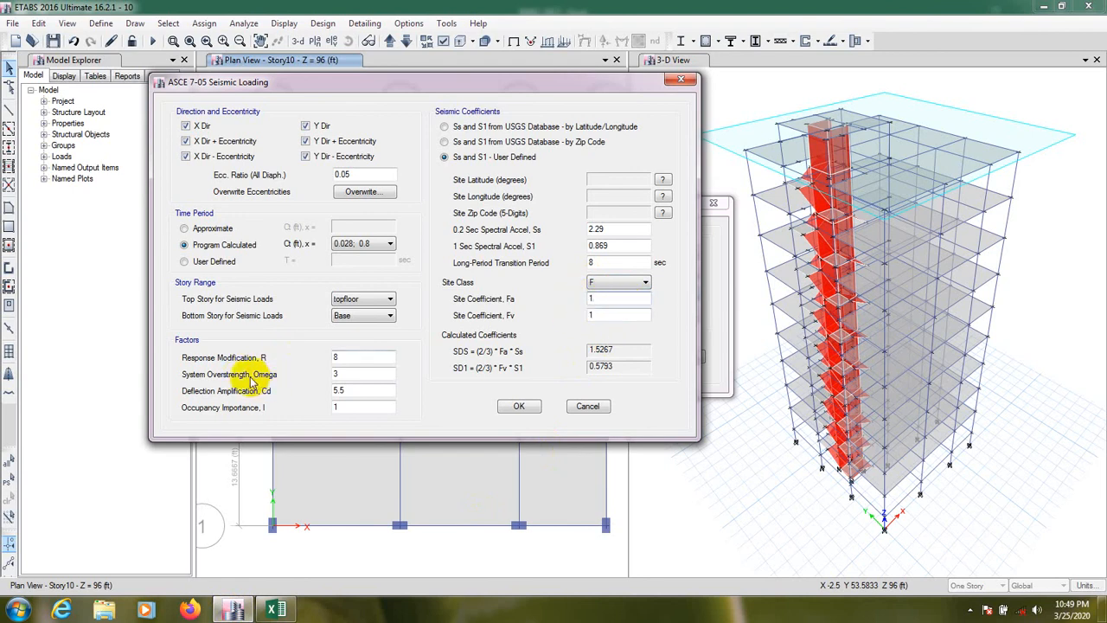
pyautogui.moveTo(269, 409)
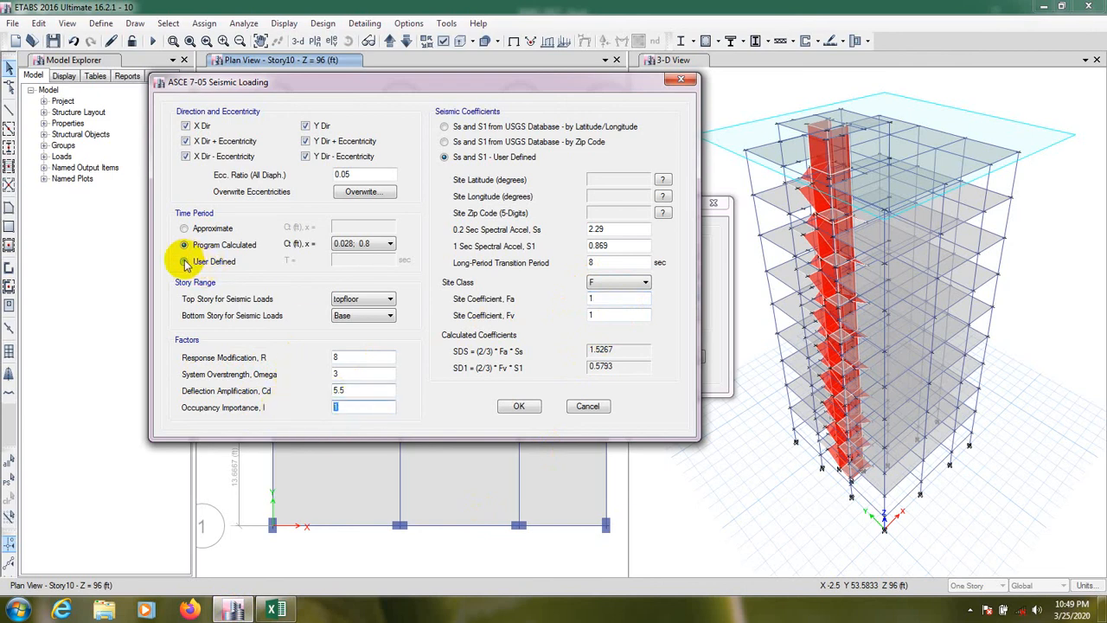
# - Make the ASCE 7-05 time period user defined, keeping the top floor as top story
pyautogui.click(184, 261)
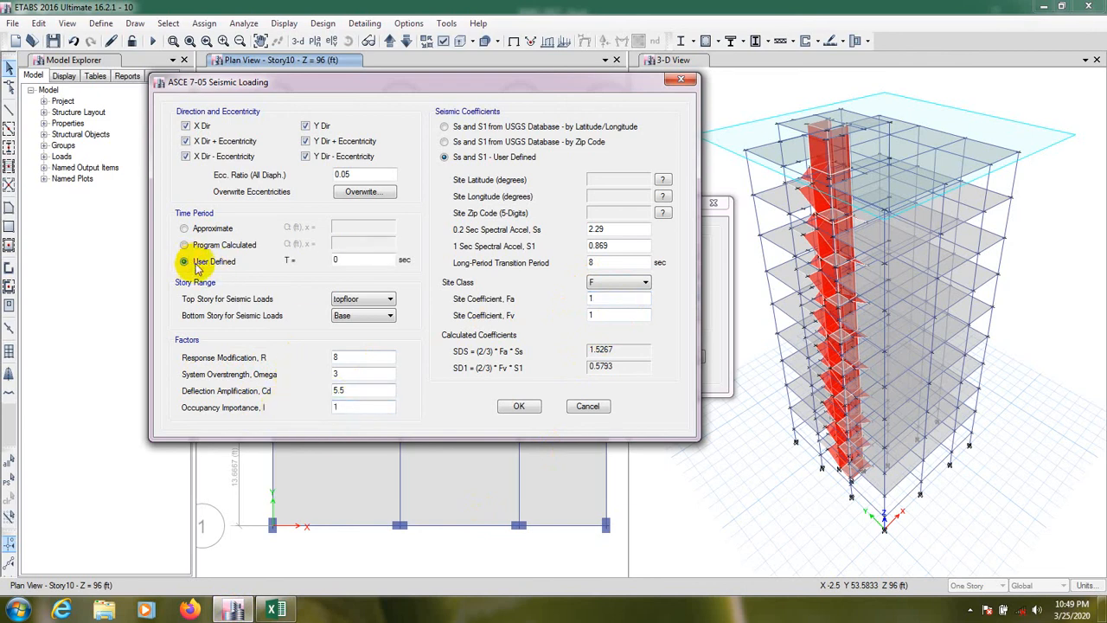
pyautogui.click(184, 261)
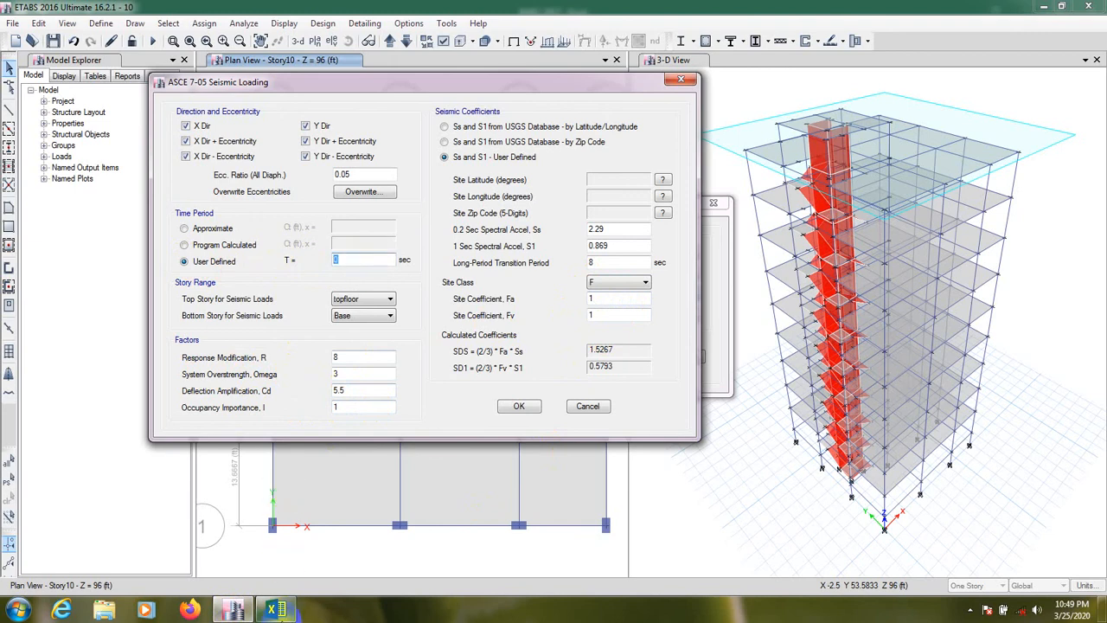
pyautogui.click(275, 608)
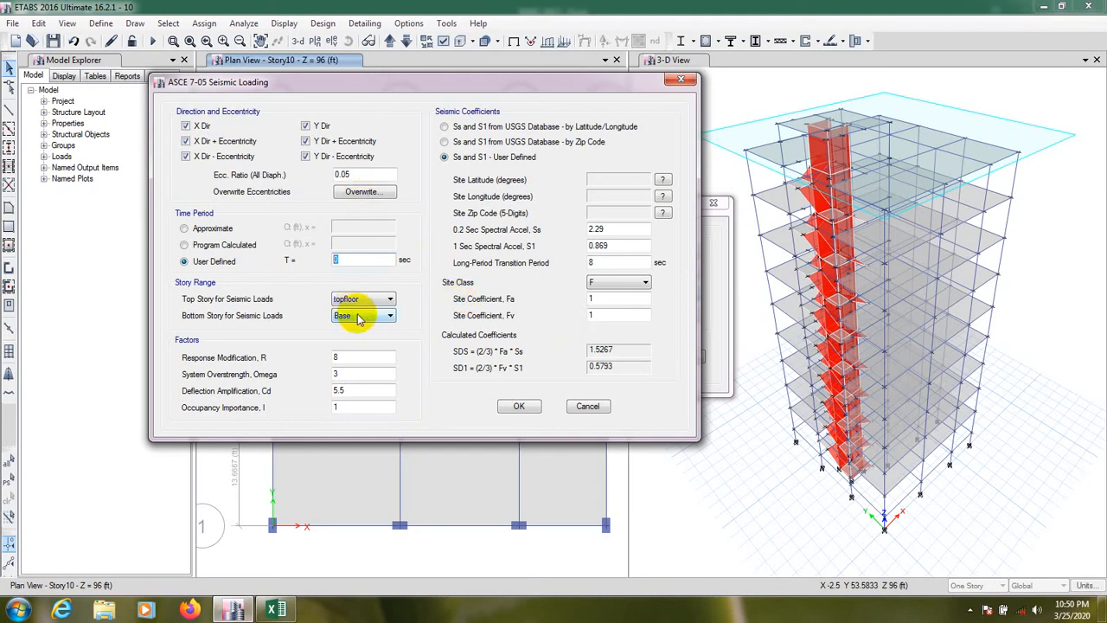
pyautogui.click(389, 297)
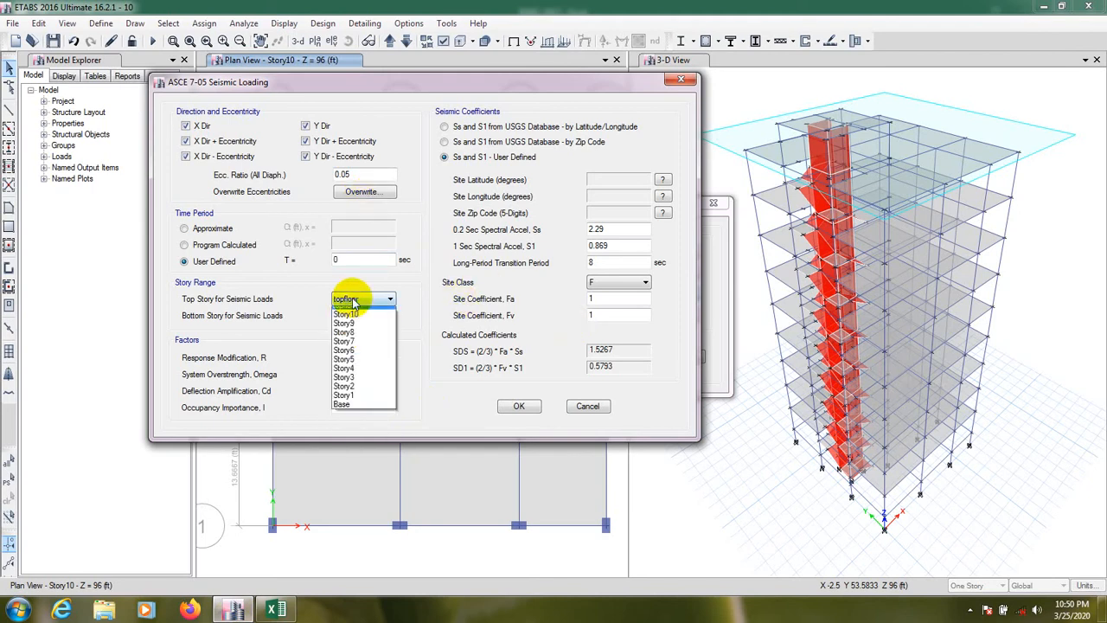
pyautogui.click(342, 404)
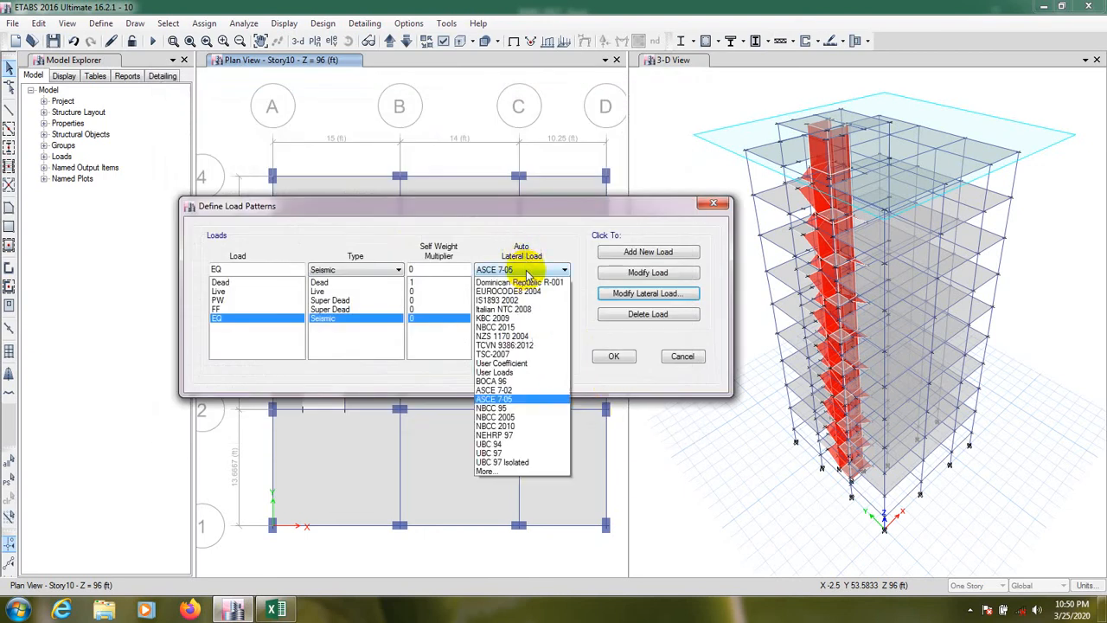
# - Set EQ to User Coefficient and enter exponent K 1.2 and base shear coefficient 0.3295, then confirm
pyautogui.click(503, 363)
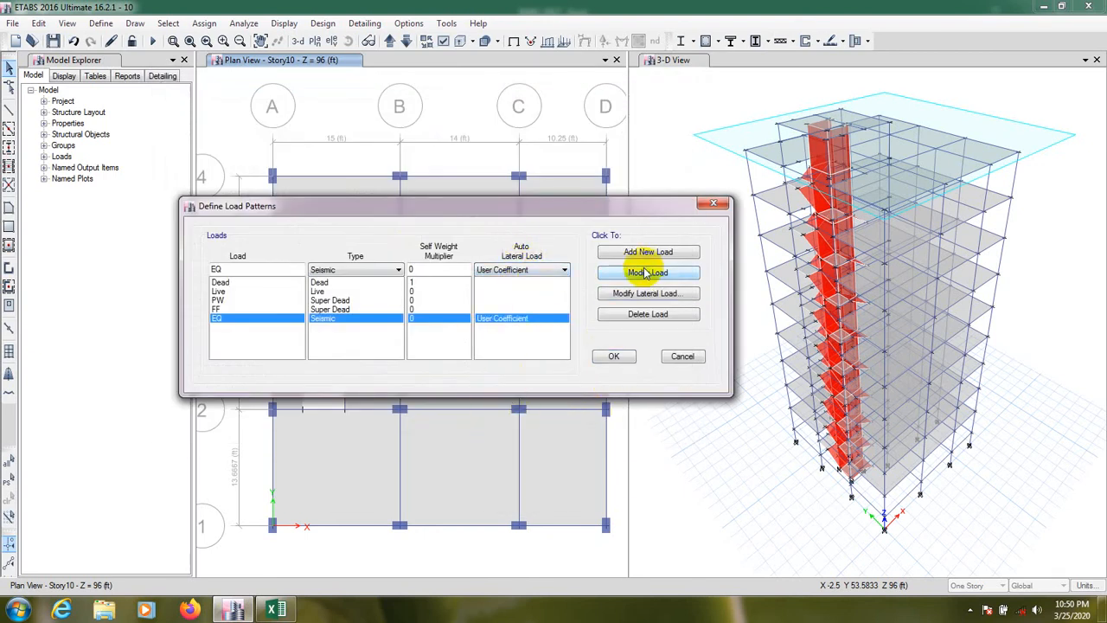
pyautogui.click(647, 273)
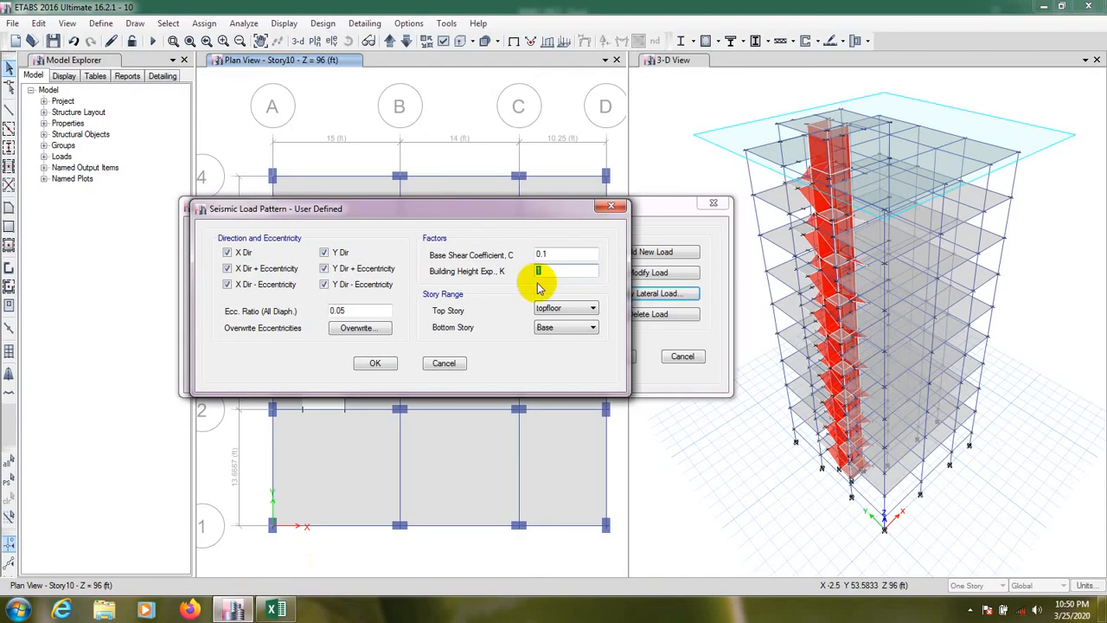
pyautogui.write('1.2729')
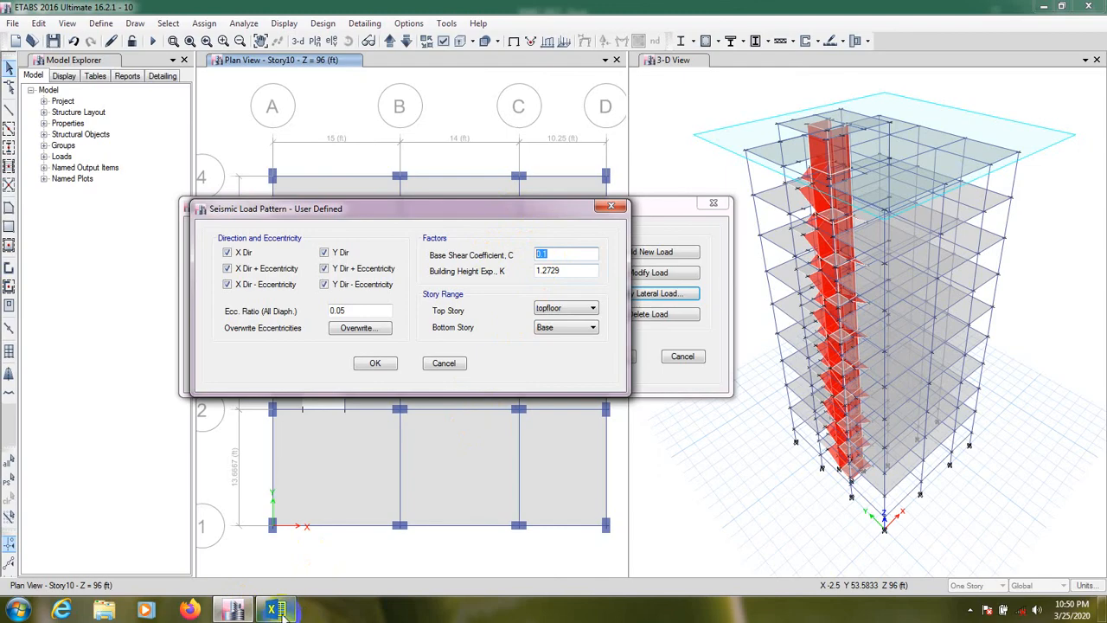
pyautogui.click(277, 609)
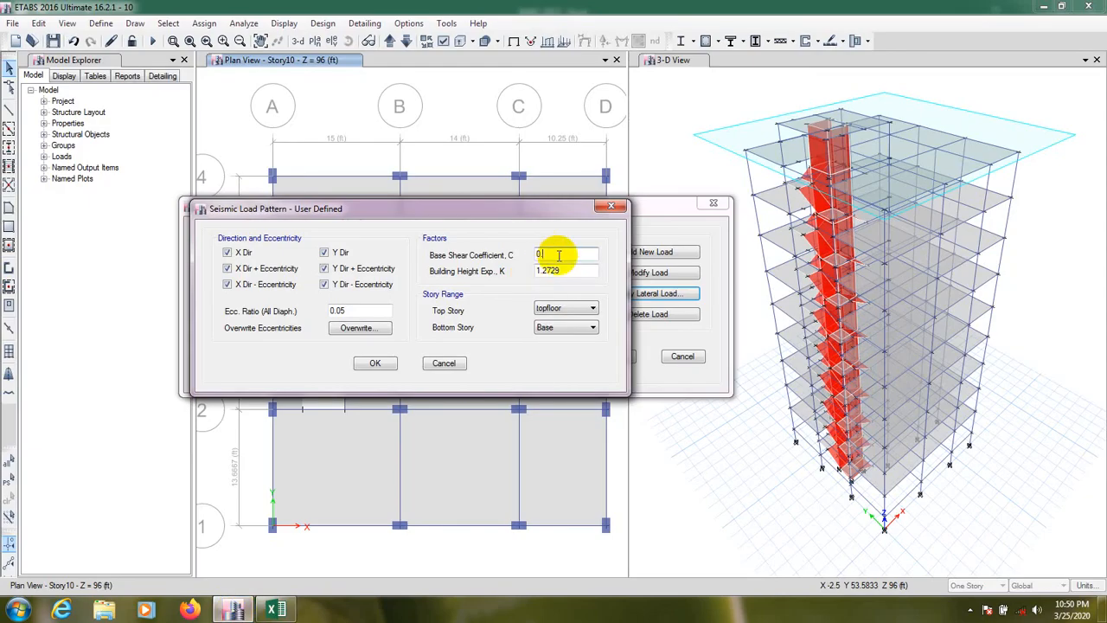
pyautogui.write('0.3295')
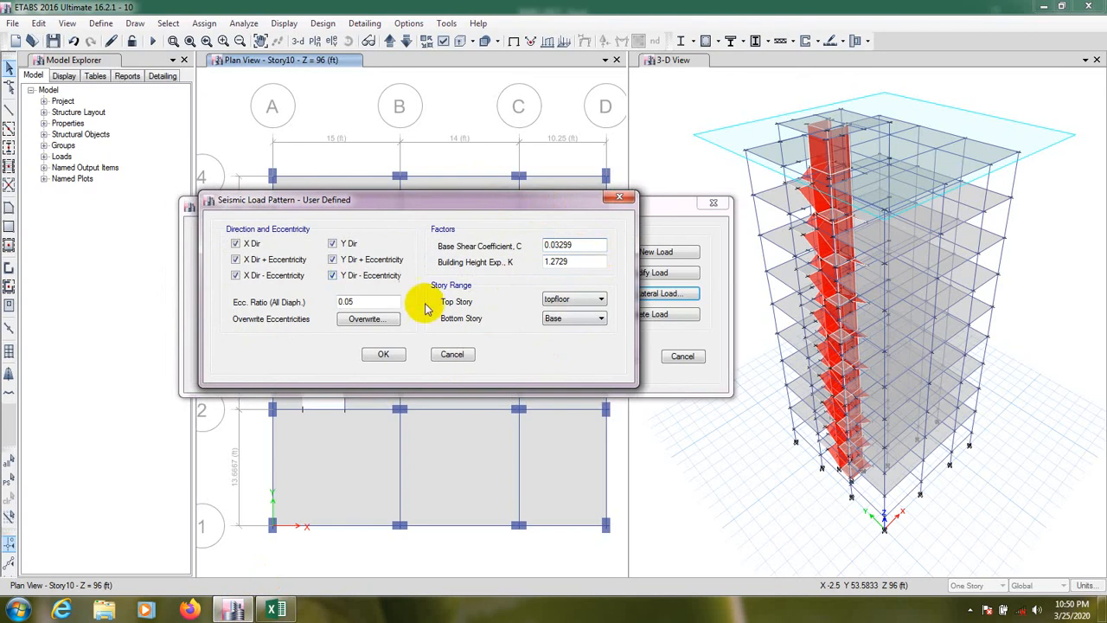
pyautogui.click(383, 353)
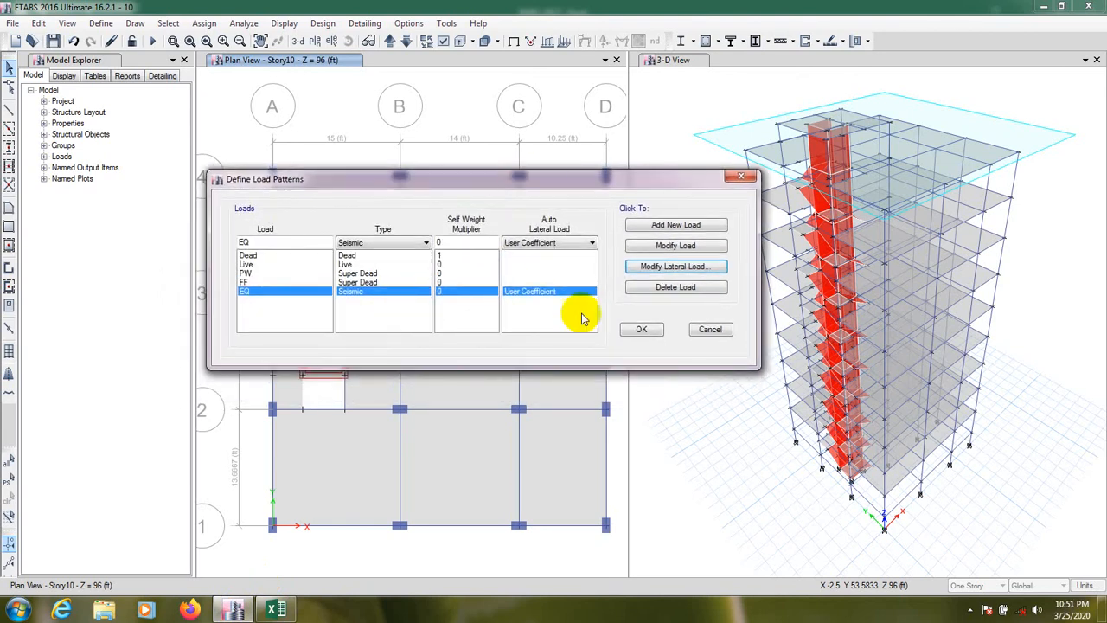
pyautogui.moveTo(485, 302)
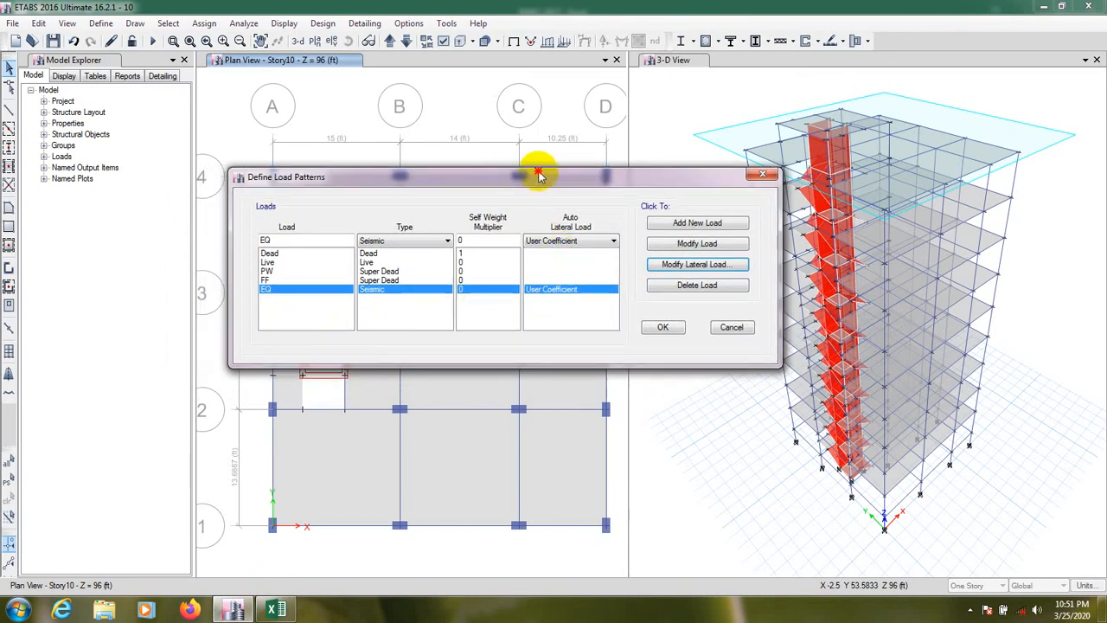
pyautogui.moveTo(539, 176); pyautogui.dragTo(441, 268)
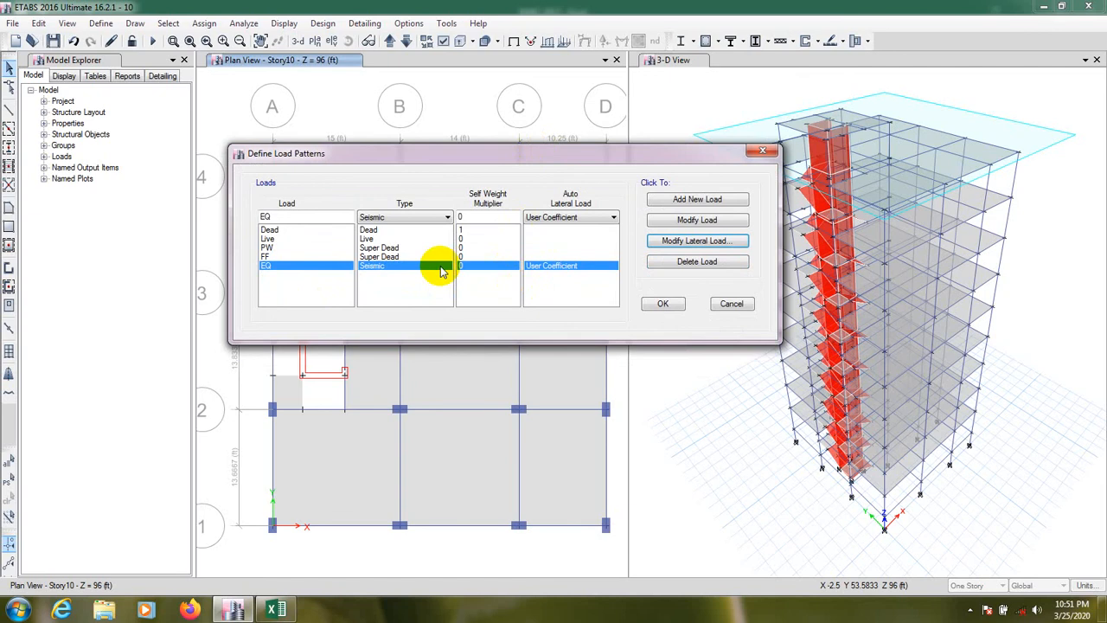
pyautogui.moveTo(567, 181)
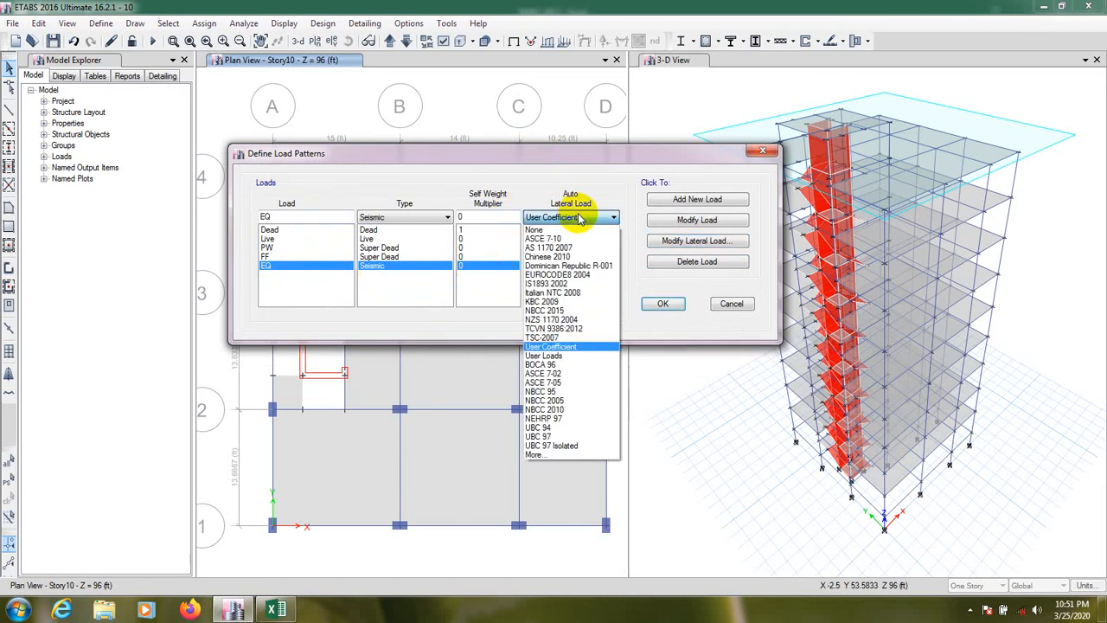
pyautogui.moveTo(567, 457)
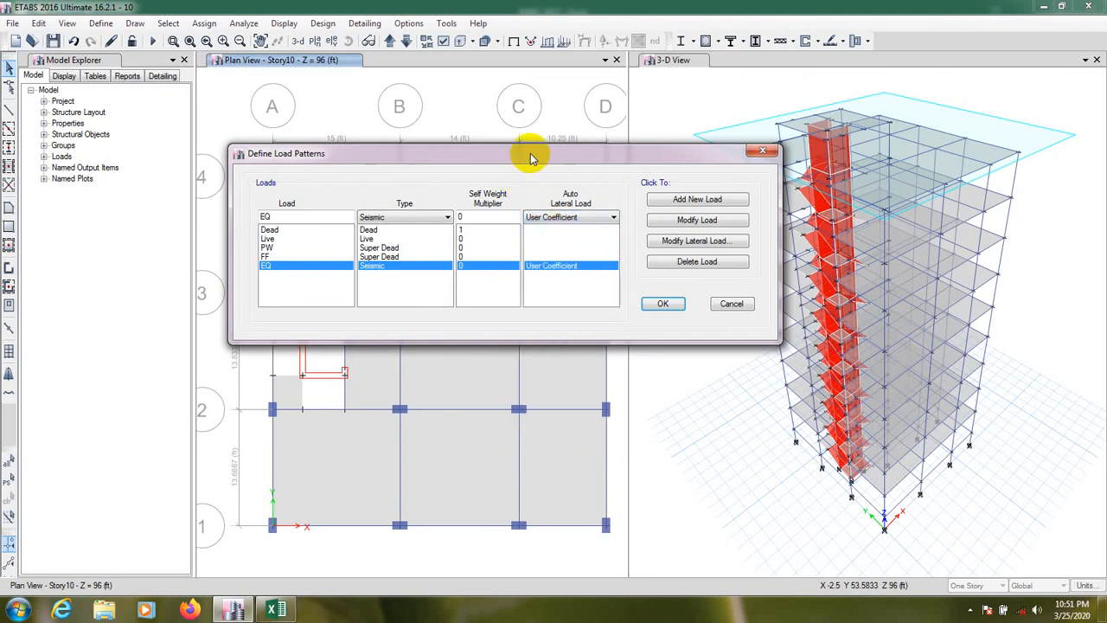
pyautogui.moveTo(533, 156)
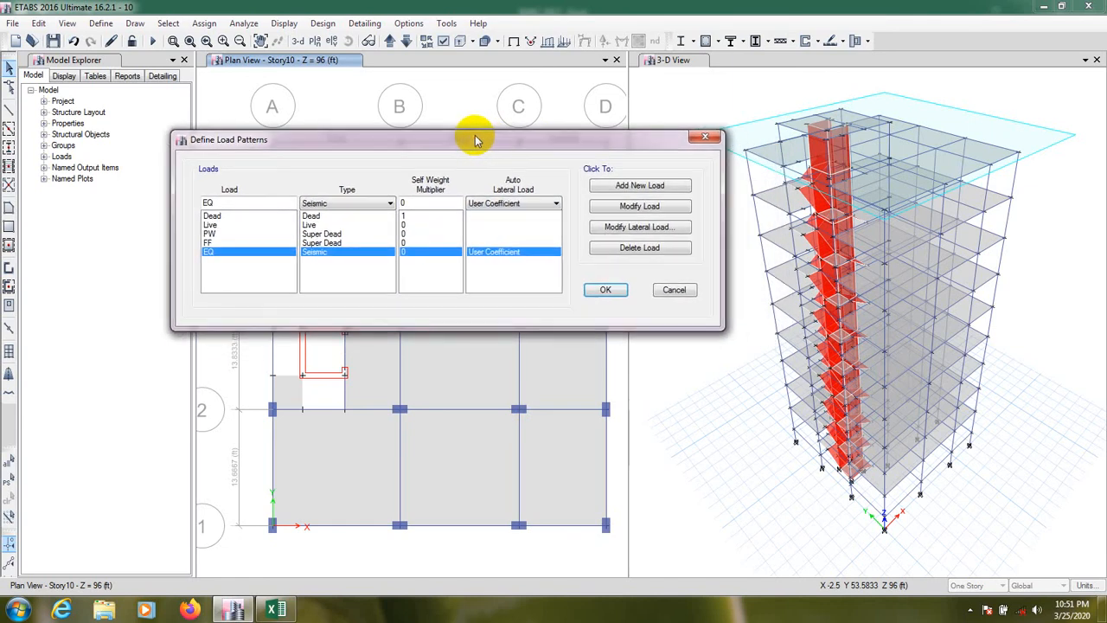
pyautogui.moveTo(436, 142)
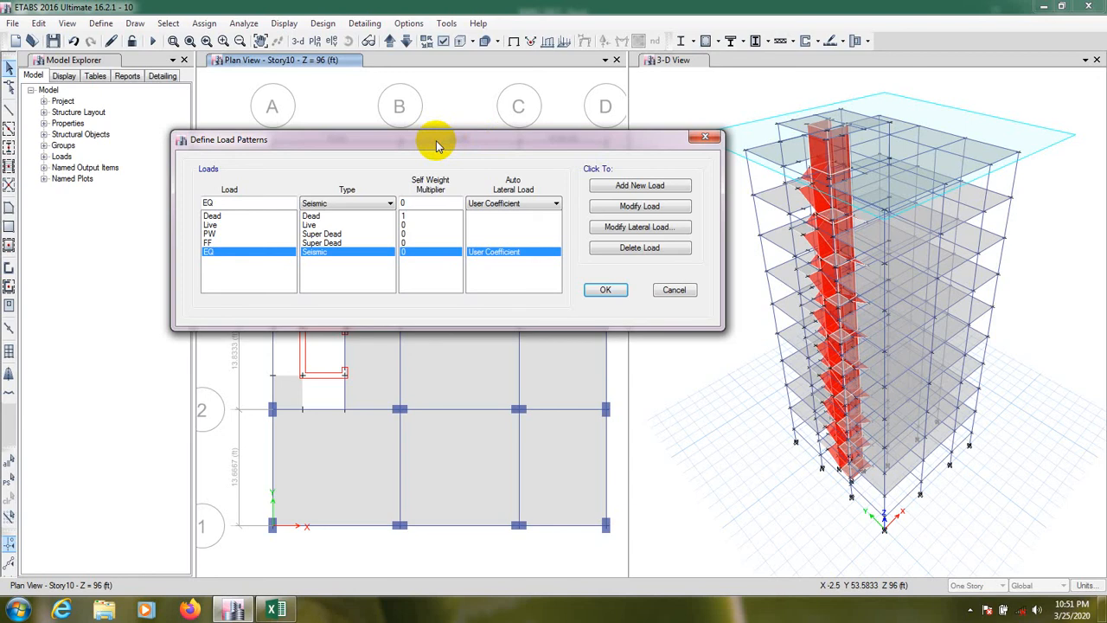
pyautogui.moveTo(436, 143); pyautogui.dragTo(424, 142)
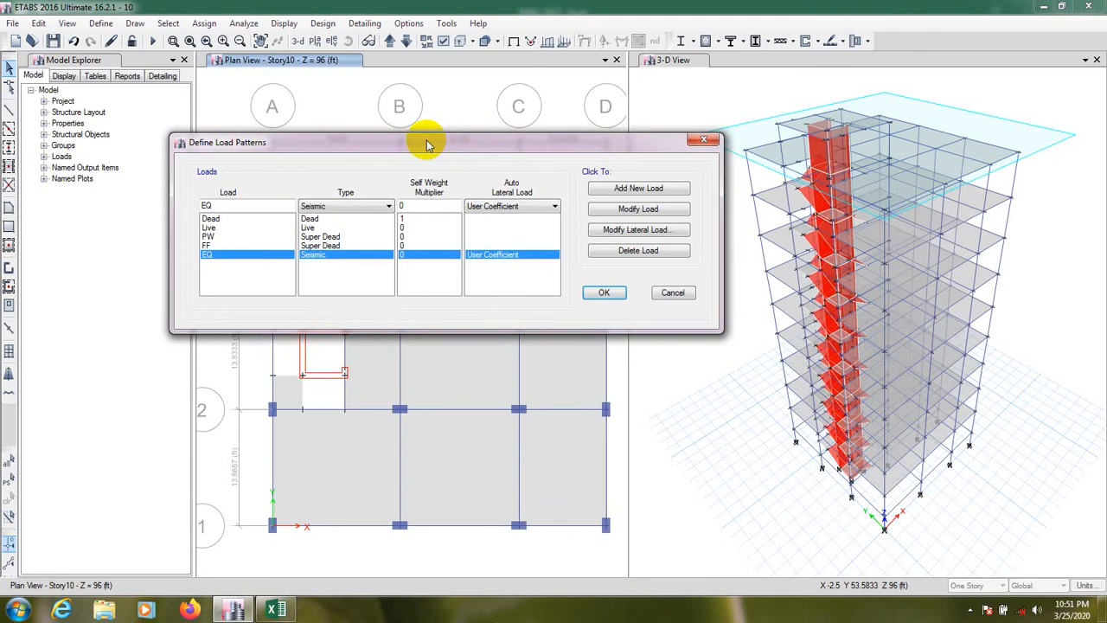
pyautogui.moveTo(426, 142); pyautogui.dragTo(414, 130)
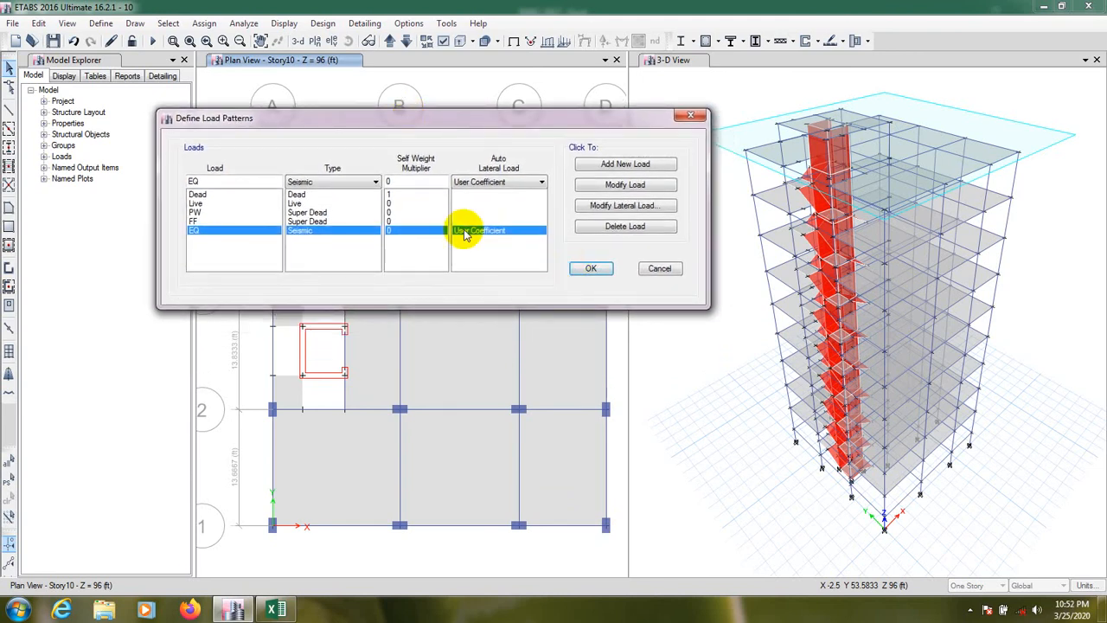
pyautogui.click(624, 204)
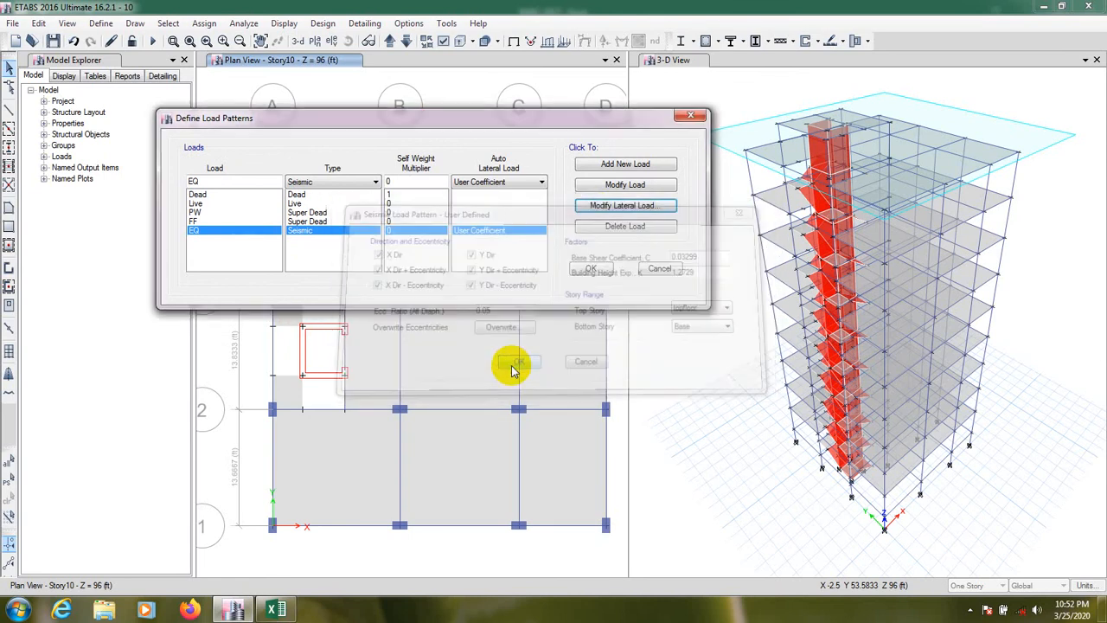
pyautogui.click(515, 361)
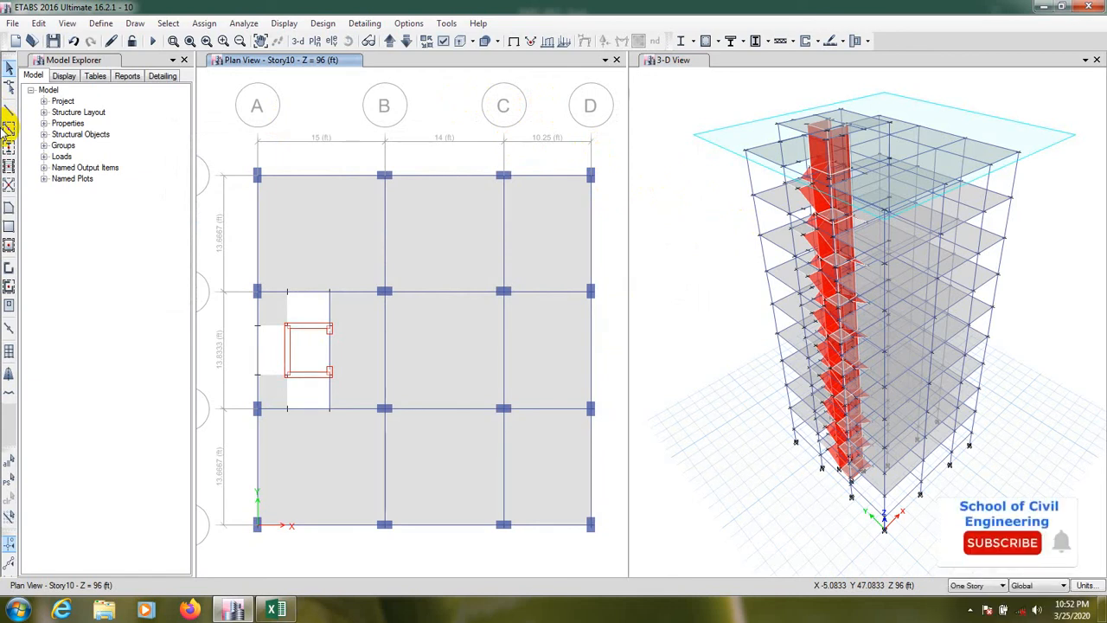
# - Accept the Define Load Patterns dialog so the plan and 3-D views return
pyautogui.click(1001, 543)
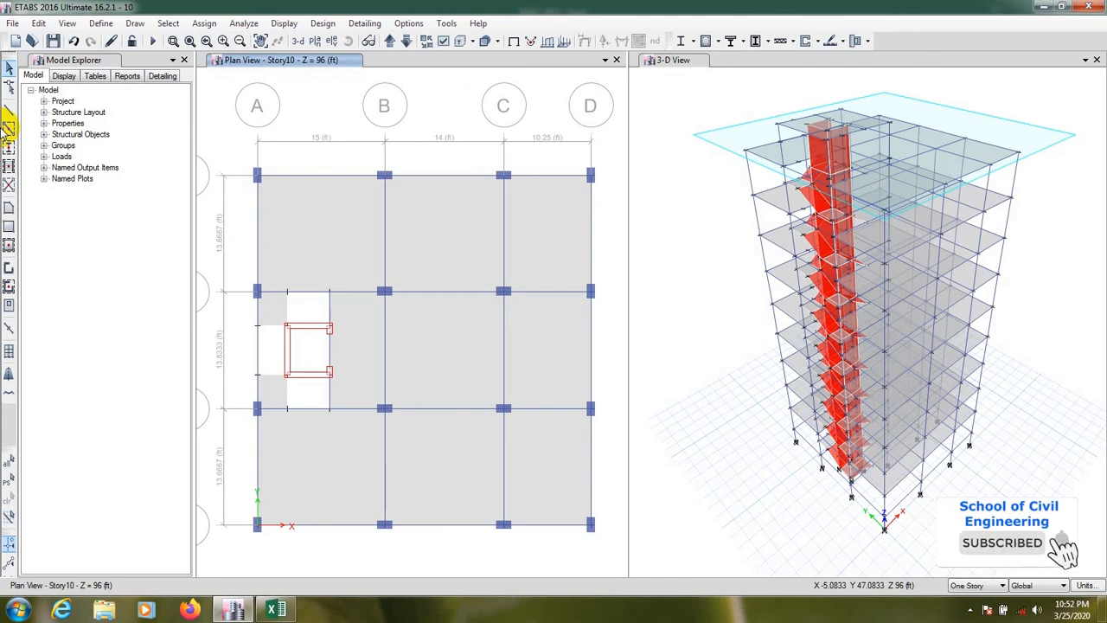